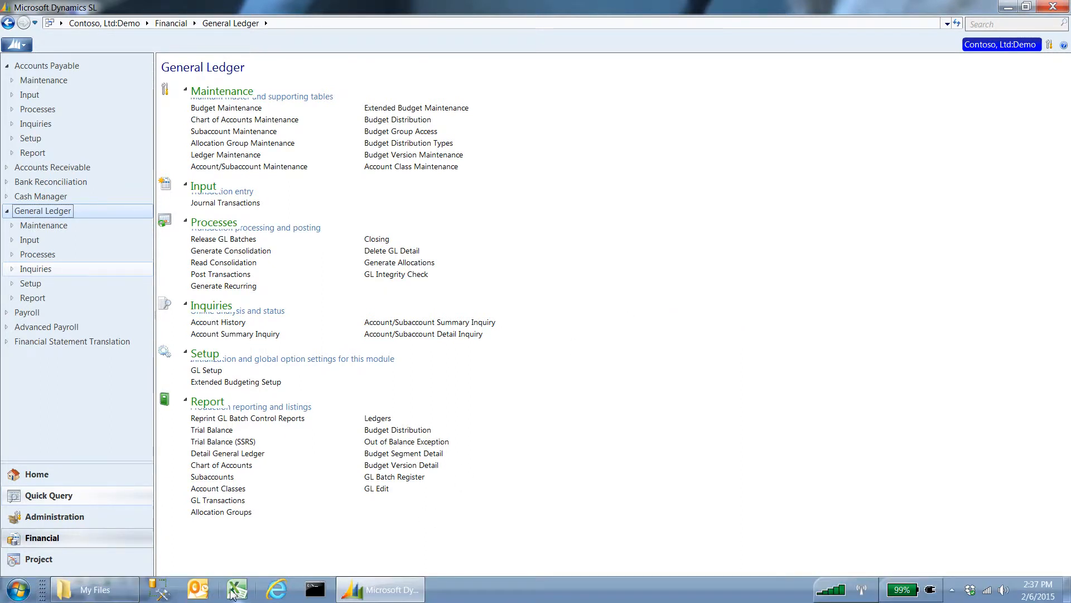
Switch from Dynamics SL to the blank Book1 Excel workbook.
click(235, 589)
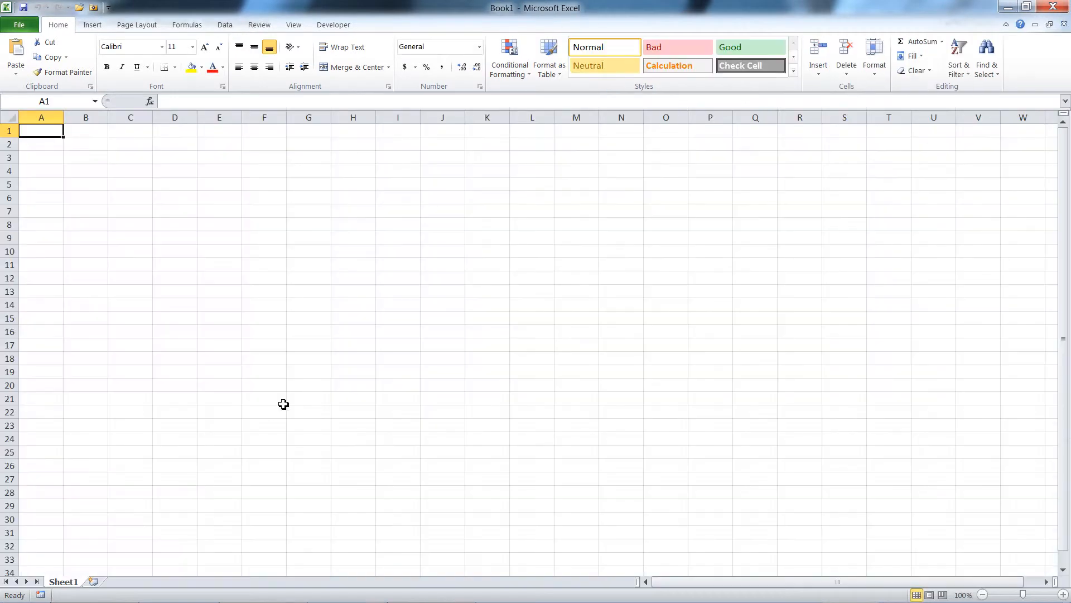
mouse_move(353, 306)
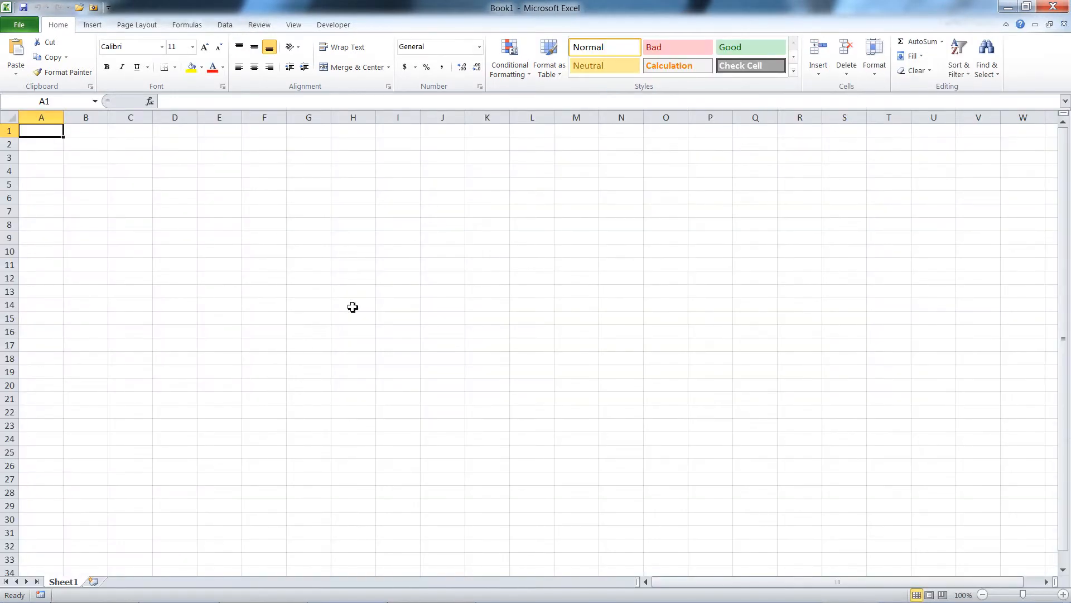
mouse_move(342, 290)
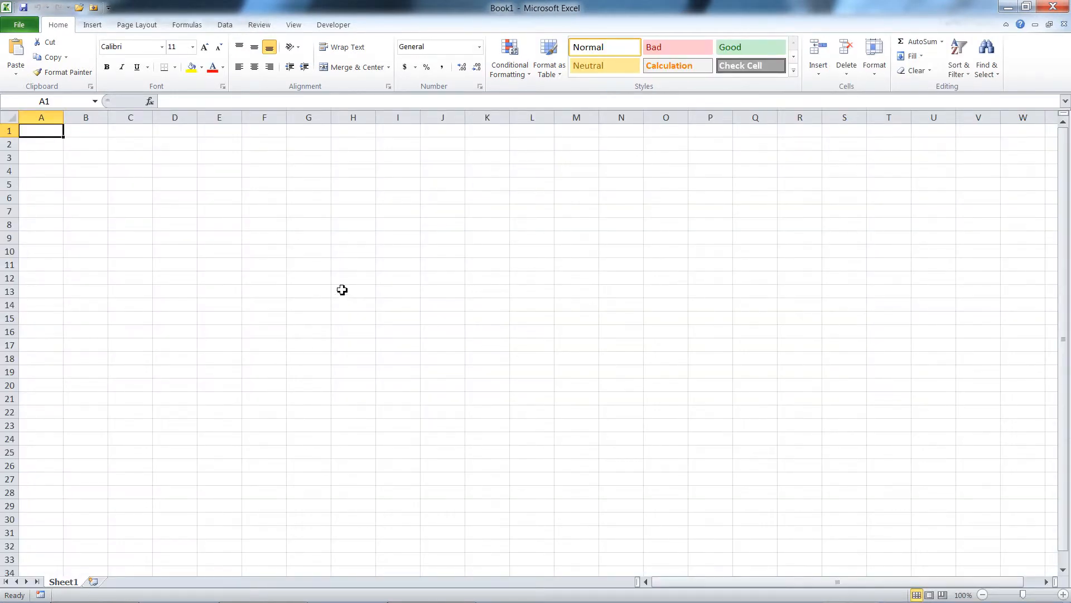
mouse_move(348, 287)
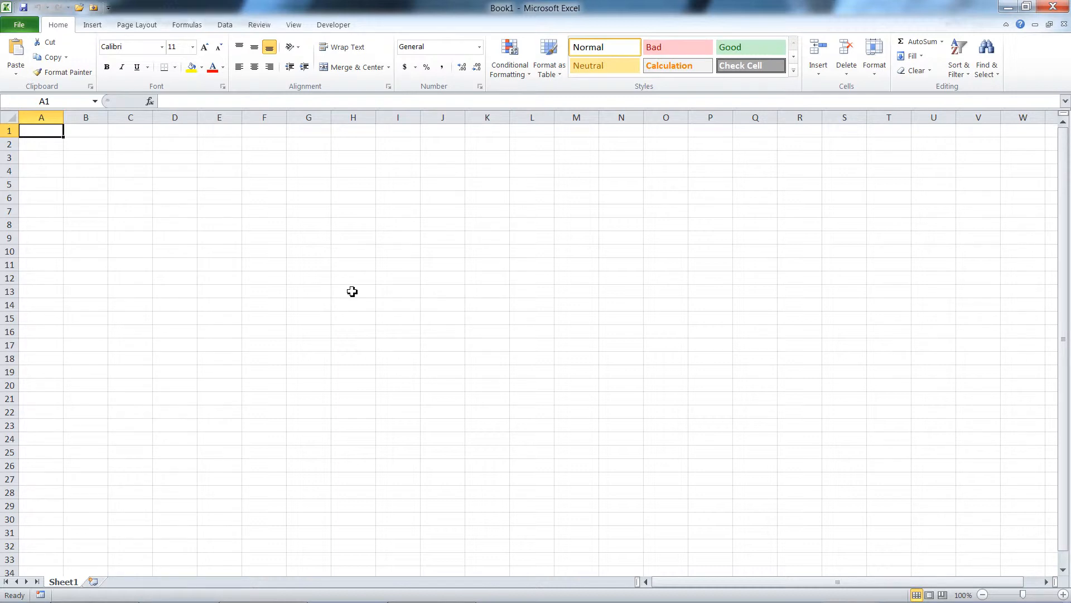
mouse_move(361, 286)
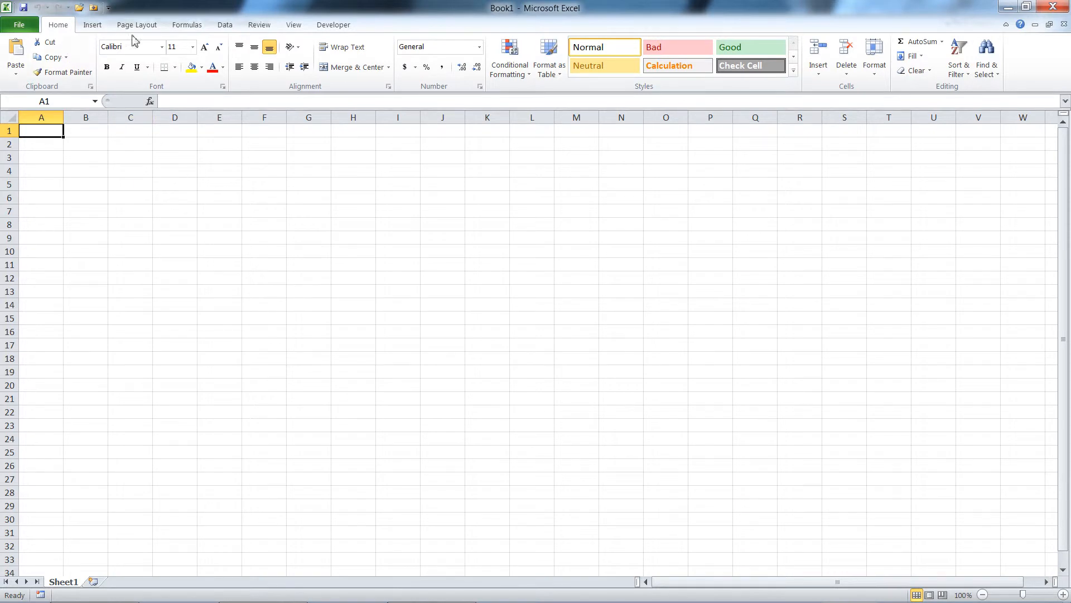
Insert Contoso's company ID into A1 and the Financial Ledger ID into A2.
click(259, 24)
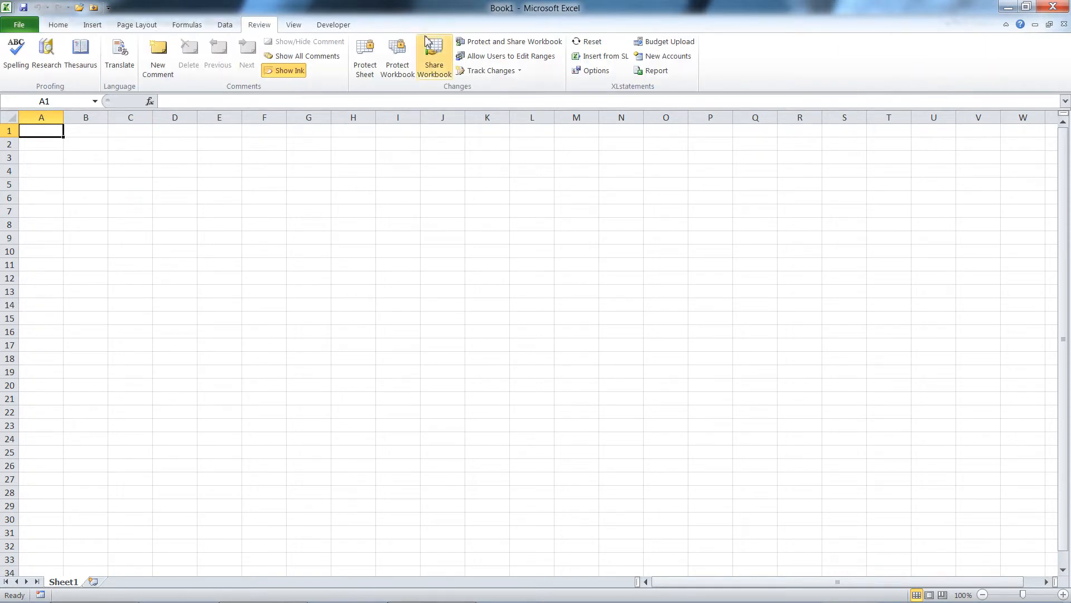
click(605, 56)
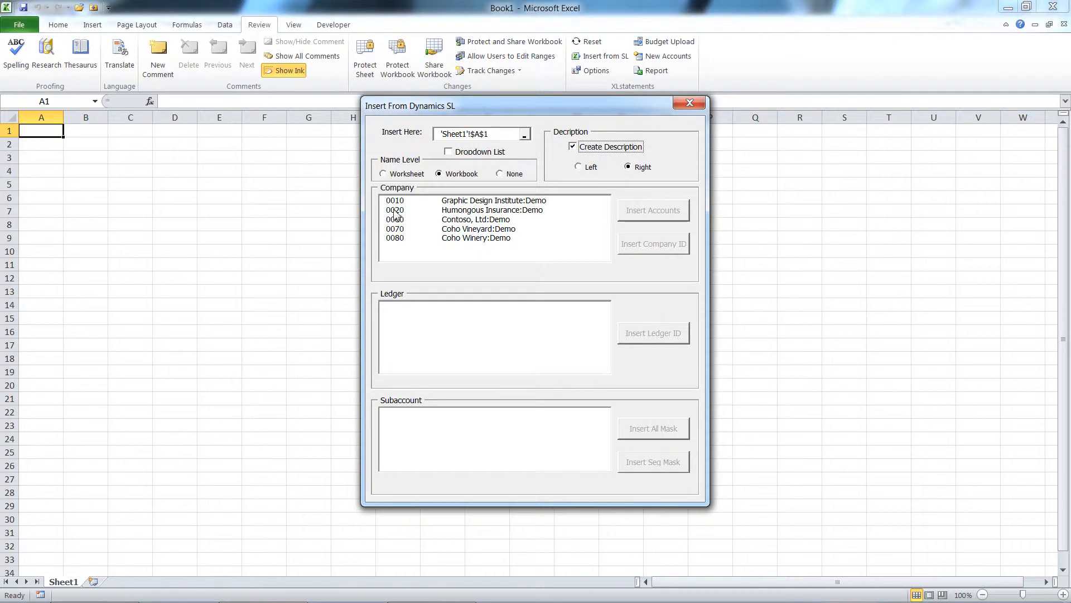
click(471, 218)
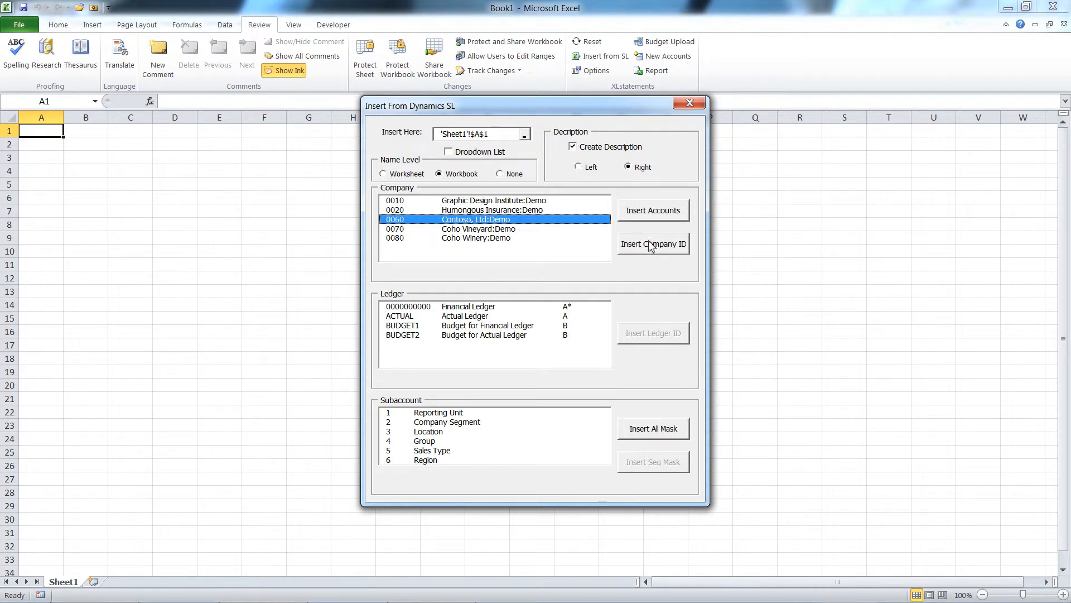
click(654, 244)
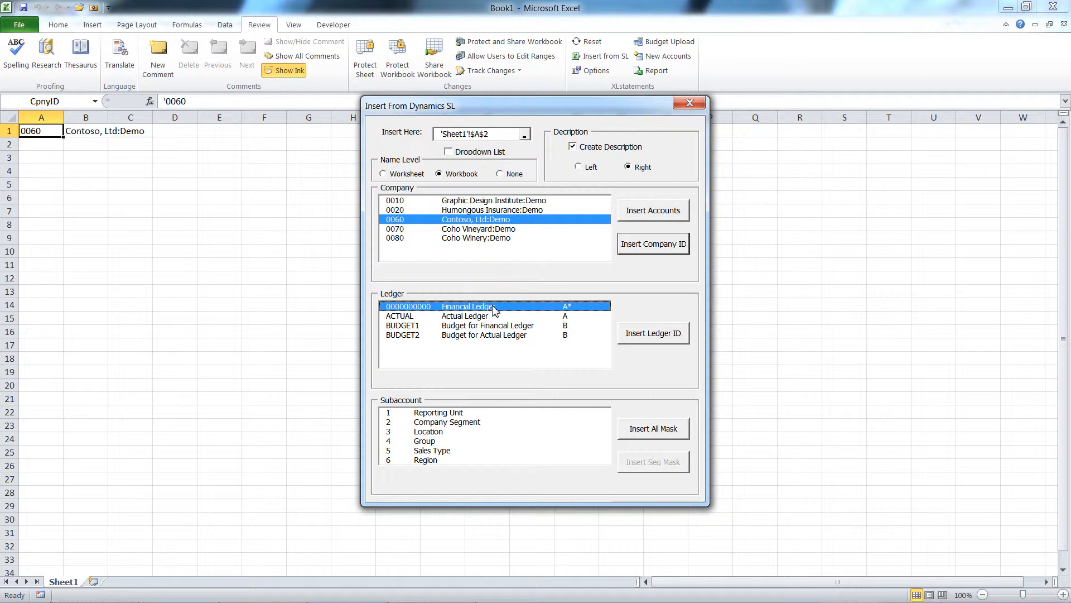
click(652, 333)
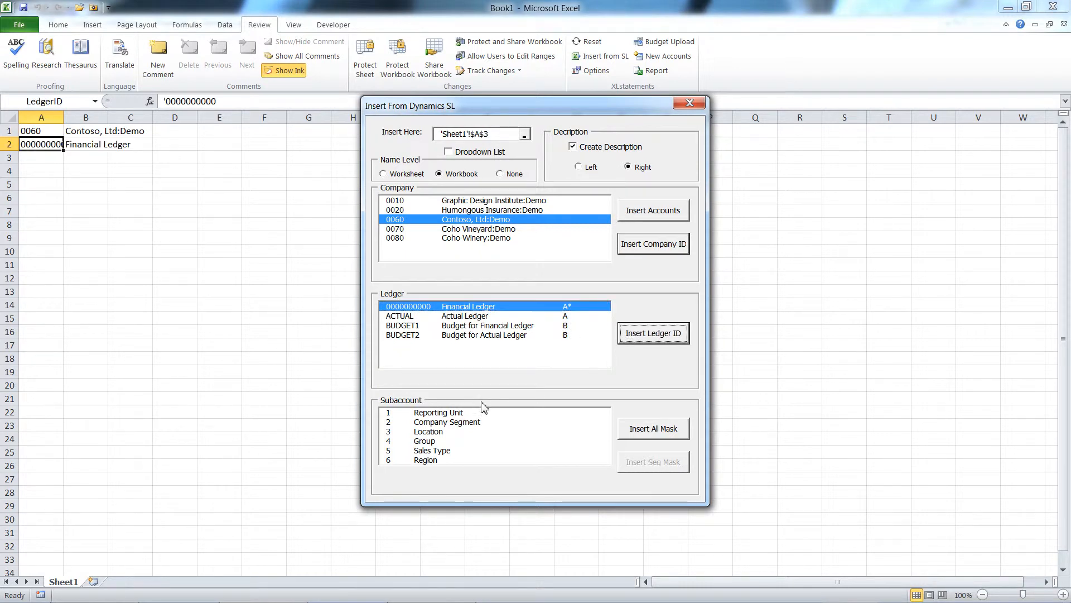
Insert a dropdown Reporting Unit subaccount mask in row 3 and the account list from A7.
click(438, 413)
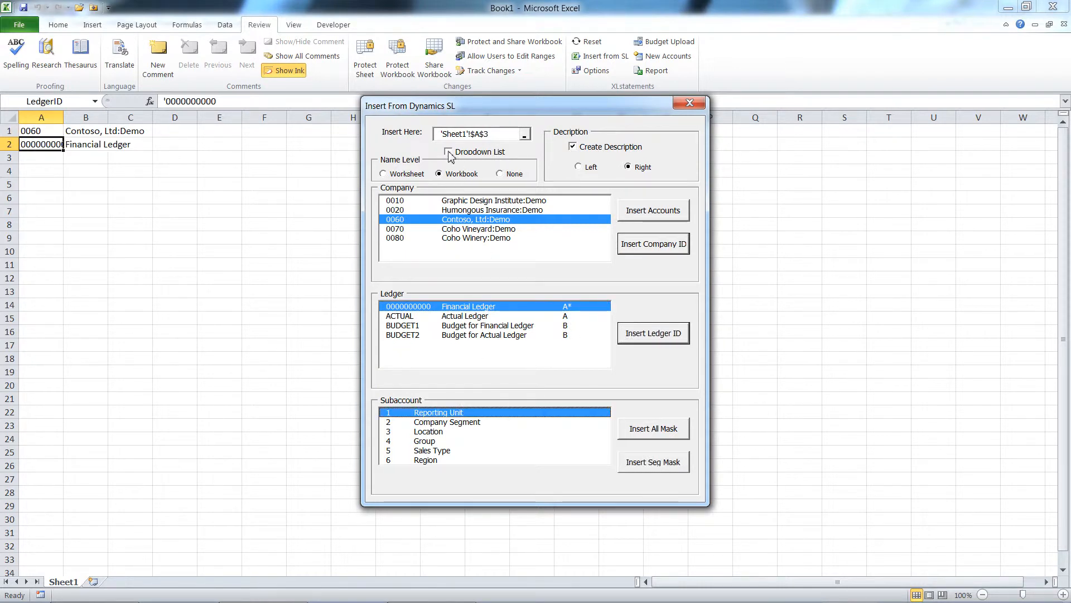
click(448, 151)
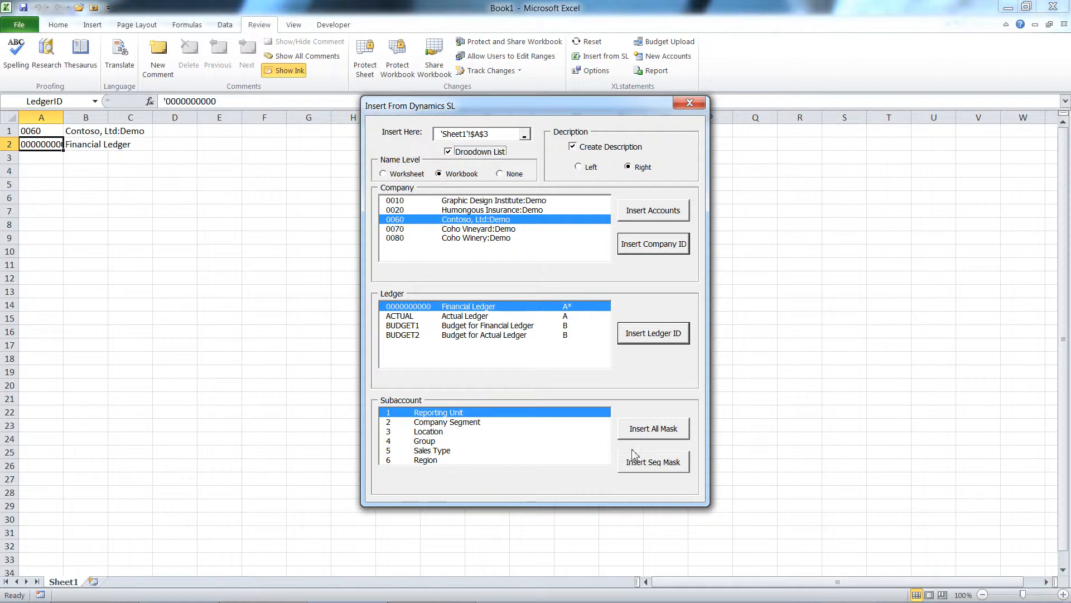
click(654, 462)
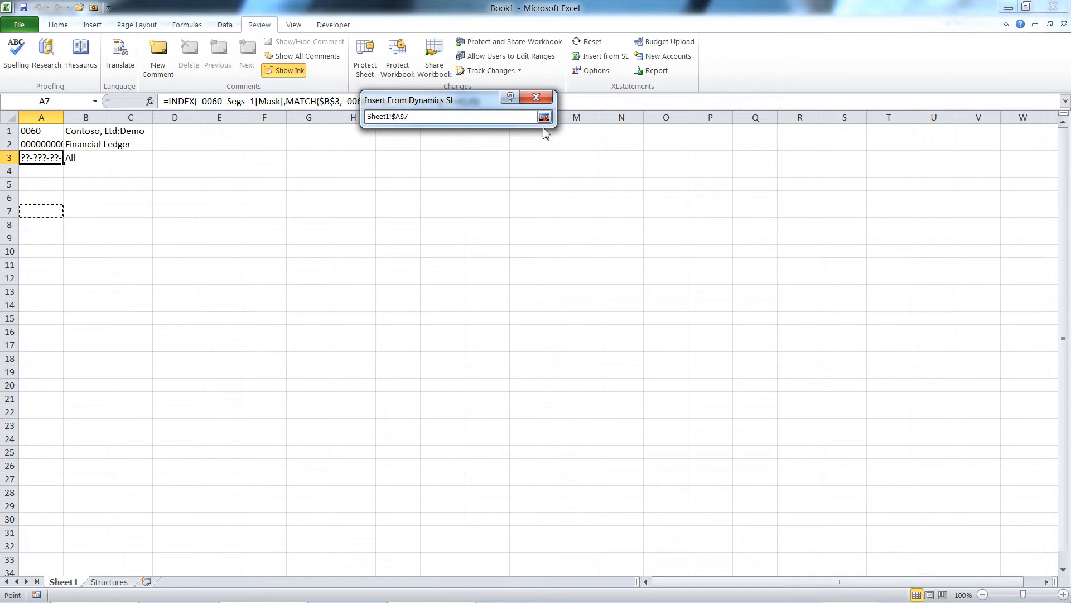
click(544, 116)
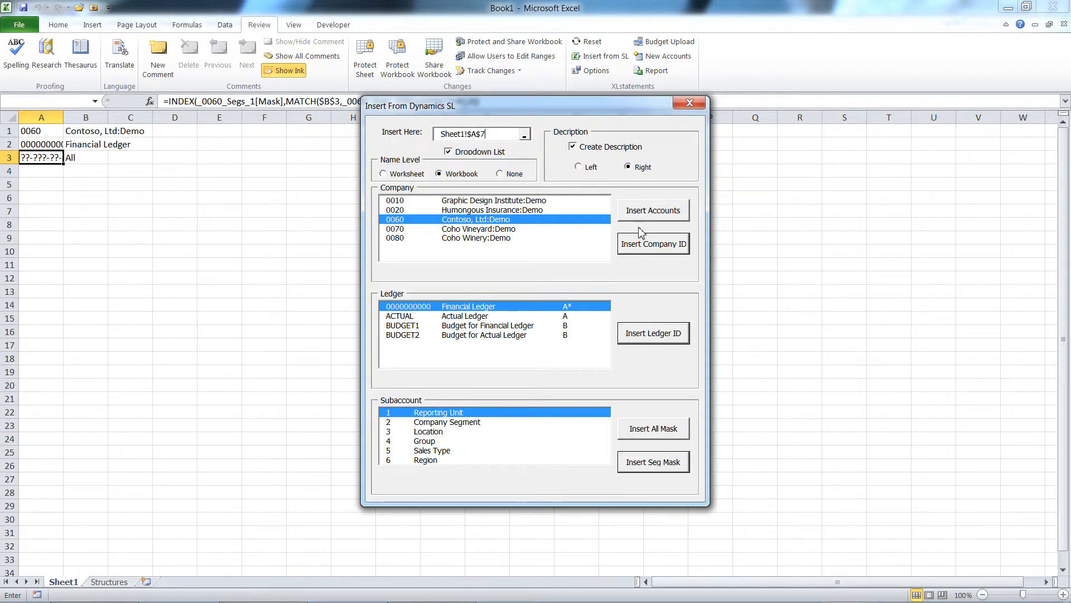
click(653, 210)
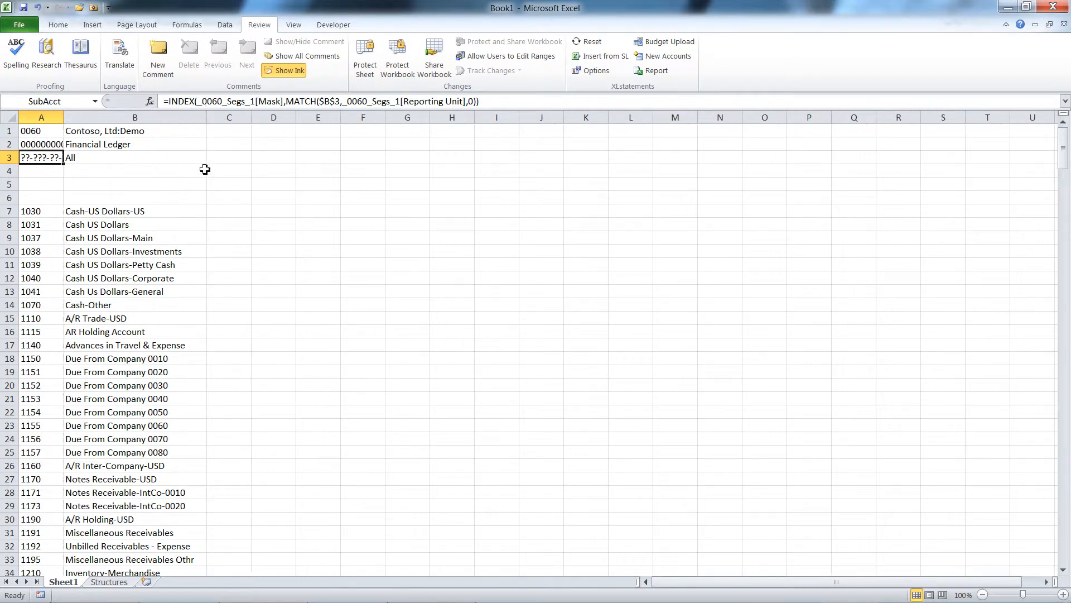
mouse_move(80, 304)
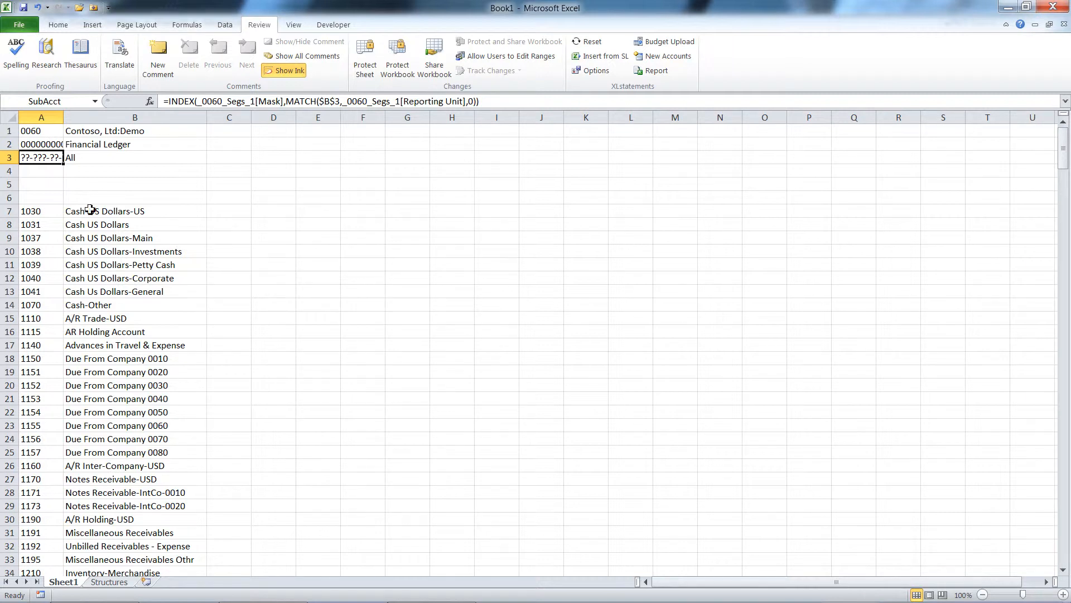
click(40, 130)
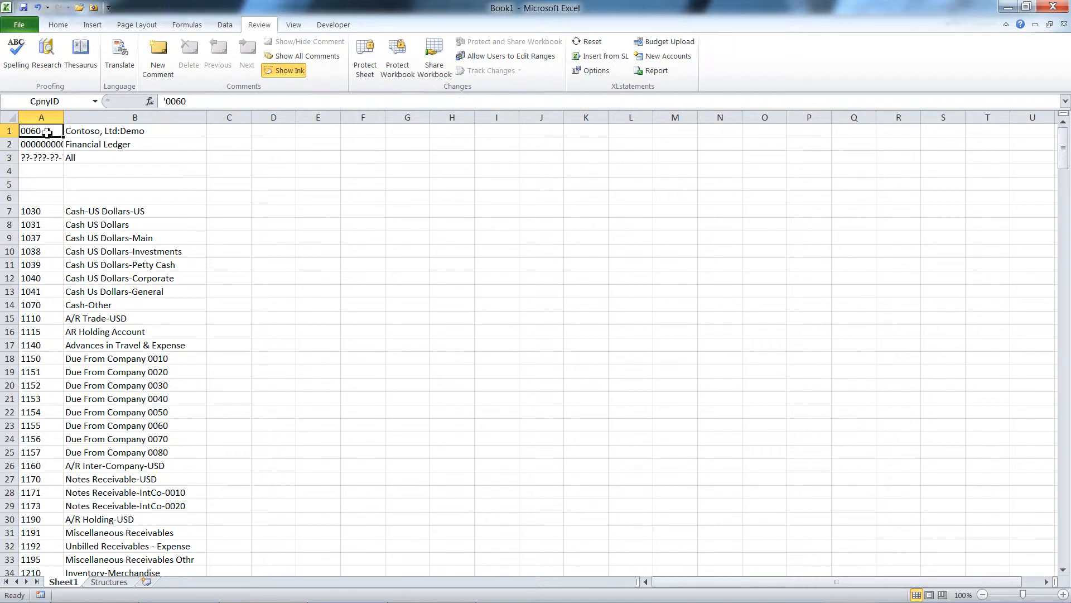
click(40, 144)
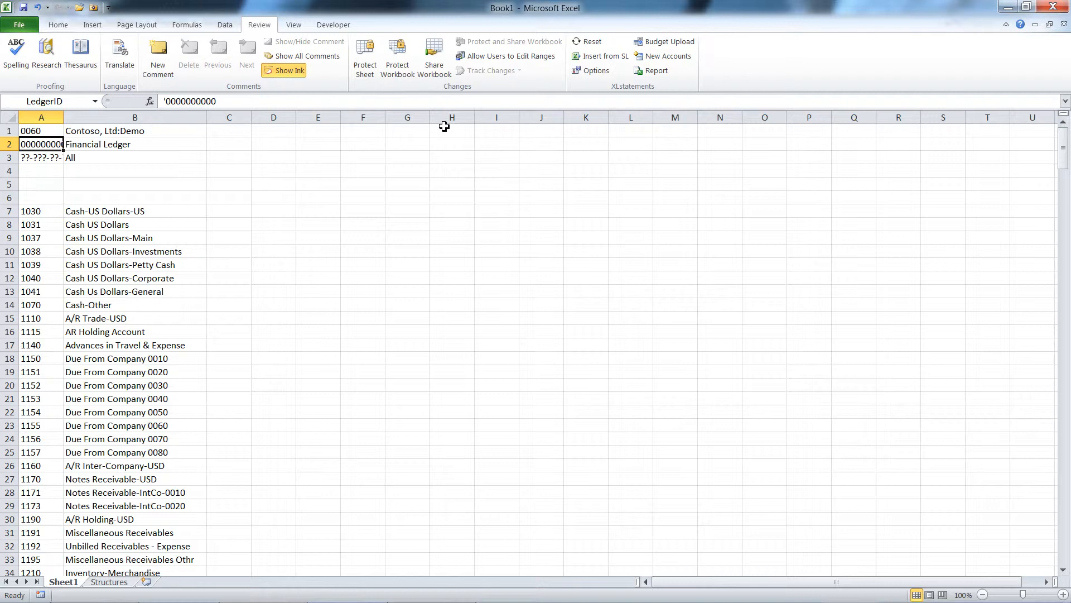
mouse_move(605, 56)
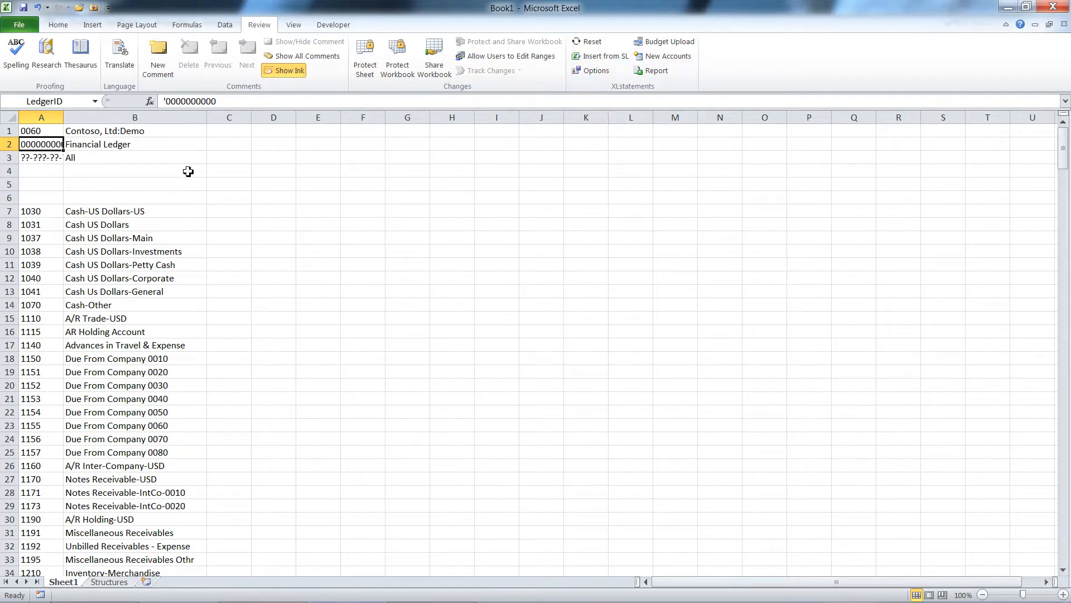
mouse_move(46, 151)
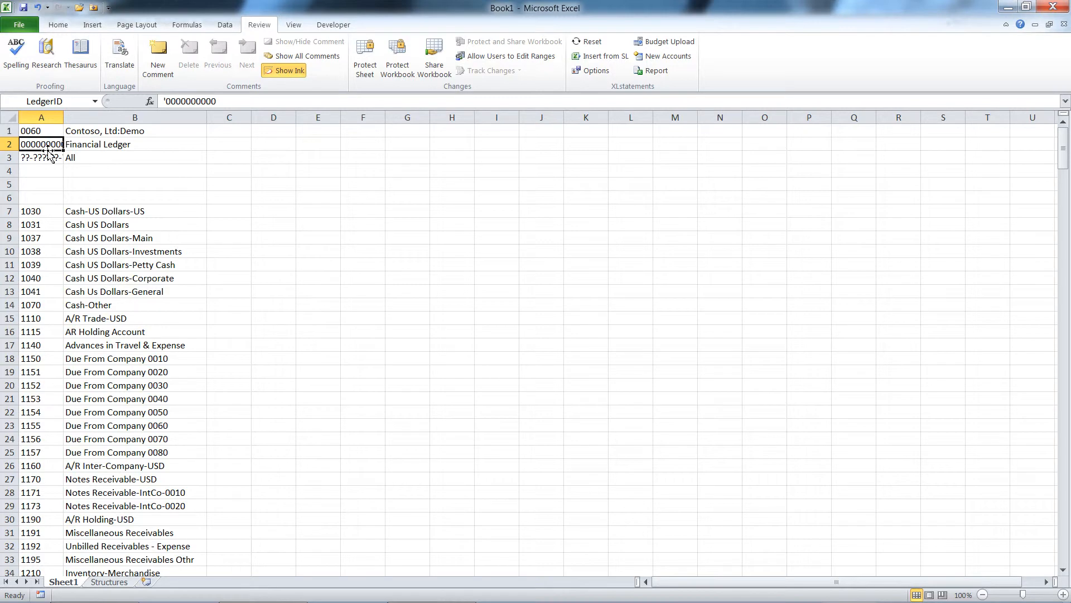
click(40, 131)
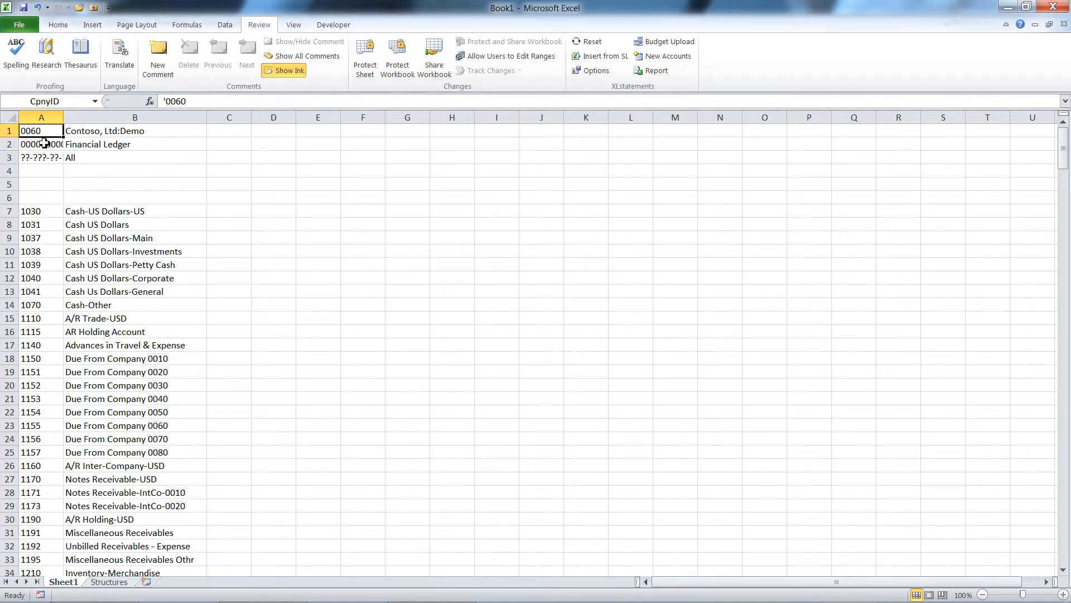
click(40, 158)
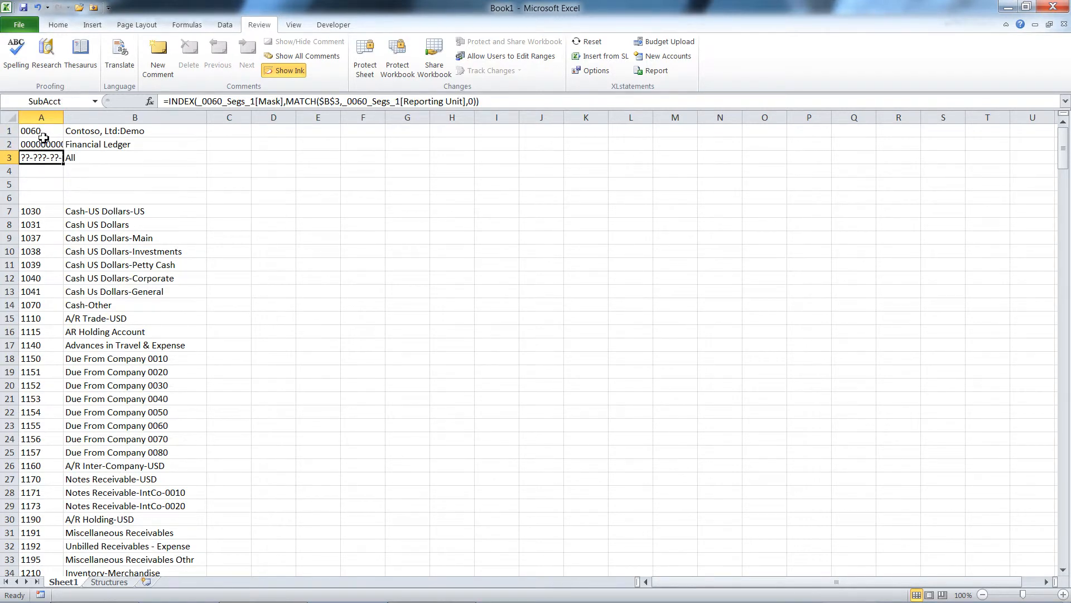
click(40, 131)
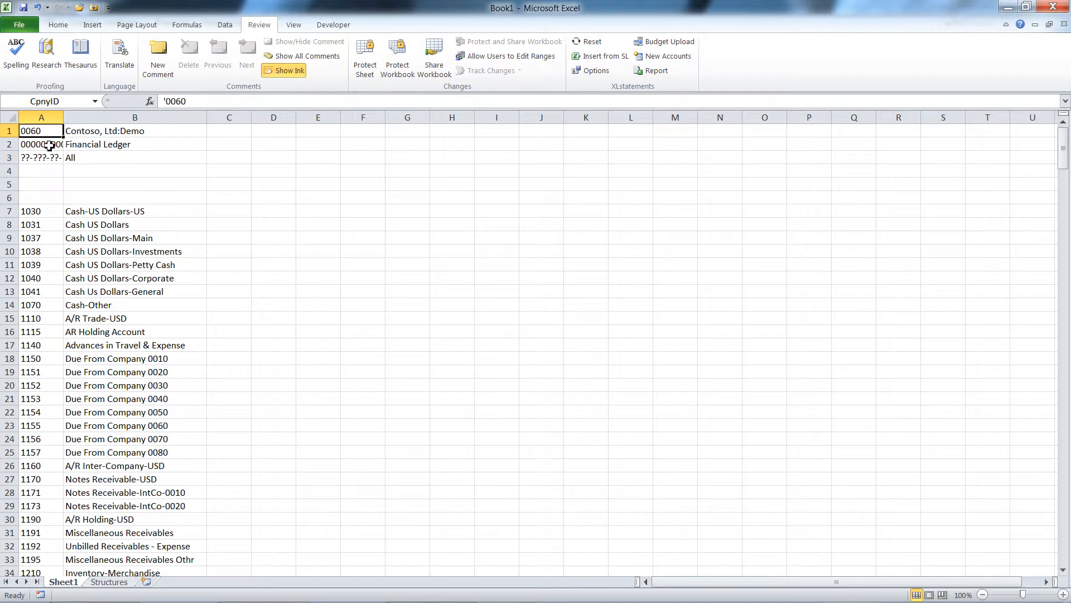
click(112, 157)
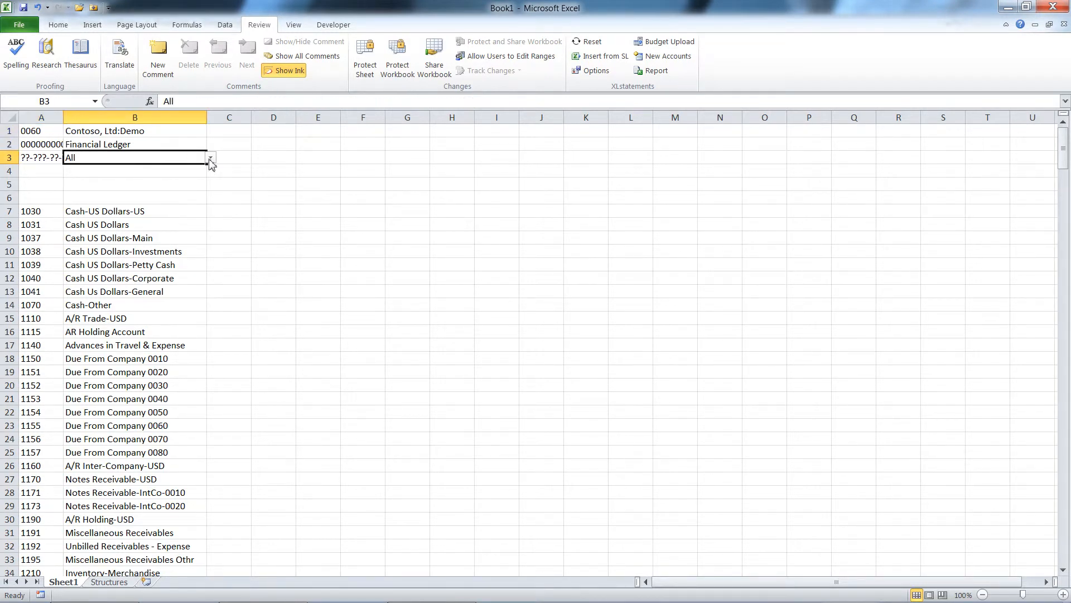
Try the Default reporting unit, then set B3's subaccount choice back to All.
click(209, 158)
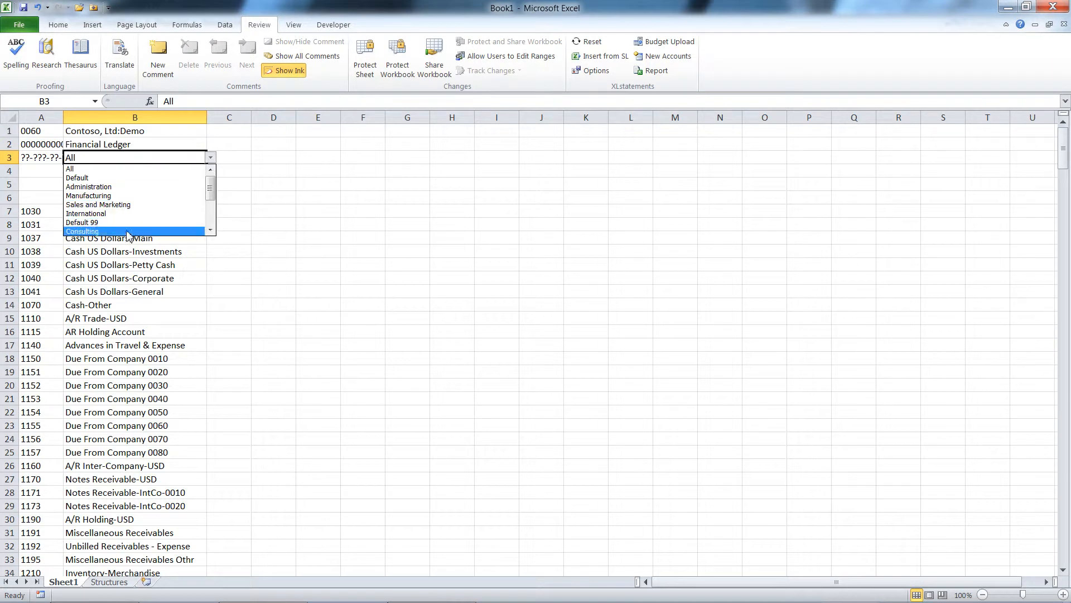
click(77, 177)
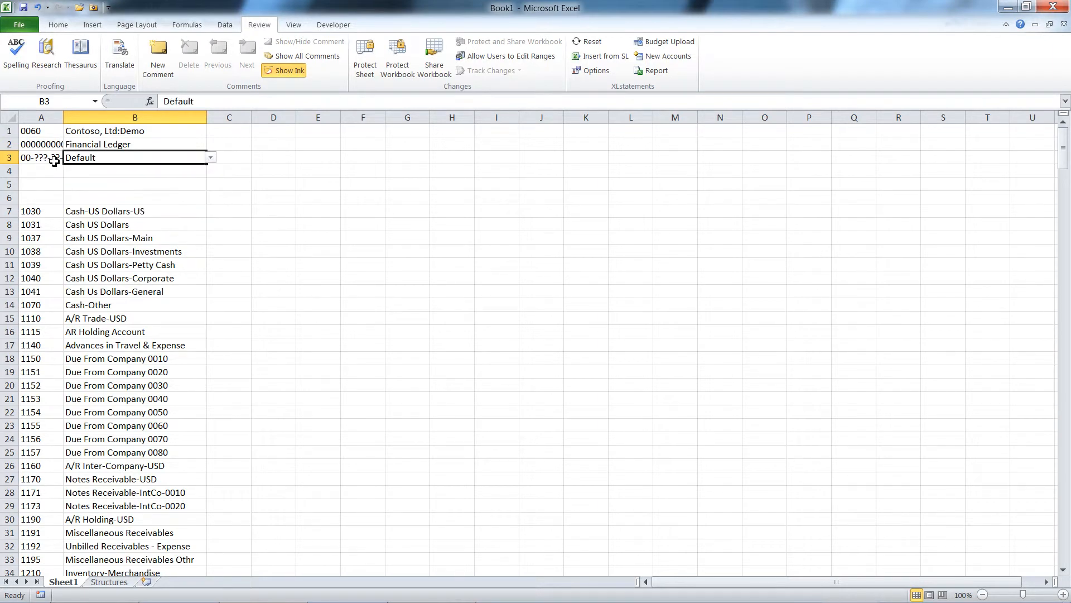
click(40, 158)
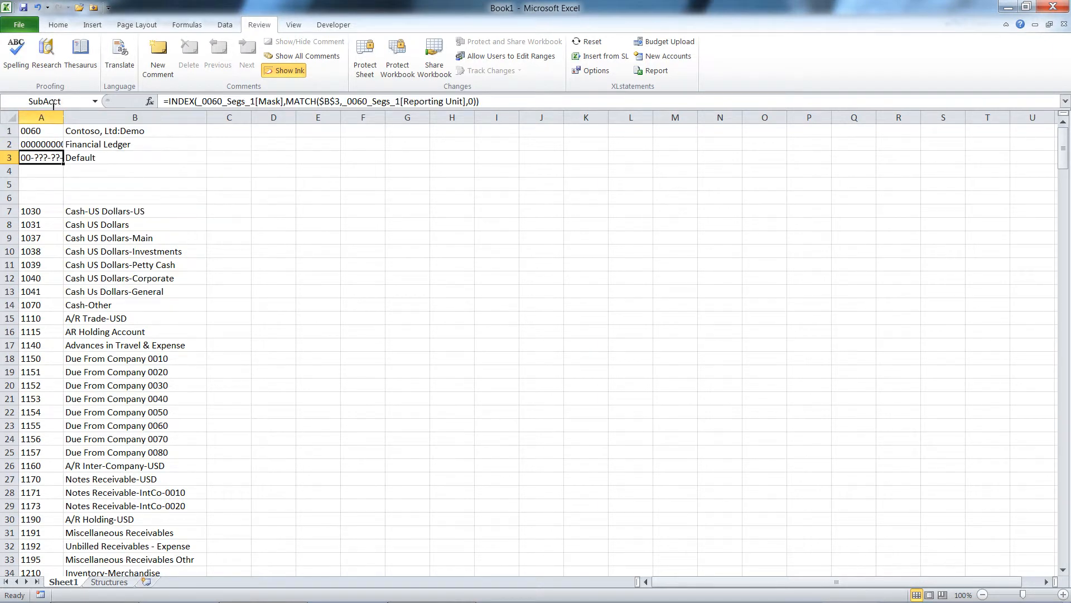
click(134, 158)
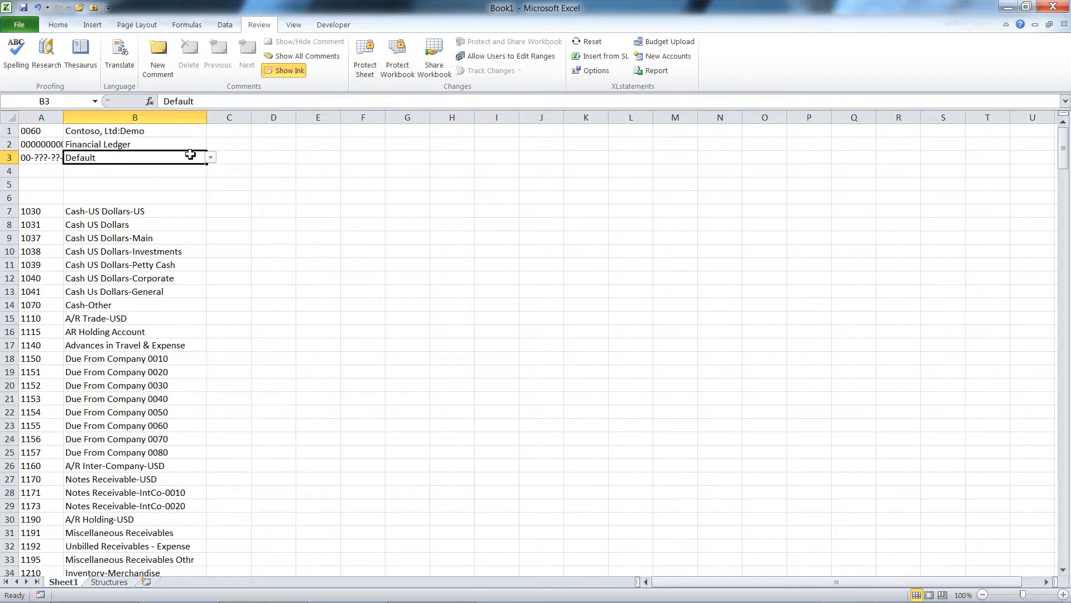
click(209, 158)
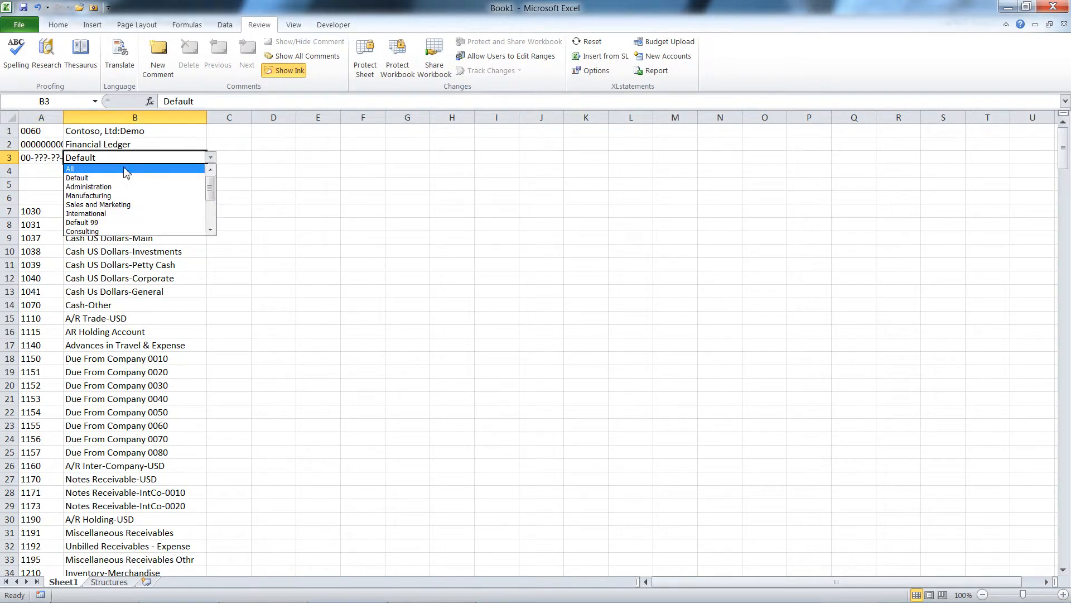
click(70, 169)
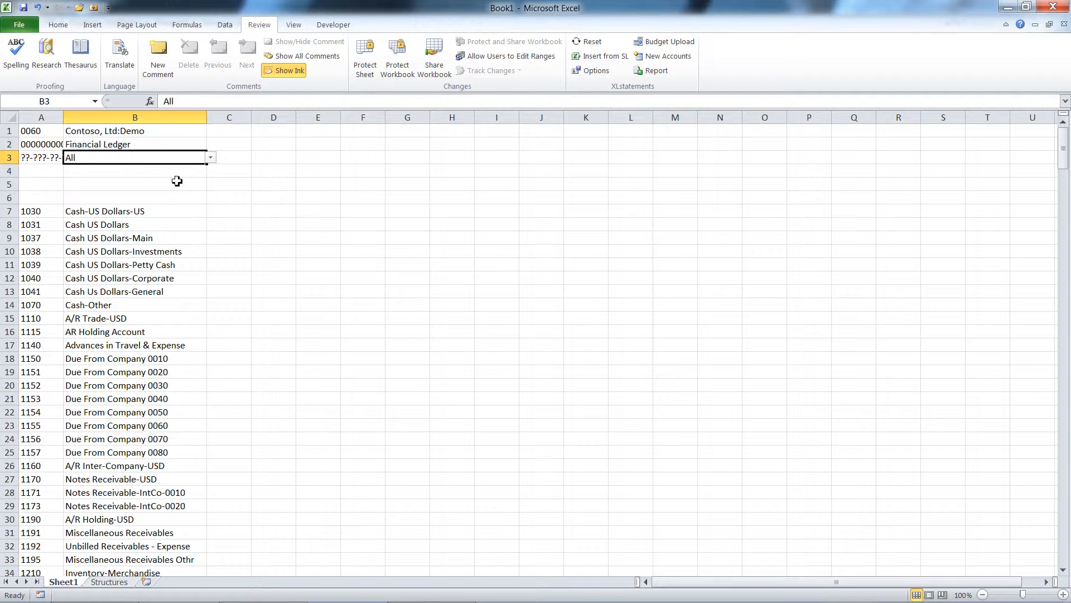
mouse_move(53, 209)
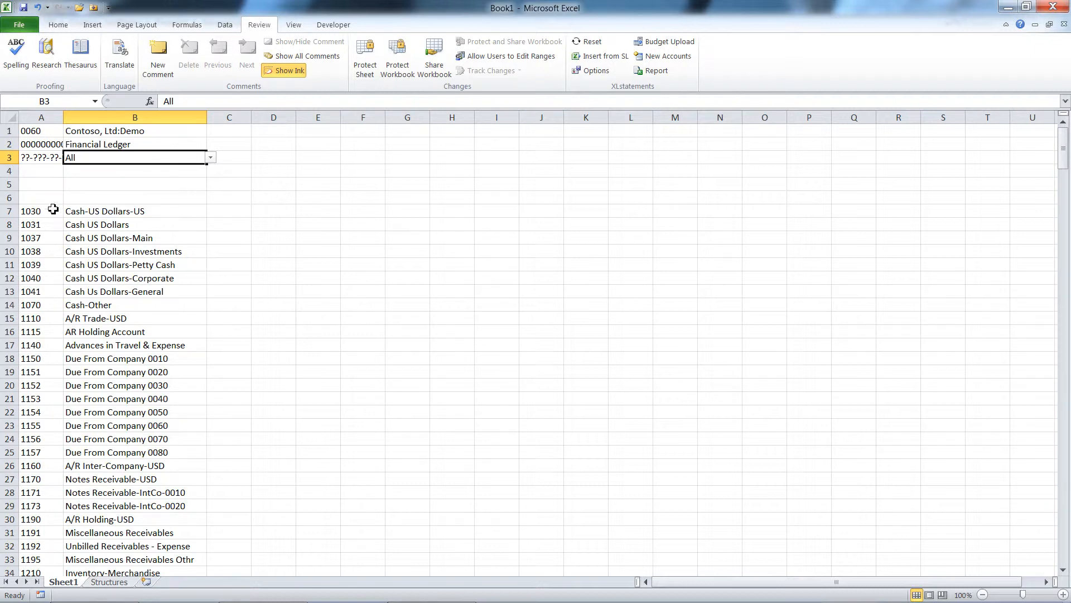
click(40, 211)
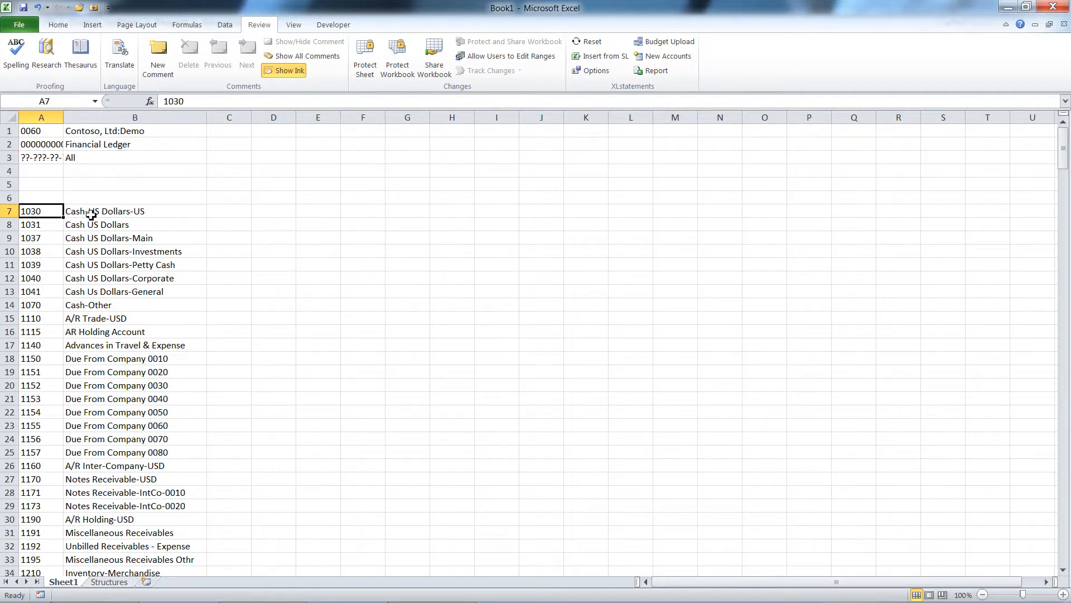
click(134, 211)
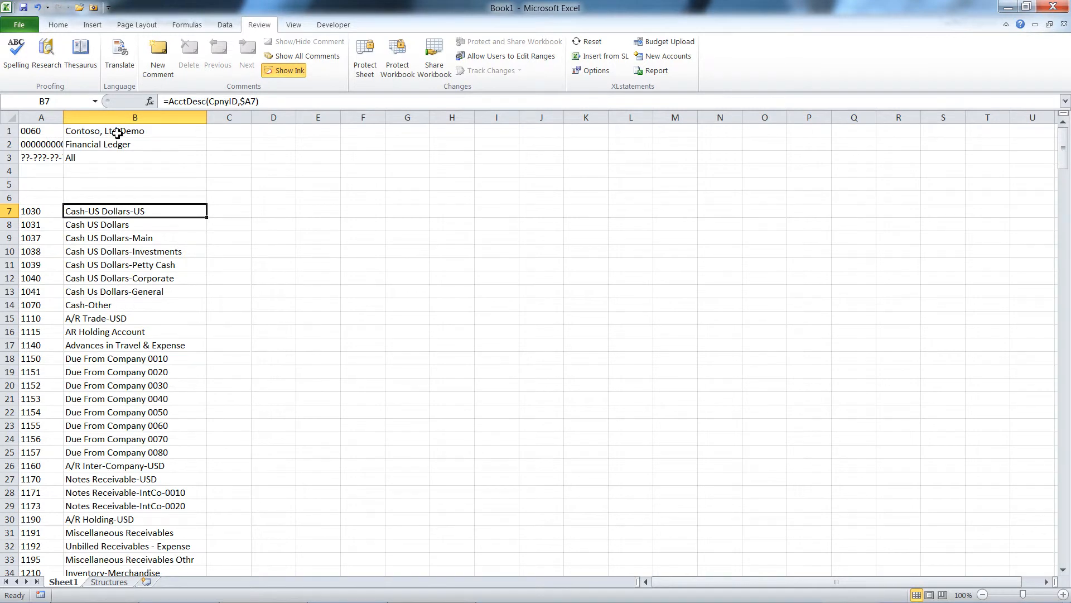
click(134, 131)
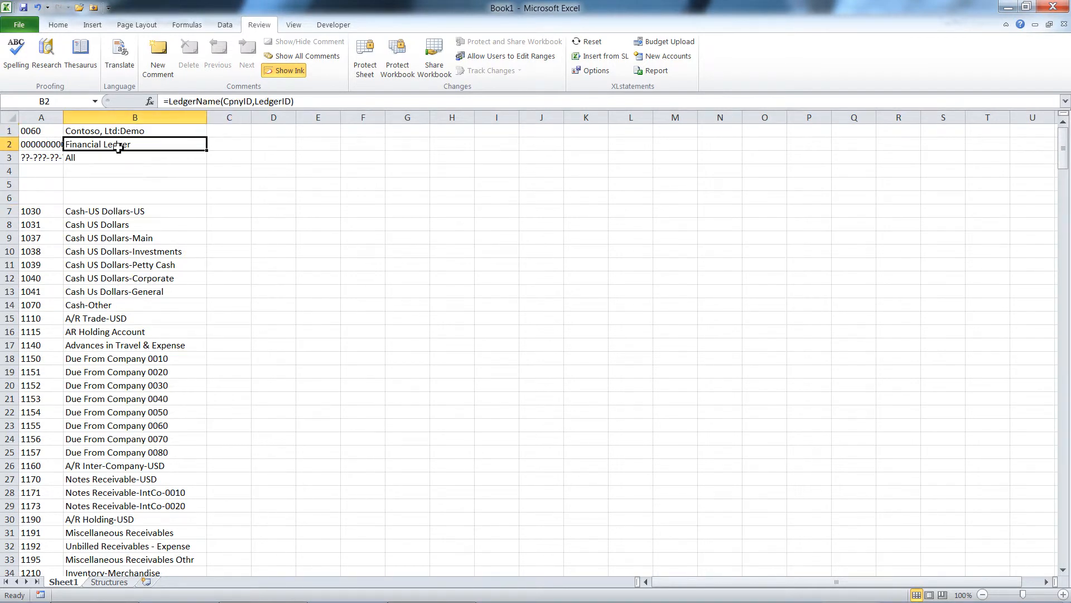
click(134, 131)
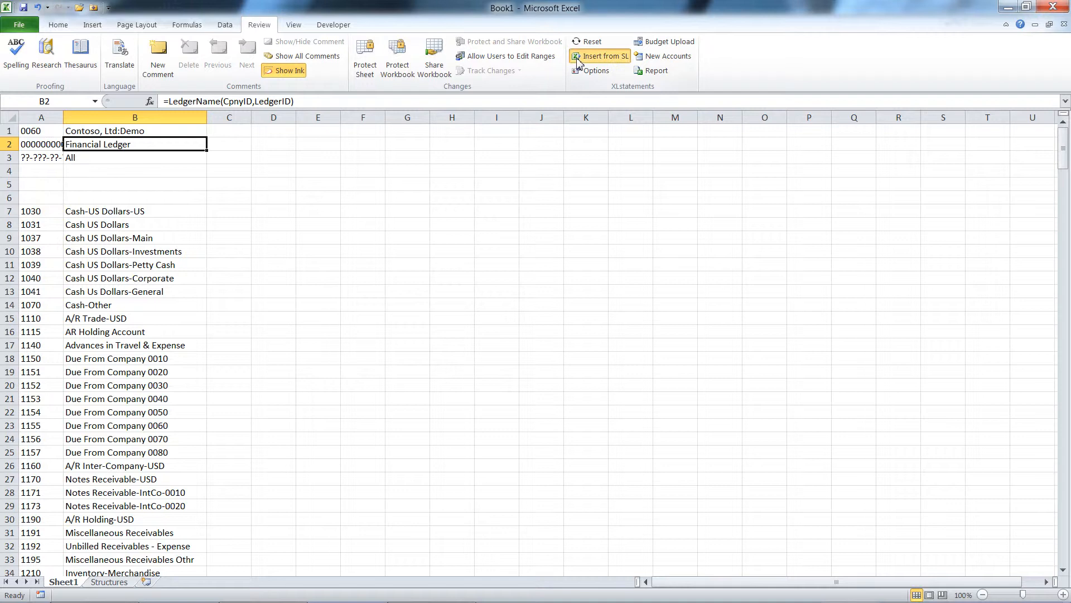
click(604, 56)
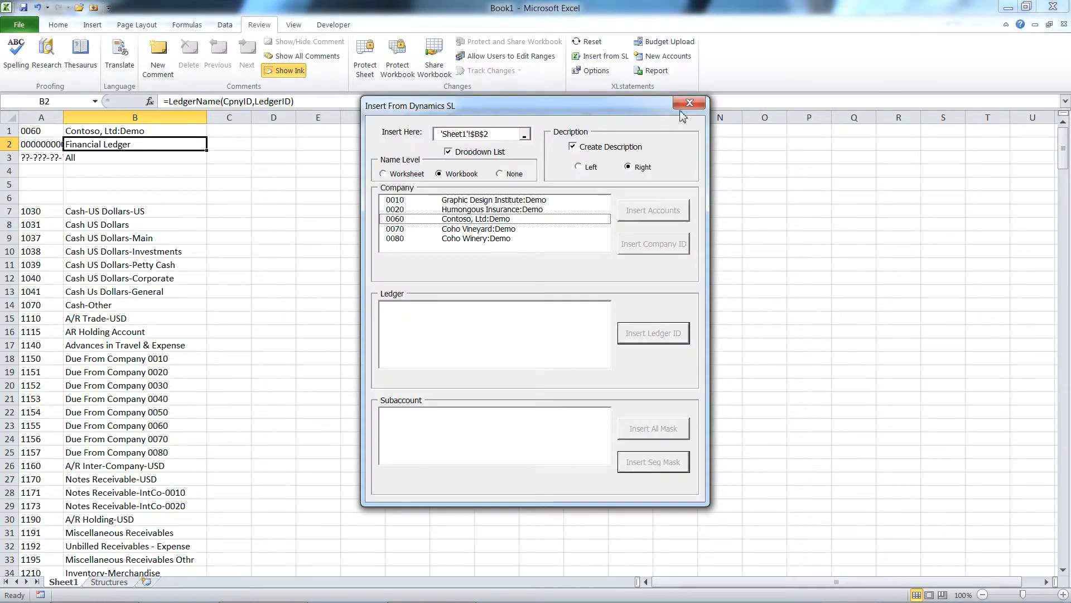
click(688, 102)
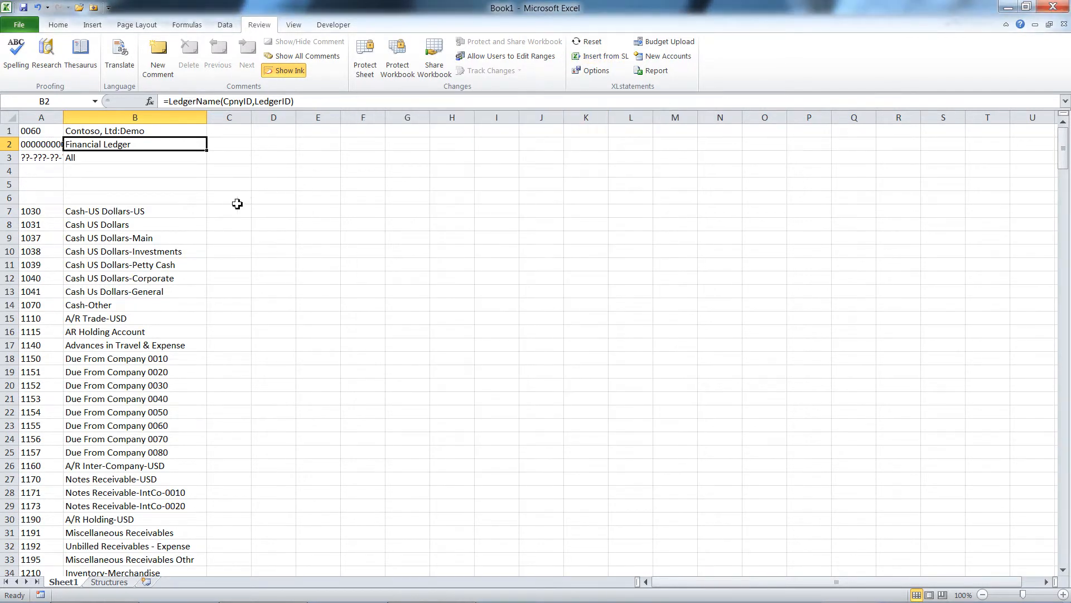
mouse_move(238, 216)
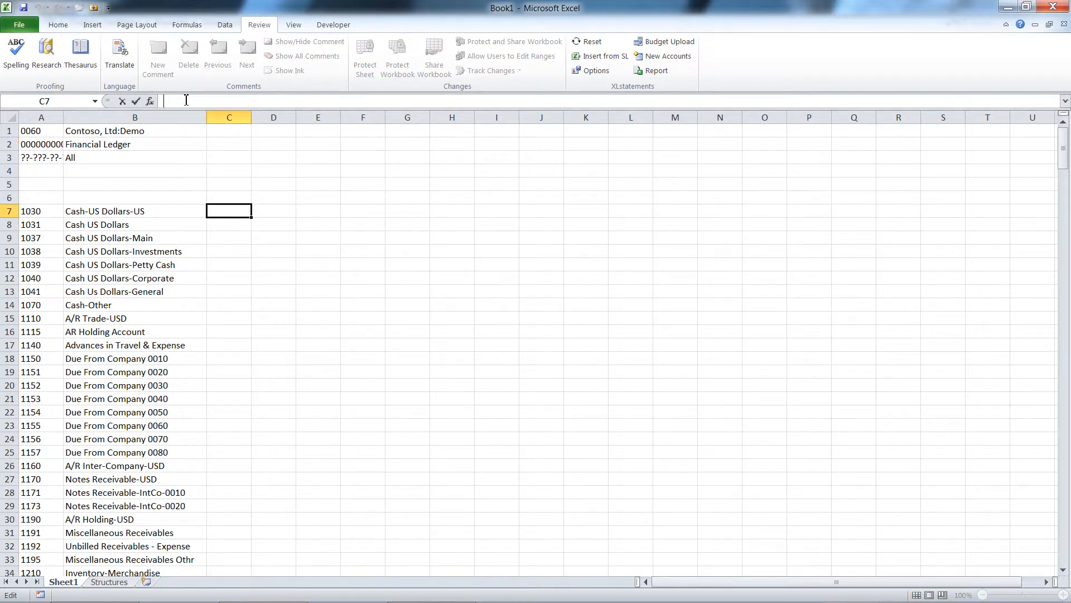
Start entering a YTDBal formula in C7 using autocomplete.
text(=)
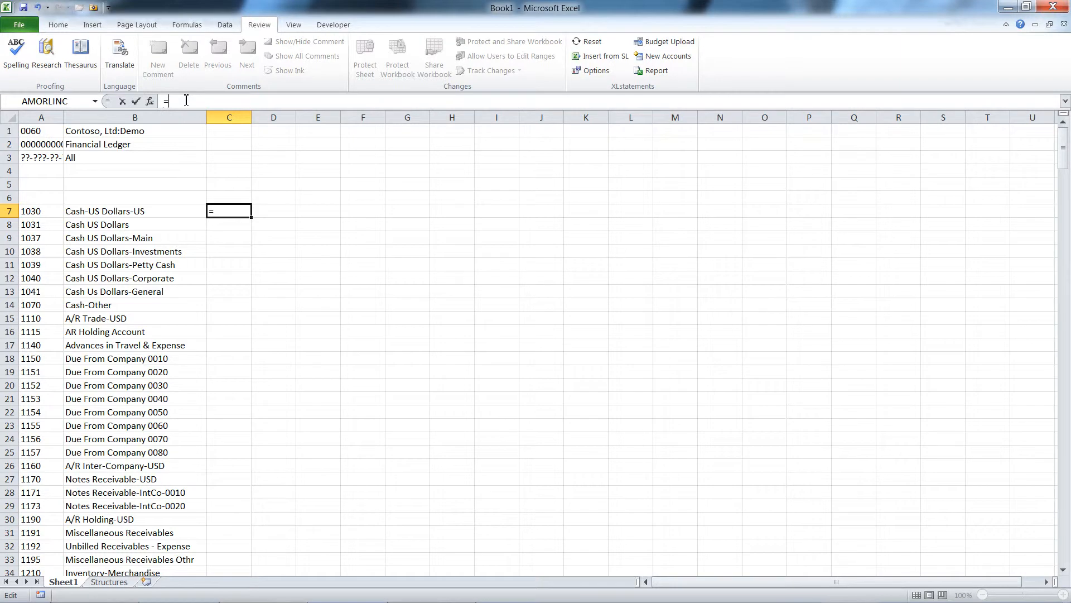
text(yt)
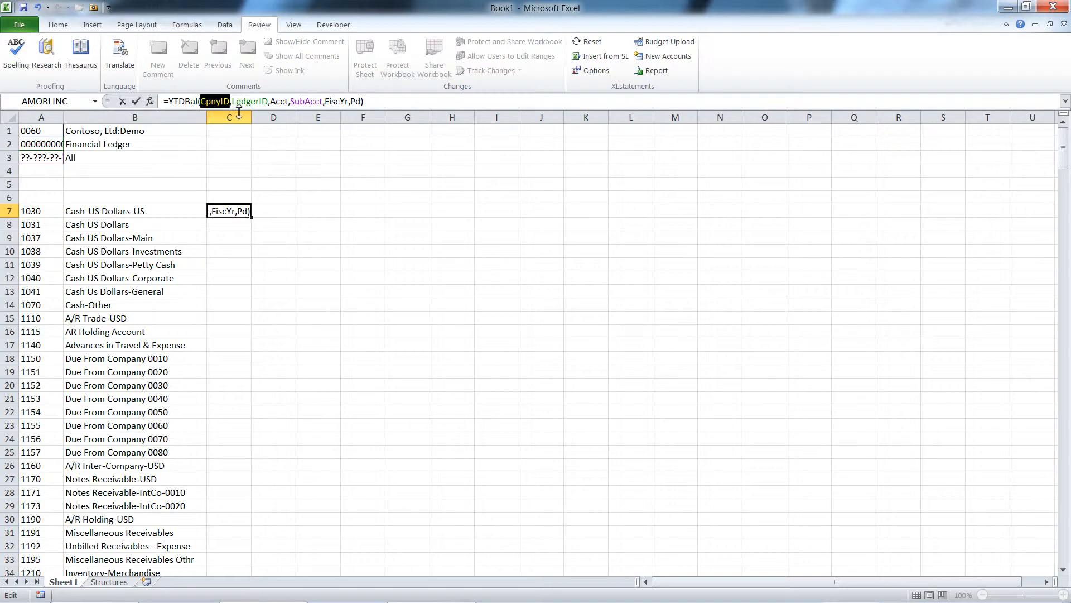
mouse_move(185, 108)
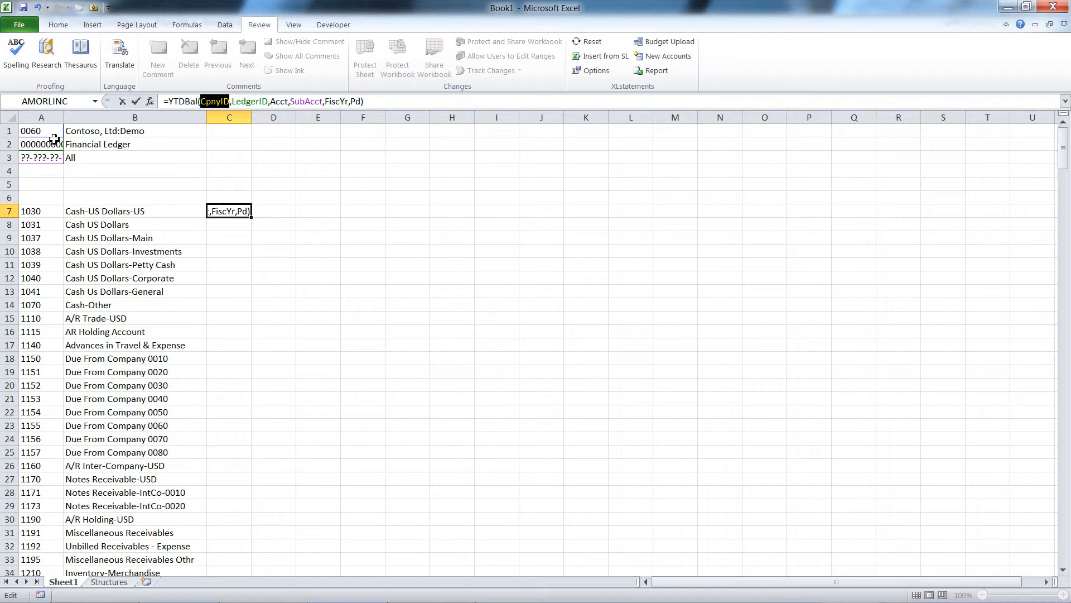
mouse_move(46, 133)
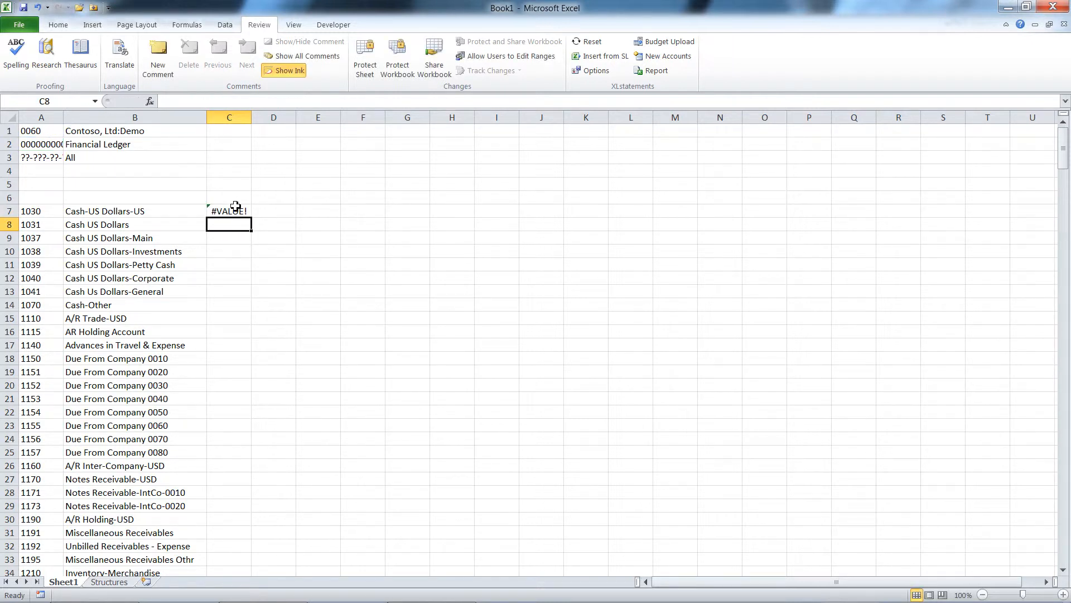
Inspect the C7 balance formula's arguments without changing it.
click(228, 211)
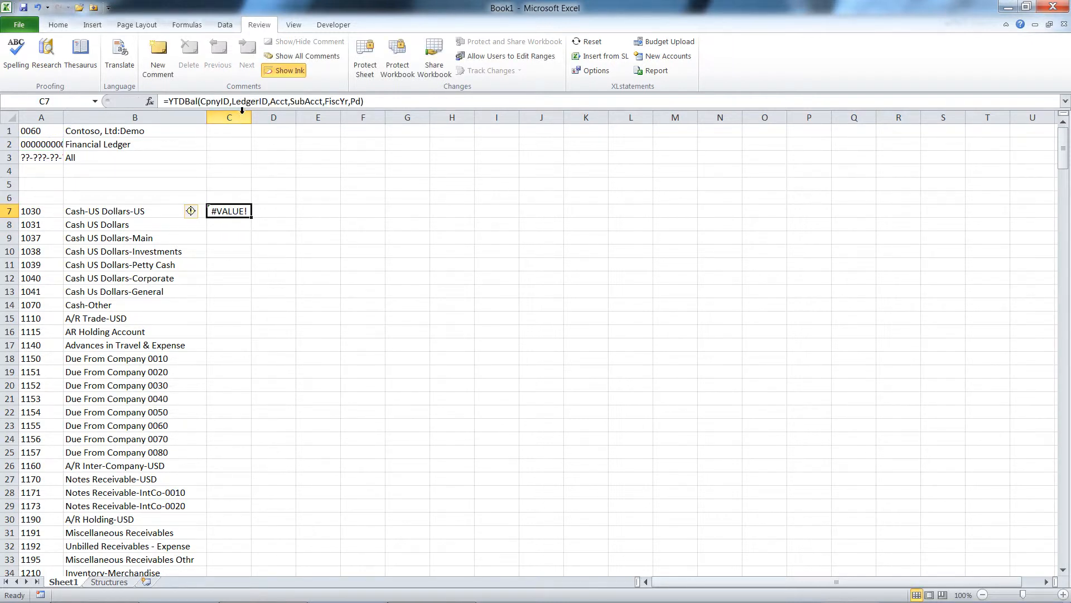
double_click(229, 211)
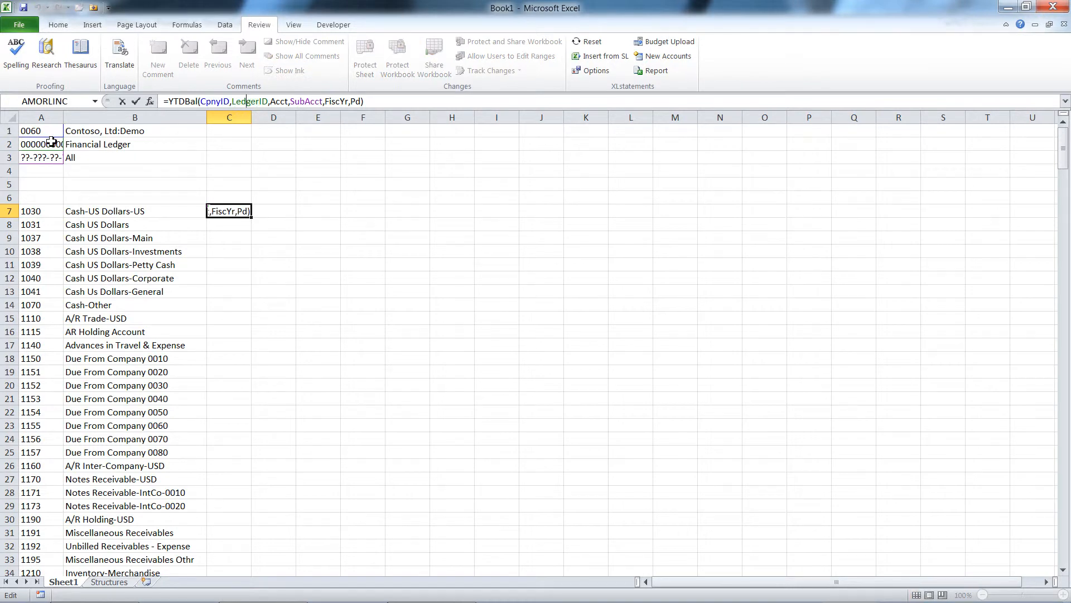
key(Enter)
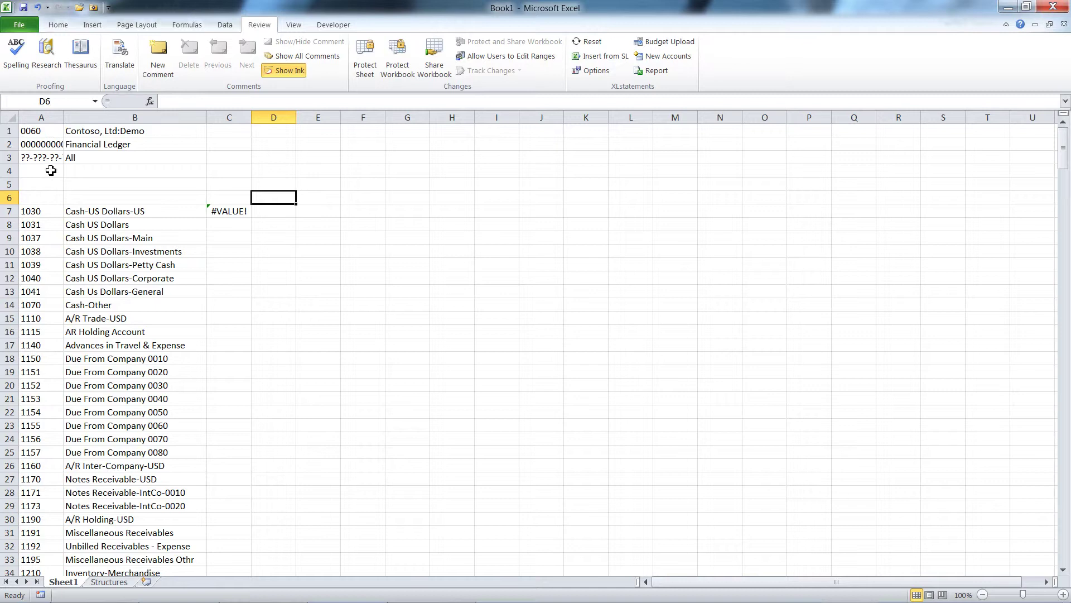
Name A4 FiscYr and A5 Pd, and enter 1999 as the fiscal year.
click(40, 170)
text(F)
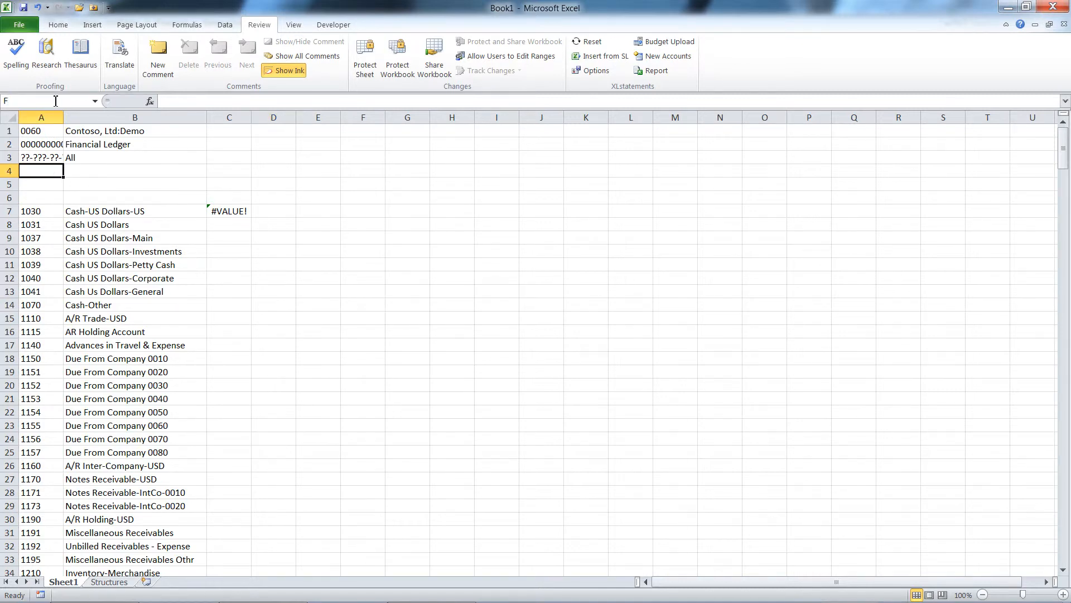
text(iscYr)
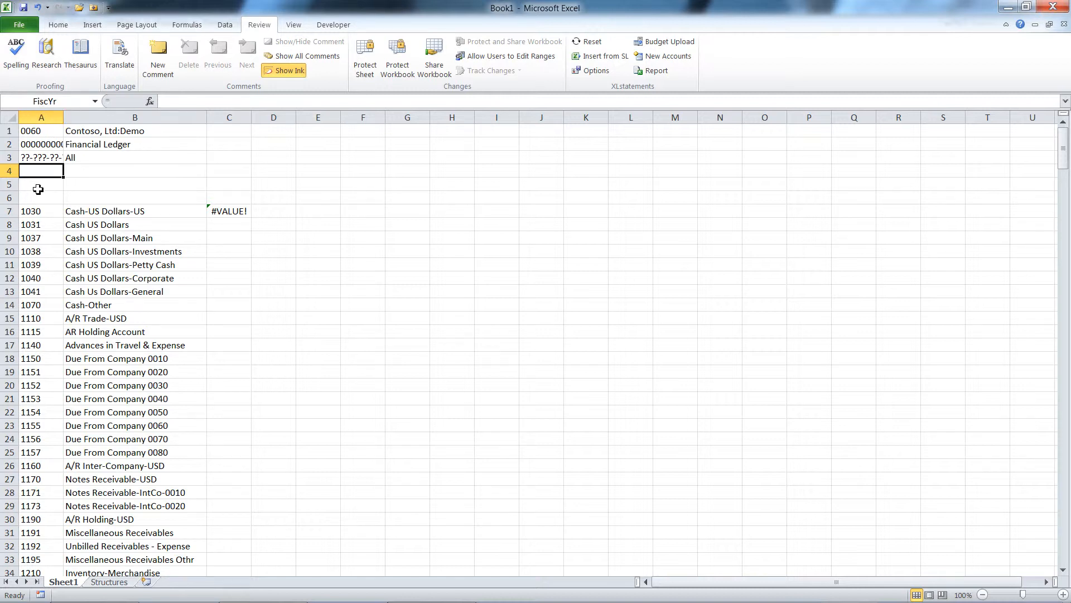
text(Pd)
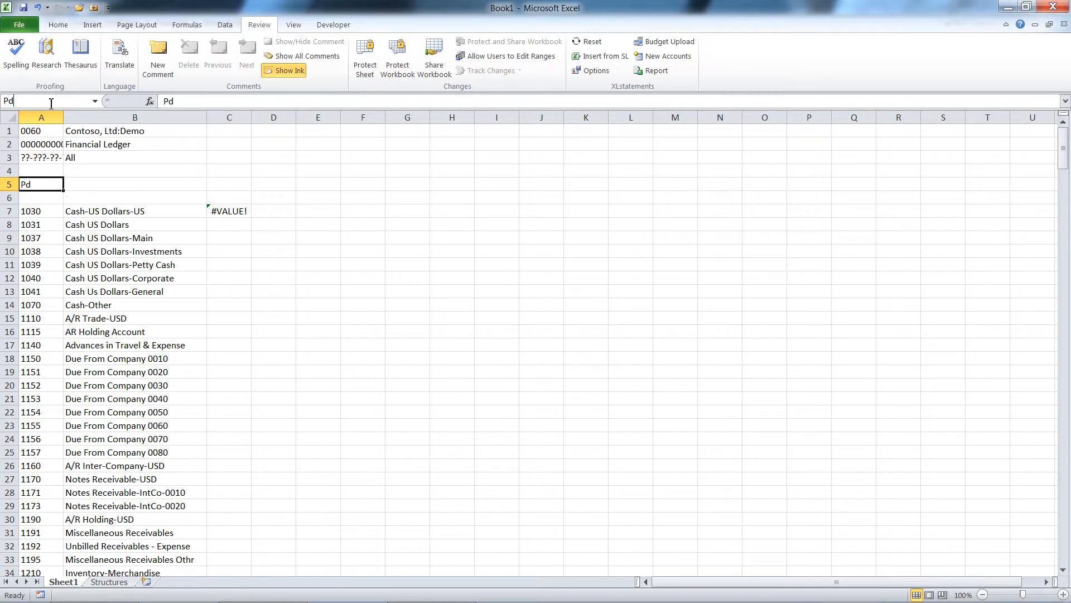
click(40, 171)
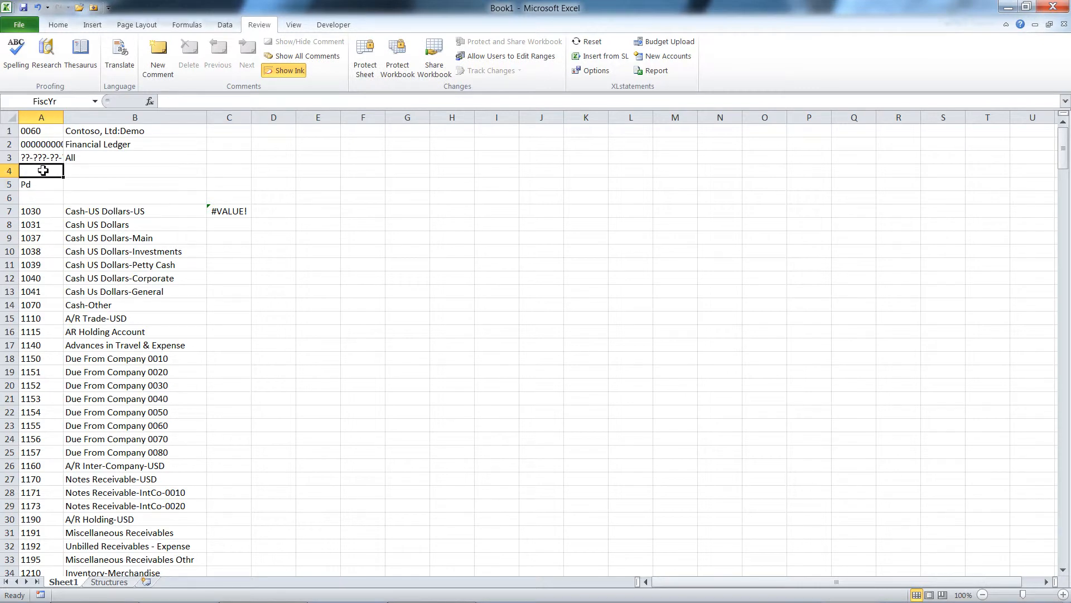
text(1999)
click(41, 184)
text(11)
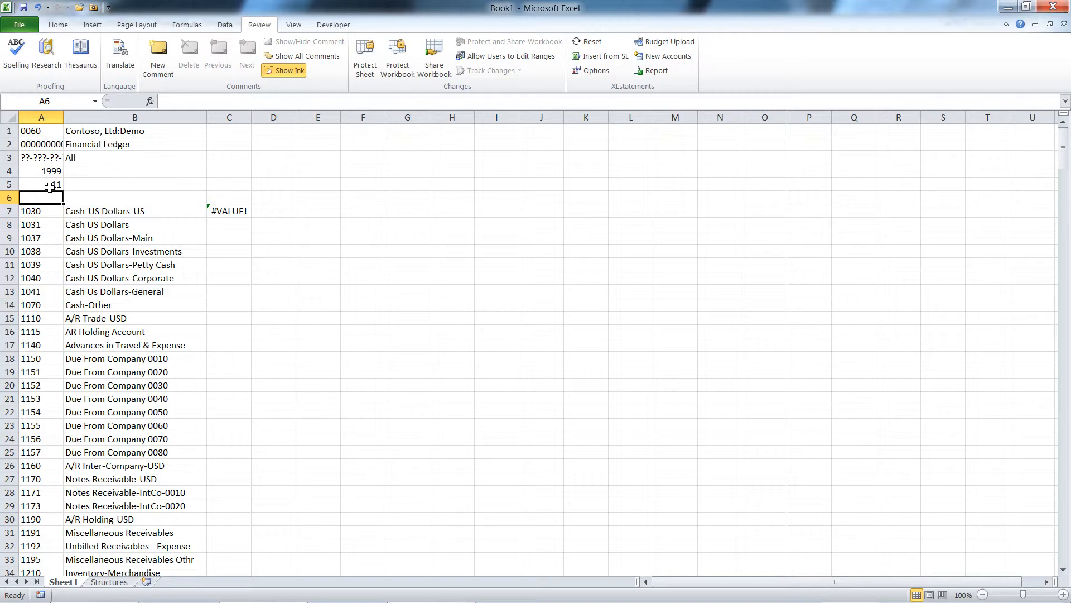
click(41, 170)
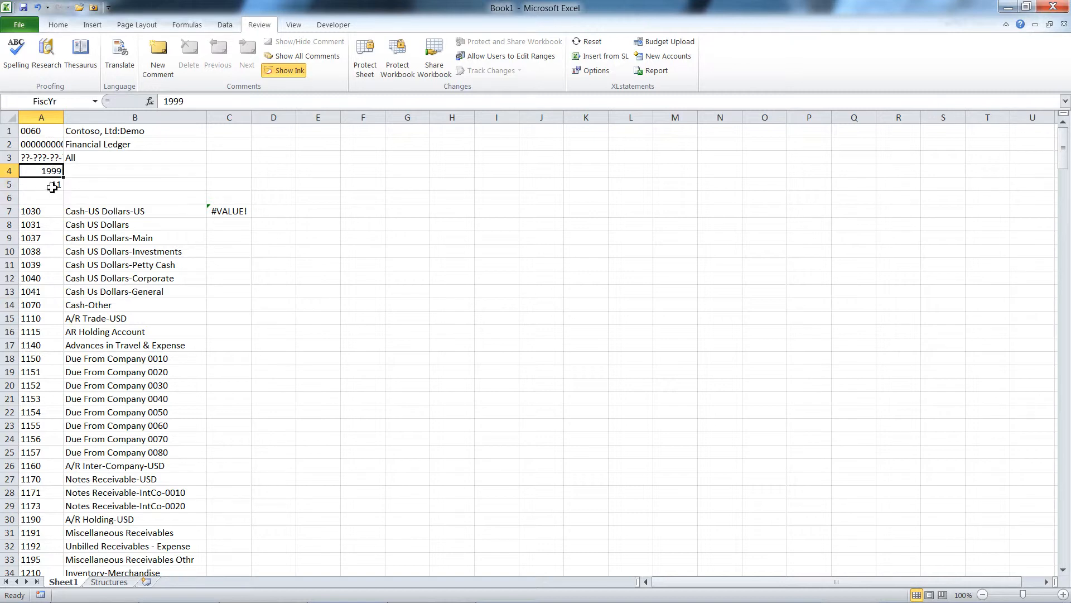
click(40, 184)
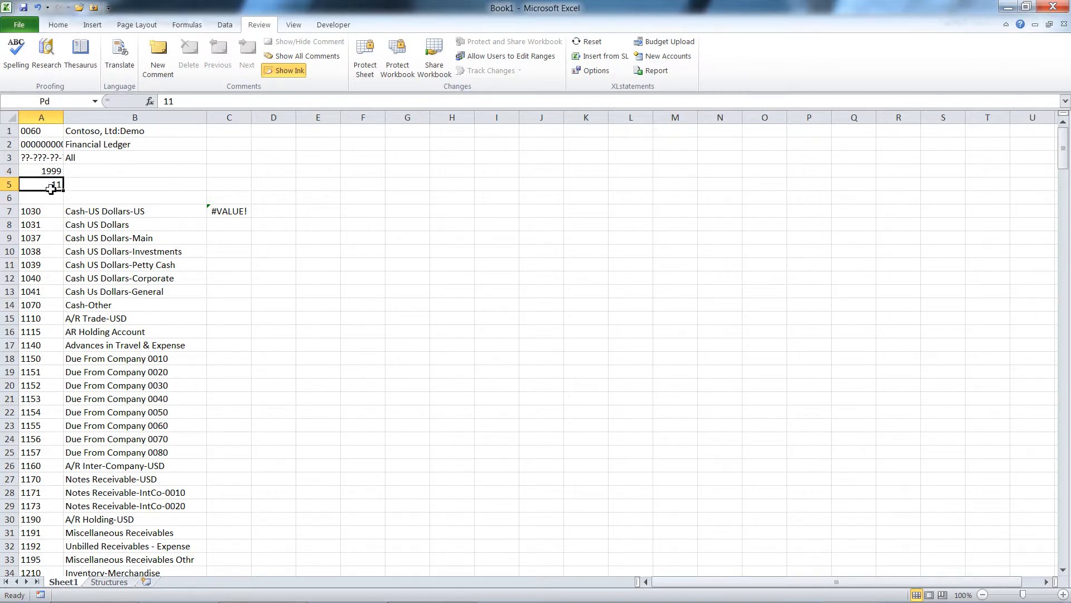
click(40, 170)
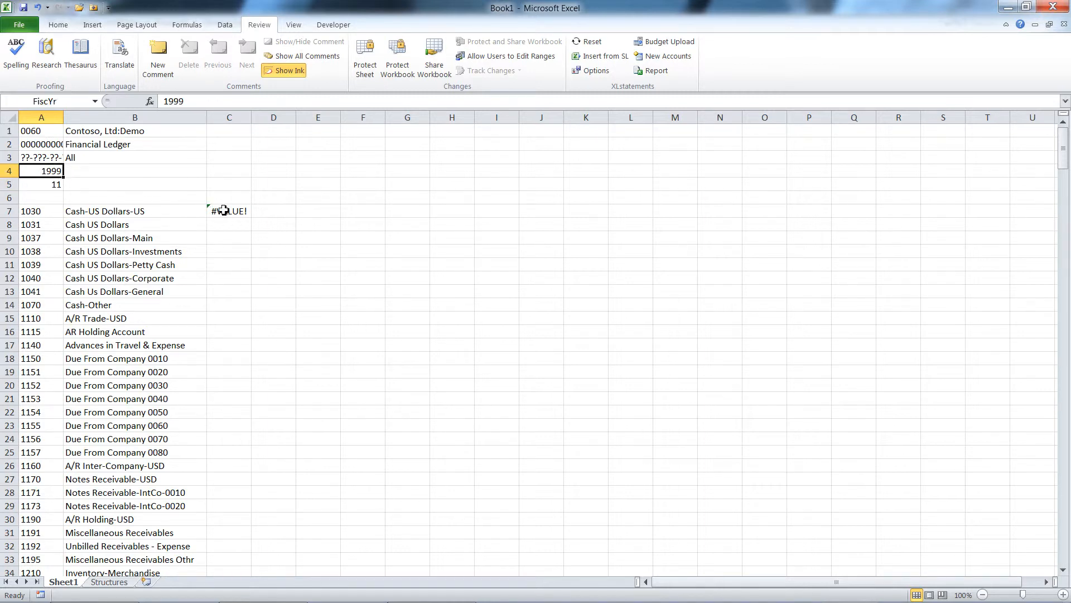
Replace C7's Acct argument with $A7 so YTDBal returns 10124283.
click(228, 211)
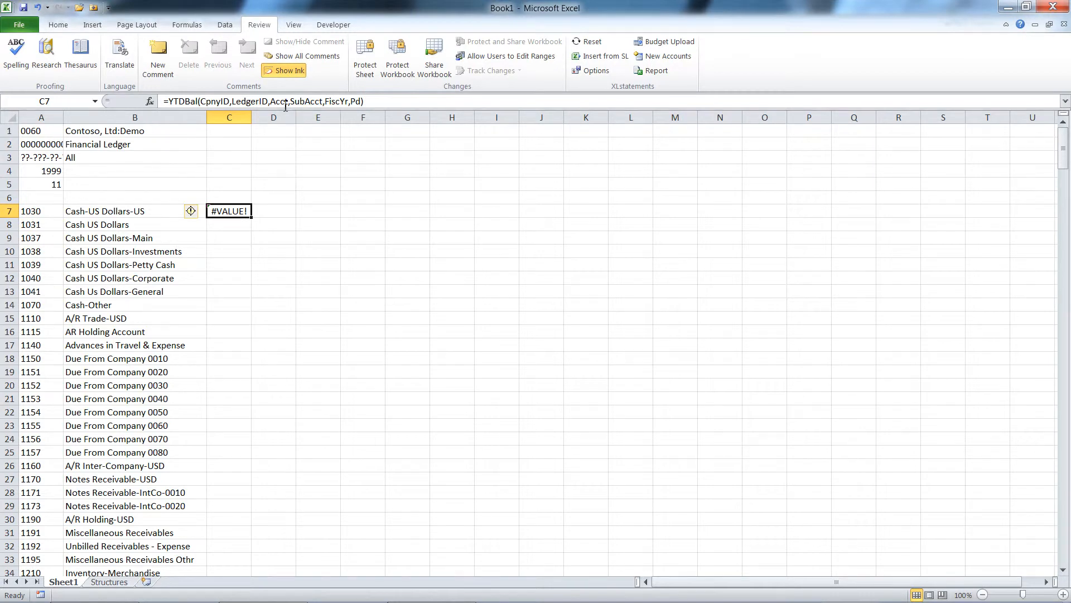
double_click(279, 101)
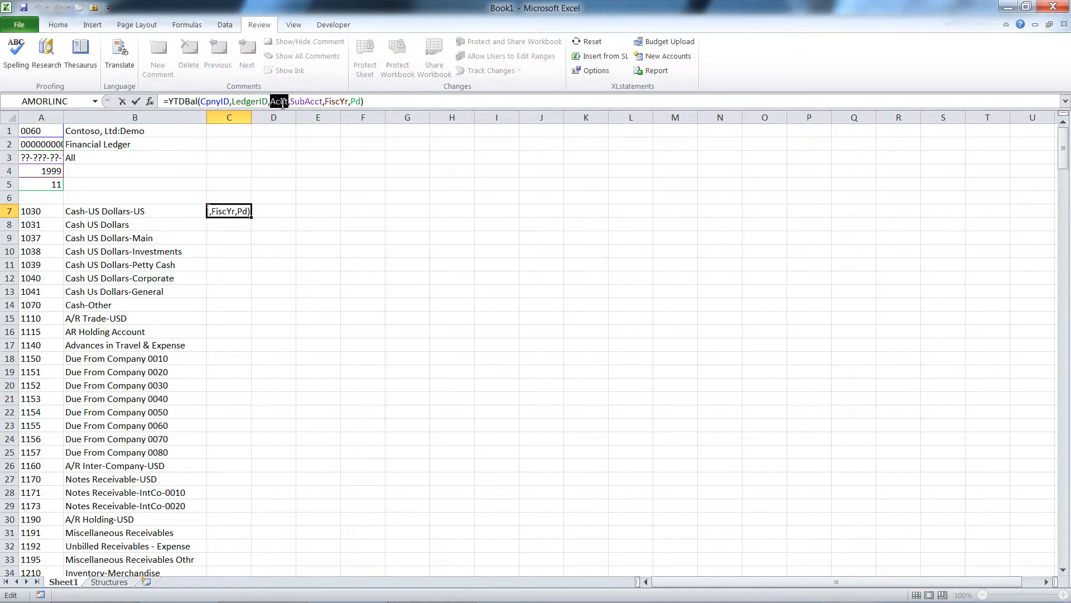
click(40, 211)
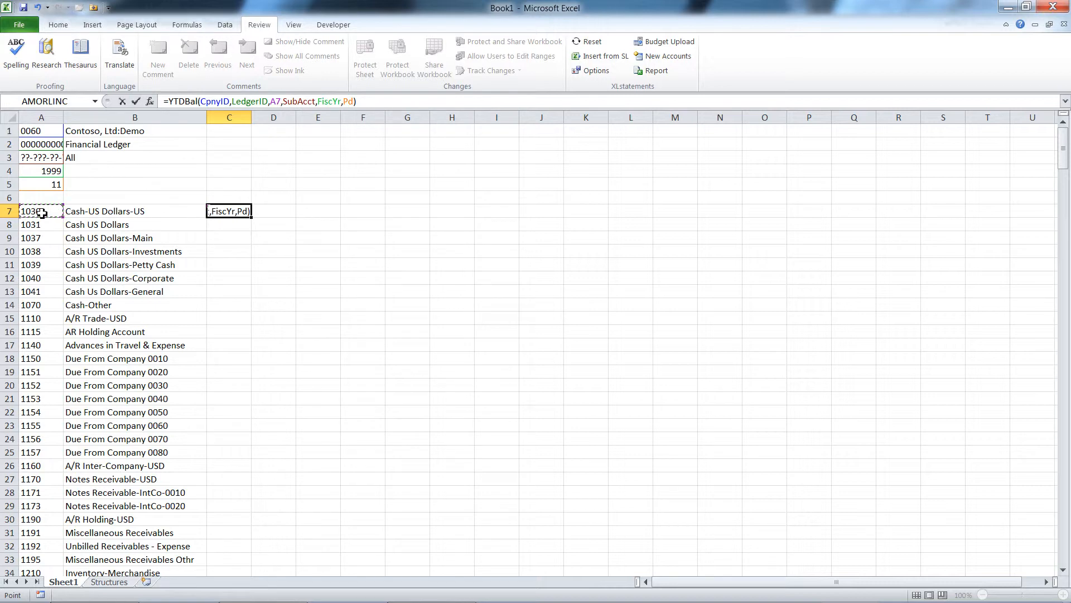
key(F4)
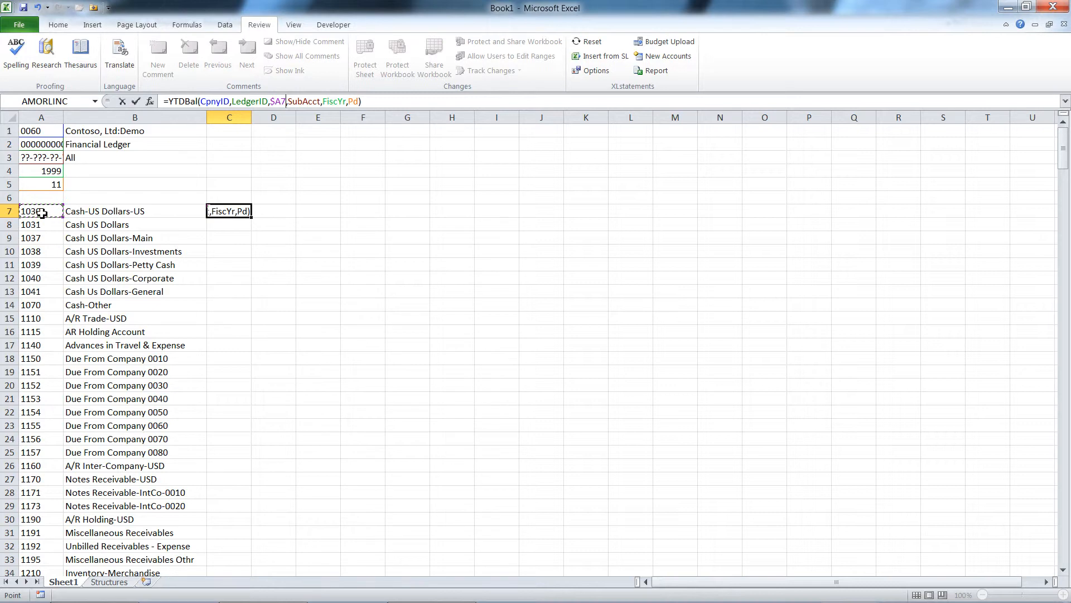
key(Enter)
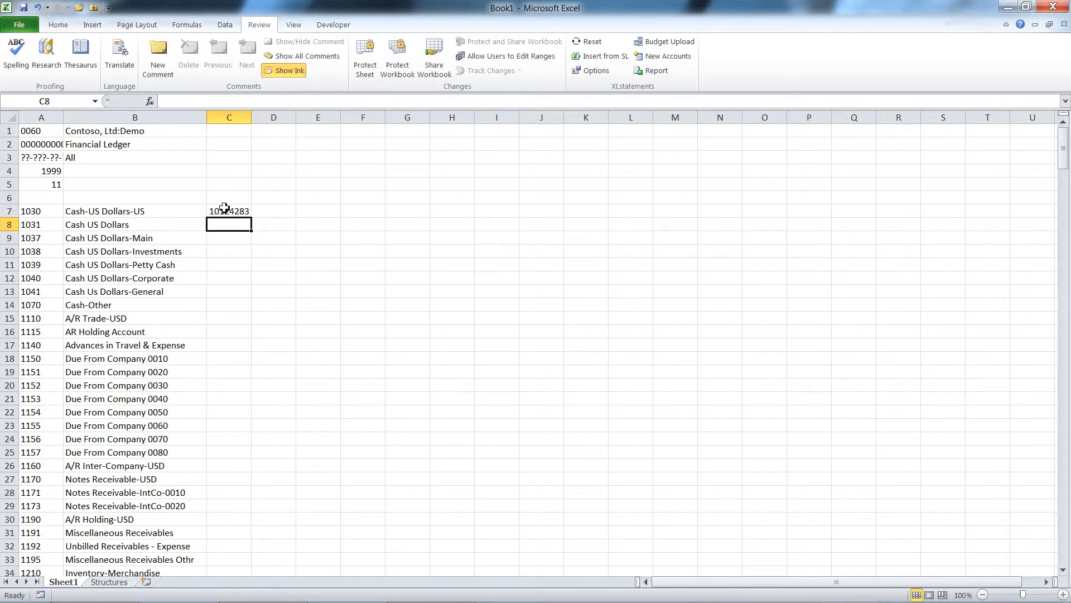
Check the company ID, ledger ID and period cells against C7's formula.
click(228, 211)
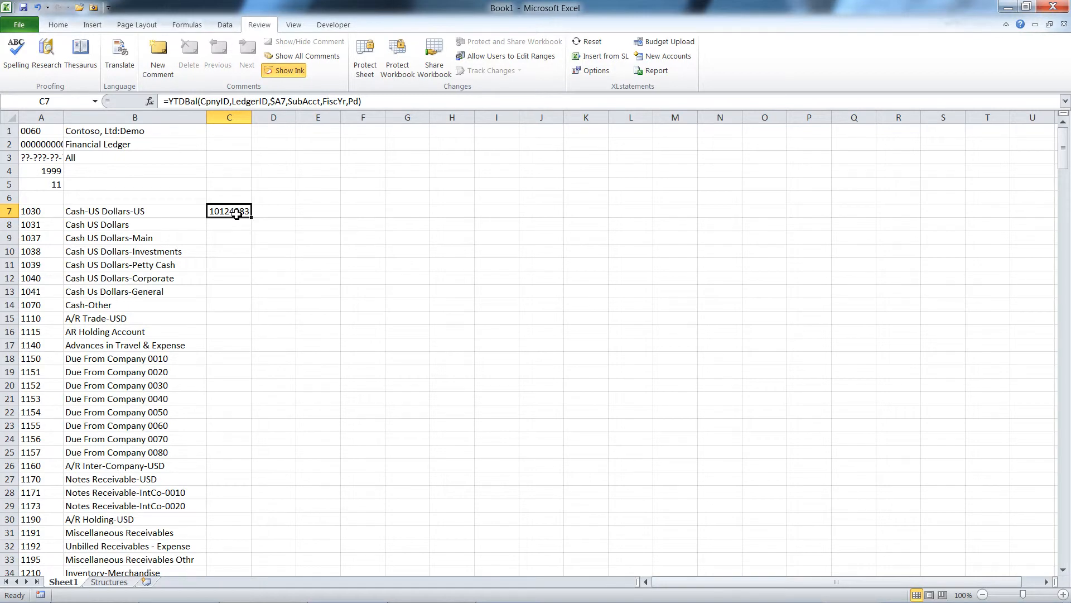
click(34, 131)
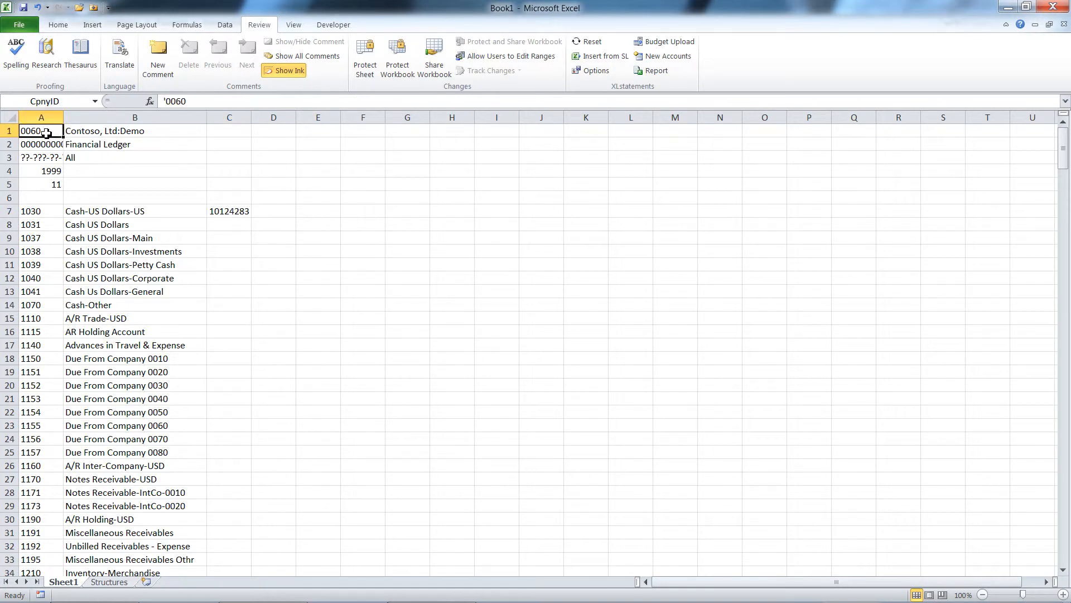
click(229, 211)
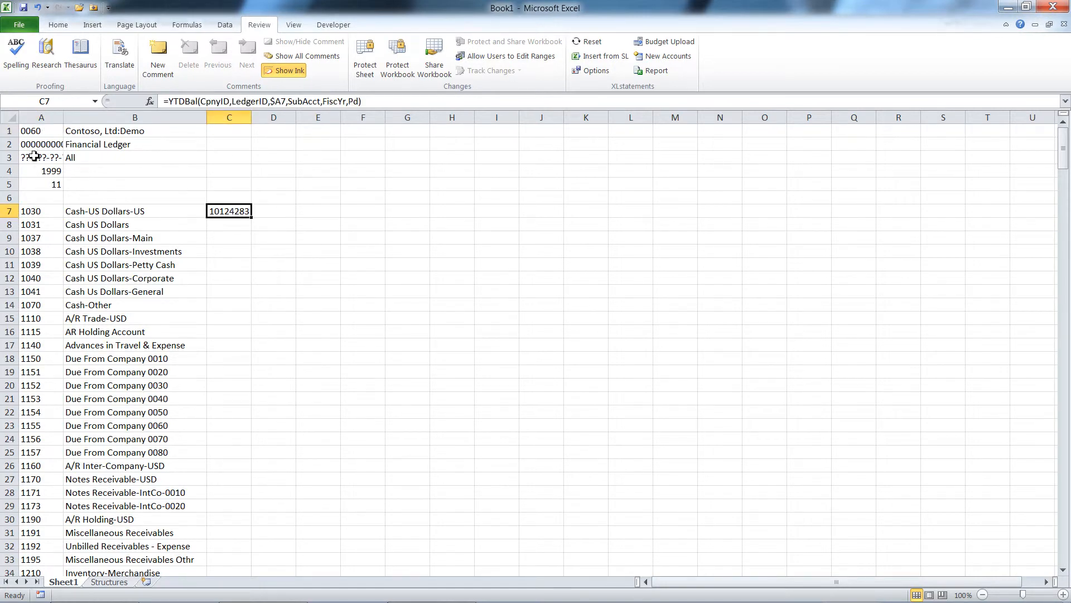
click(40, 144)
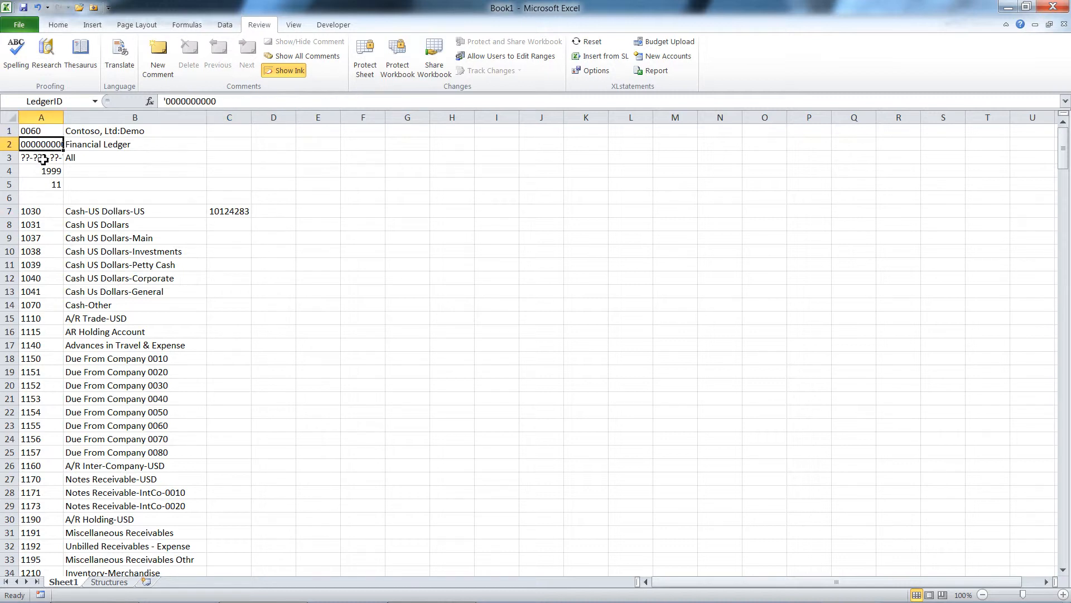
click(40, 184)
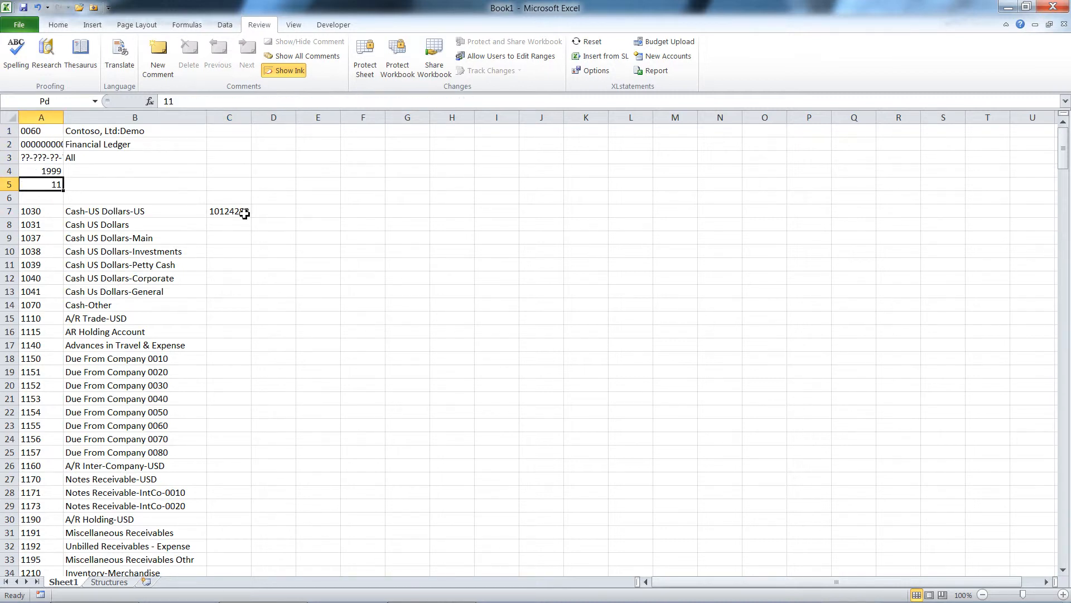
click(229, 211)
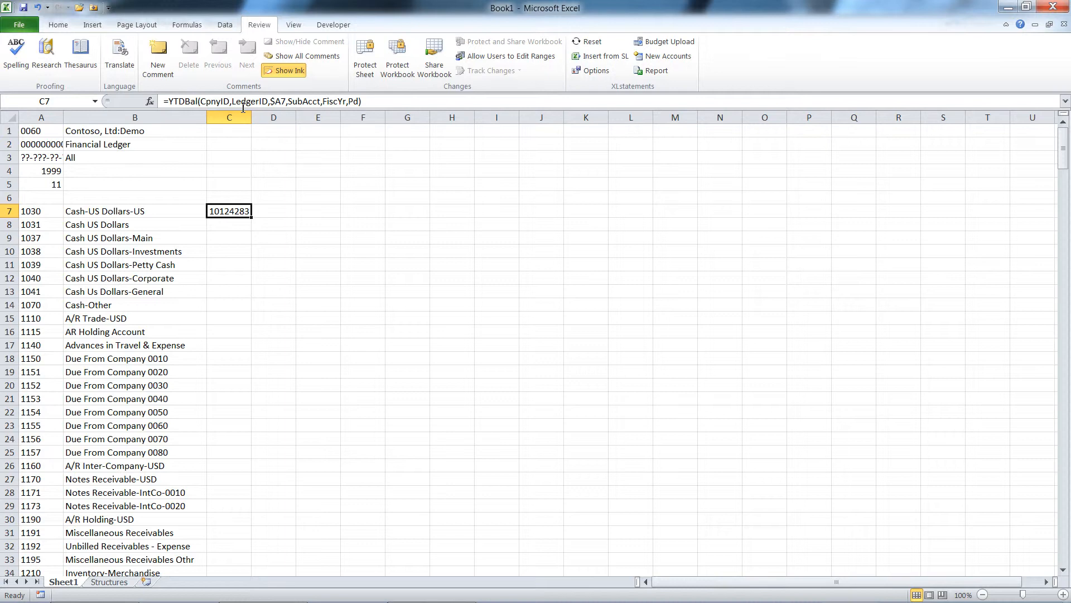
mouse_move(238, 102)
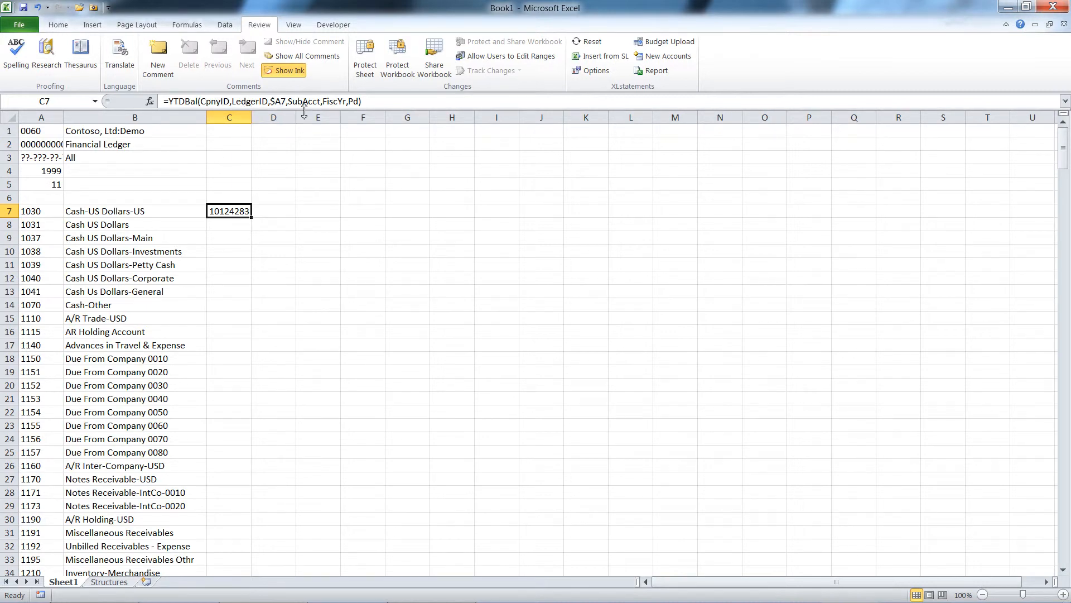
mouse_move(335, 127)
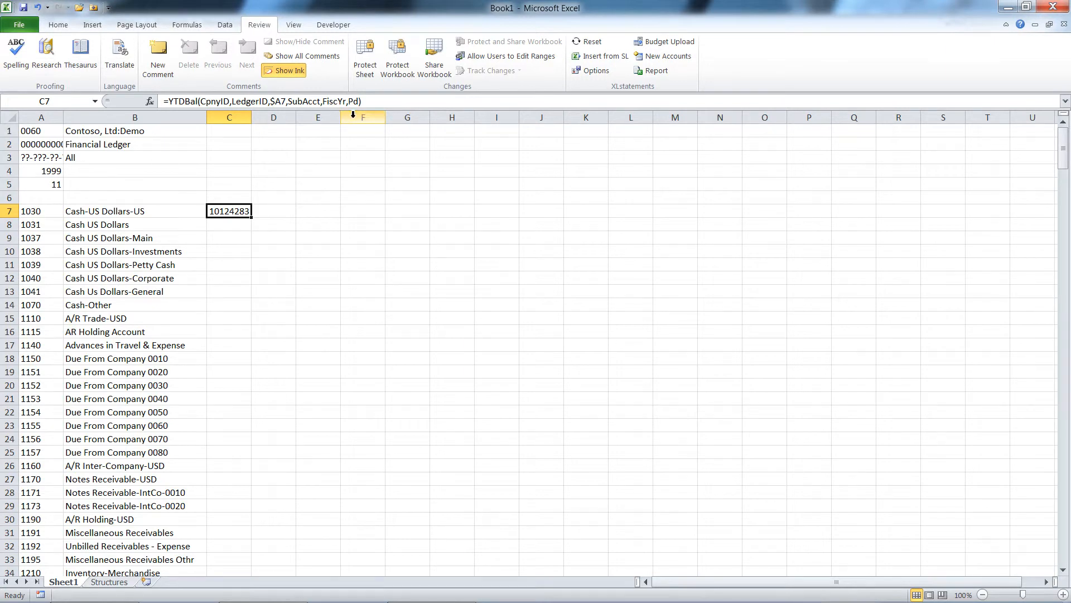
Type the Beg Bal heading into C6.
click(229, 197)
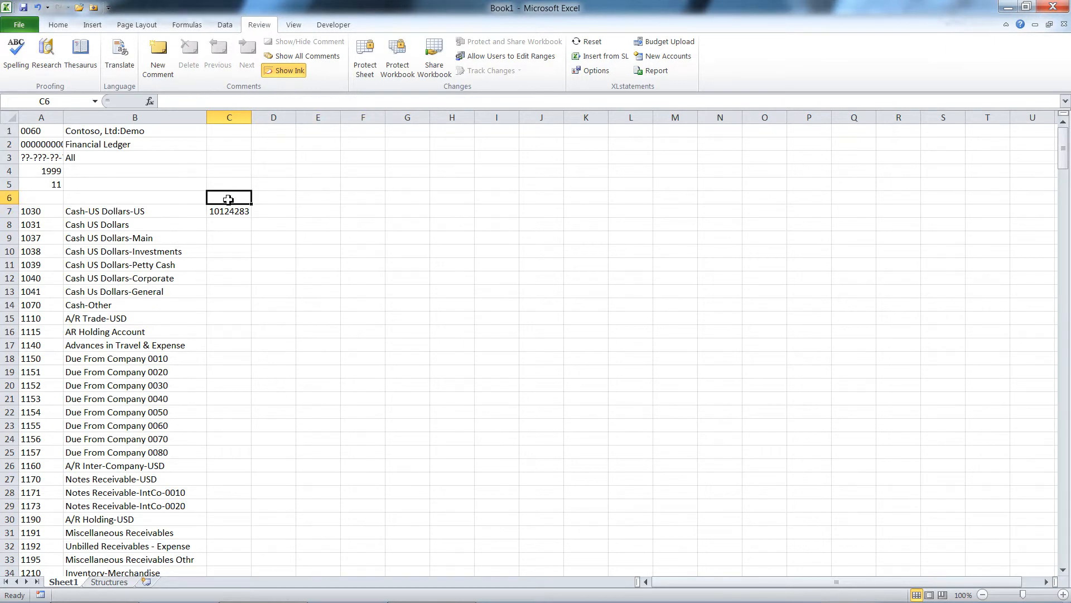
text(Beg Bal)
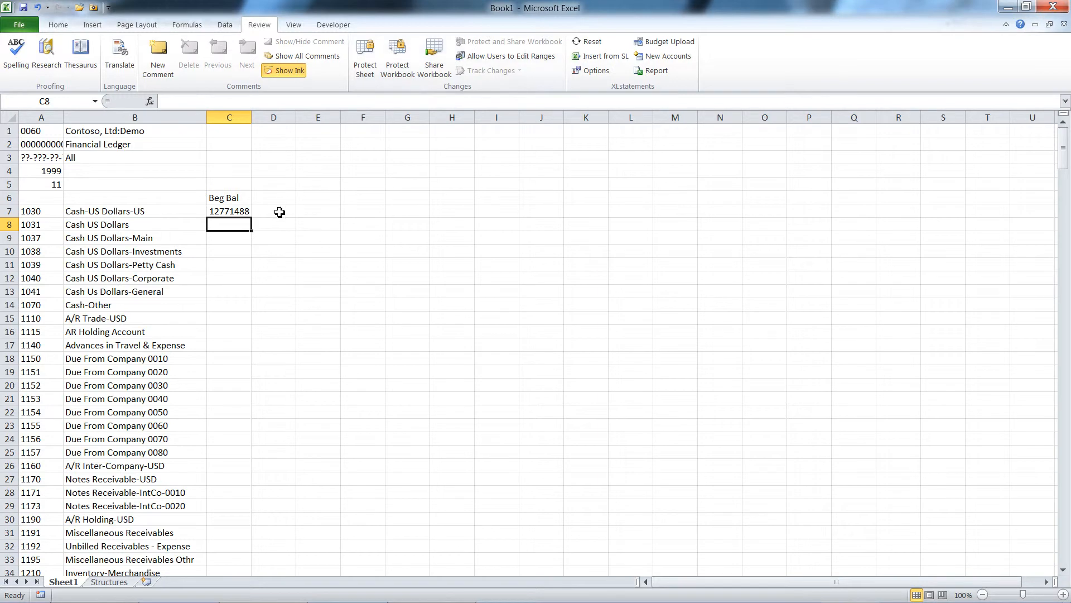
mouse_move(280, 218)
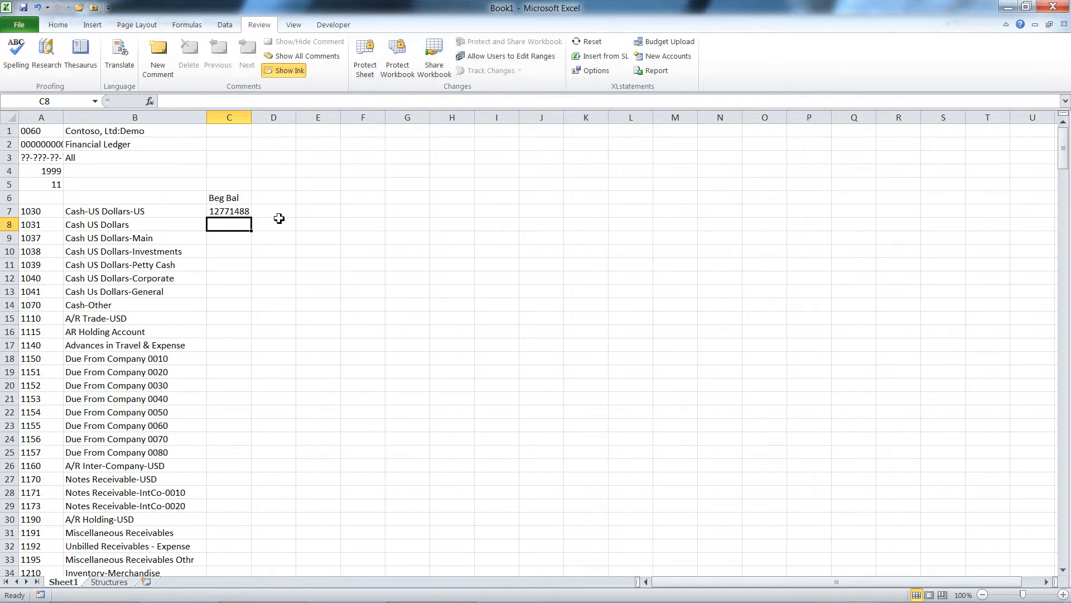
click(273, 211)
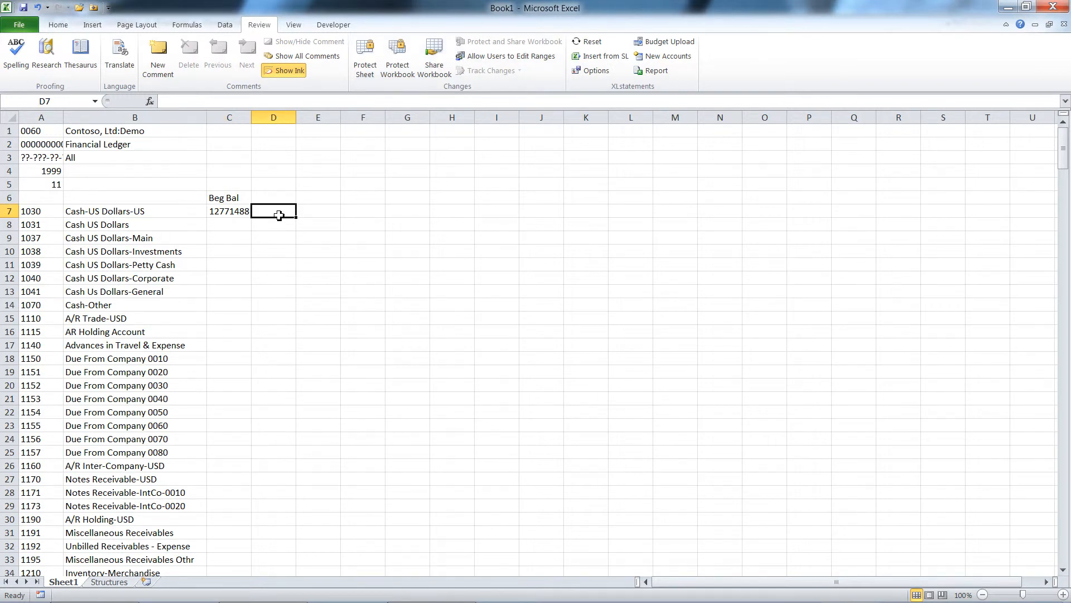
Enter =PTDBal(CpnyID,LedgerID,$A7,SubAcct,FiscYr,Pd) in D7, returning -2647205.
text(=pt)
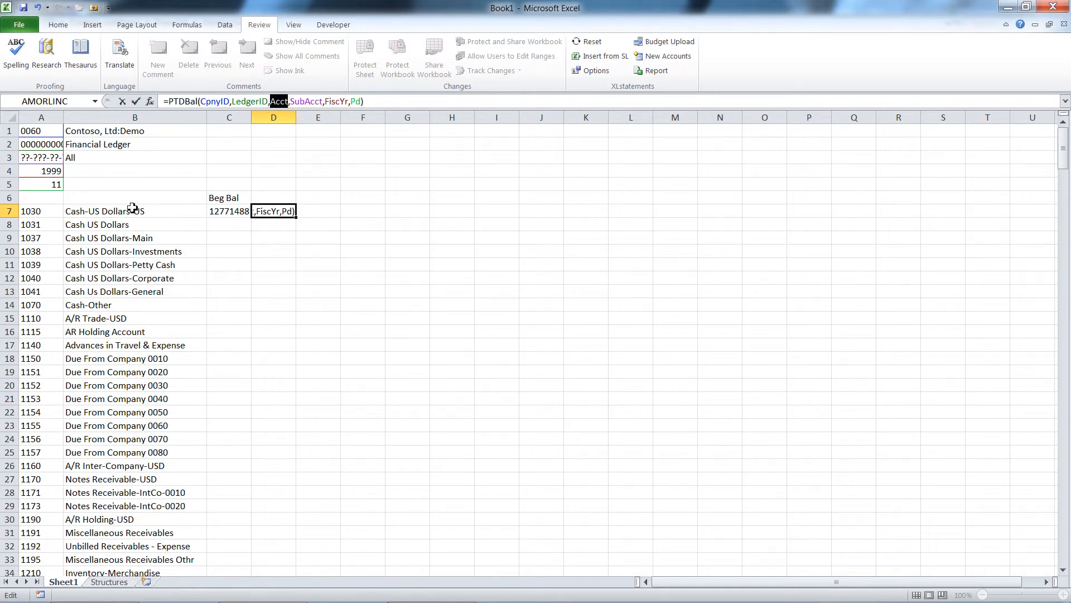
click(40, 211)
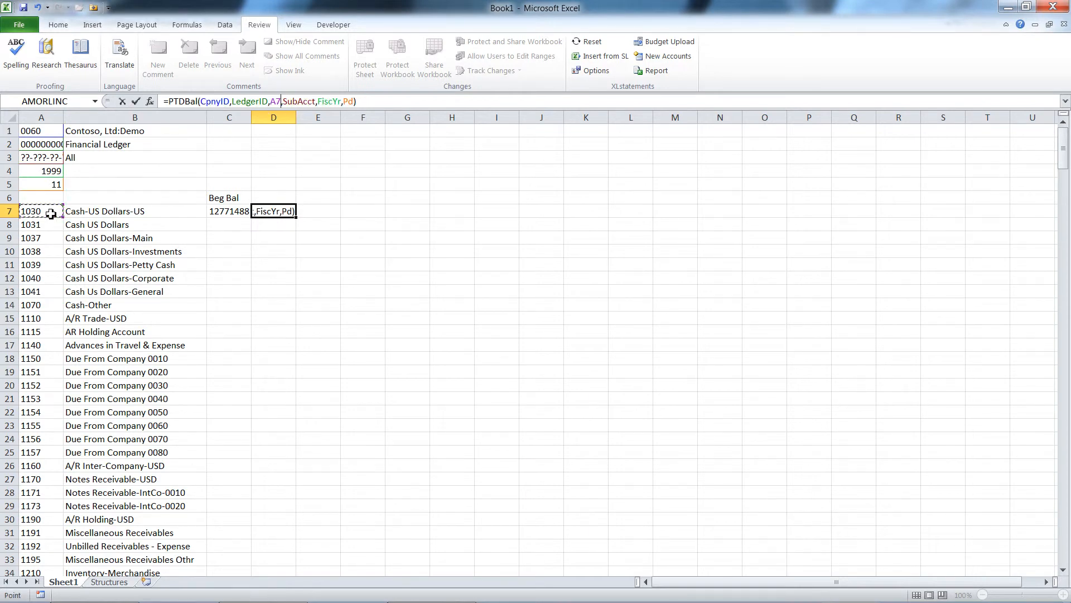
key(F4)
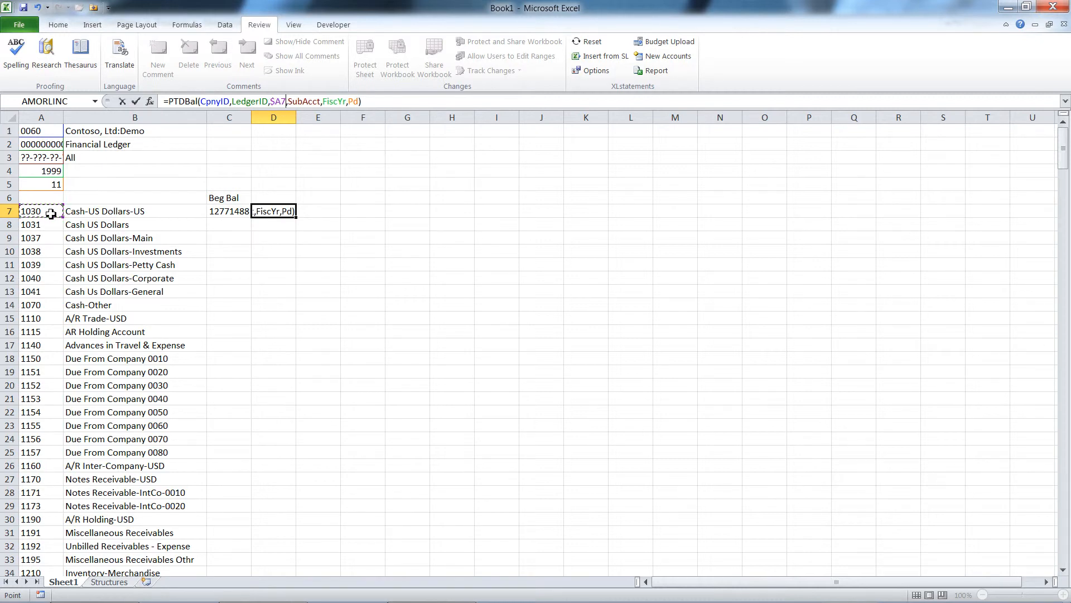
key(Enter)
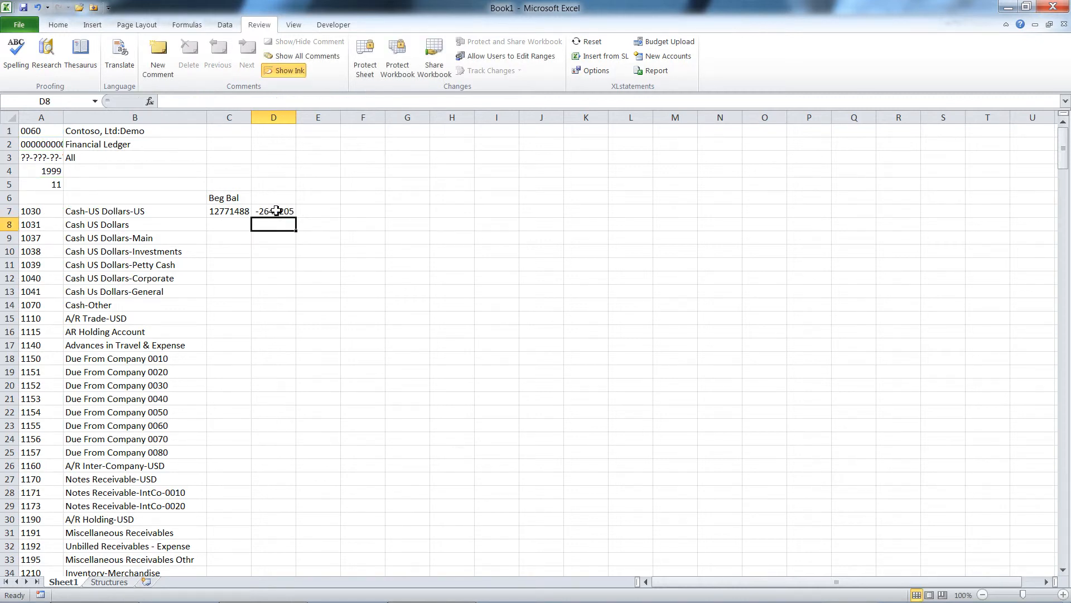
click(274, 198)
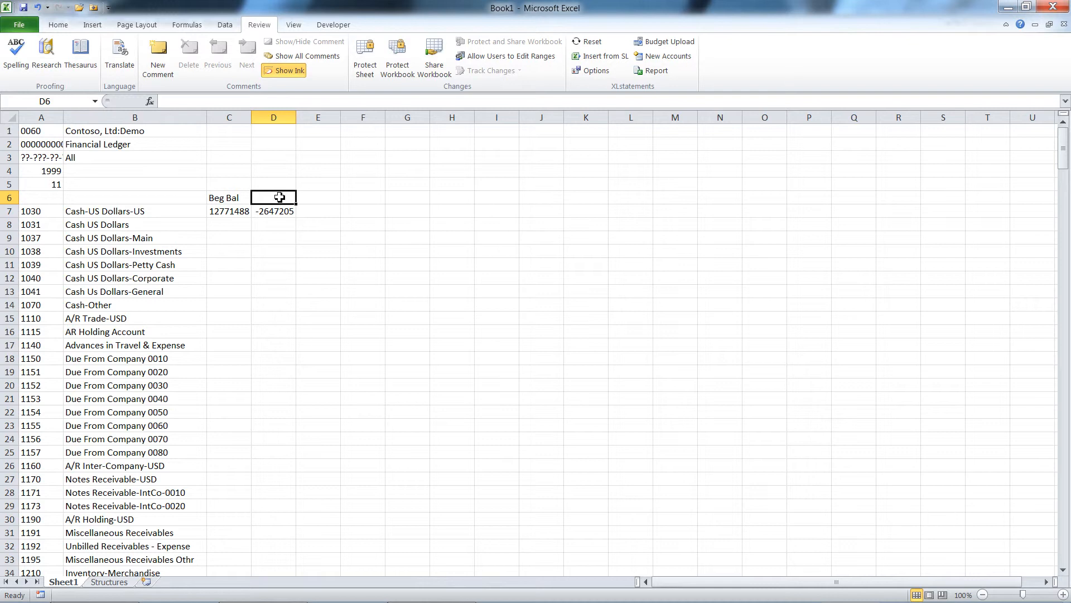
text(=)
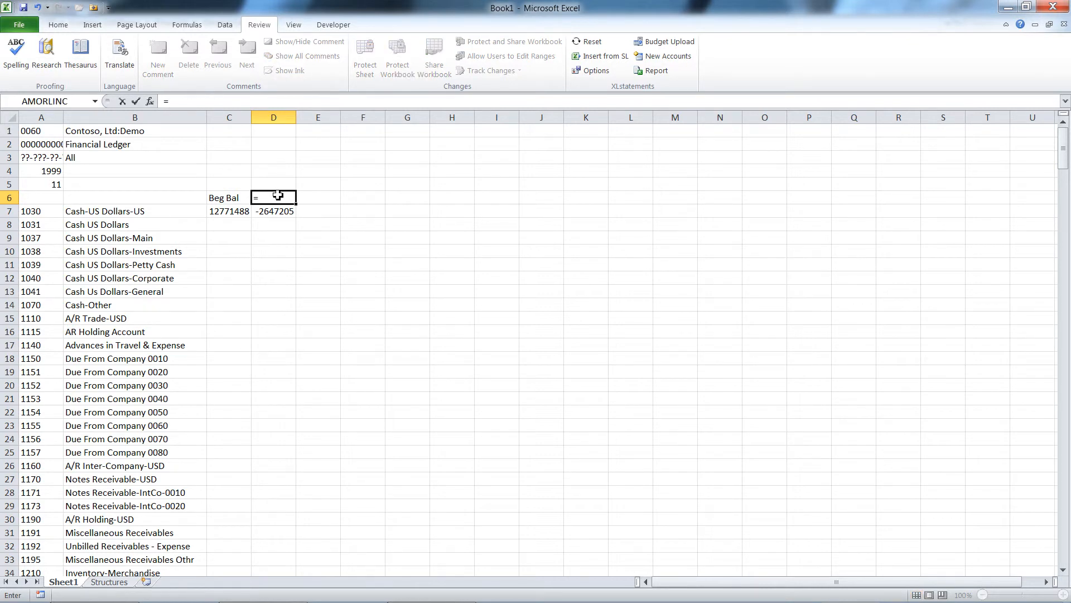
Head D6 with =PdMonth(CpnyID,Pd) showing November, and type End Bal into E6.
text(p)
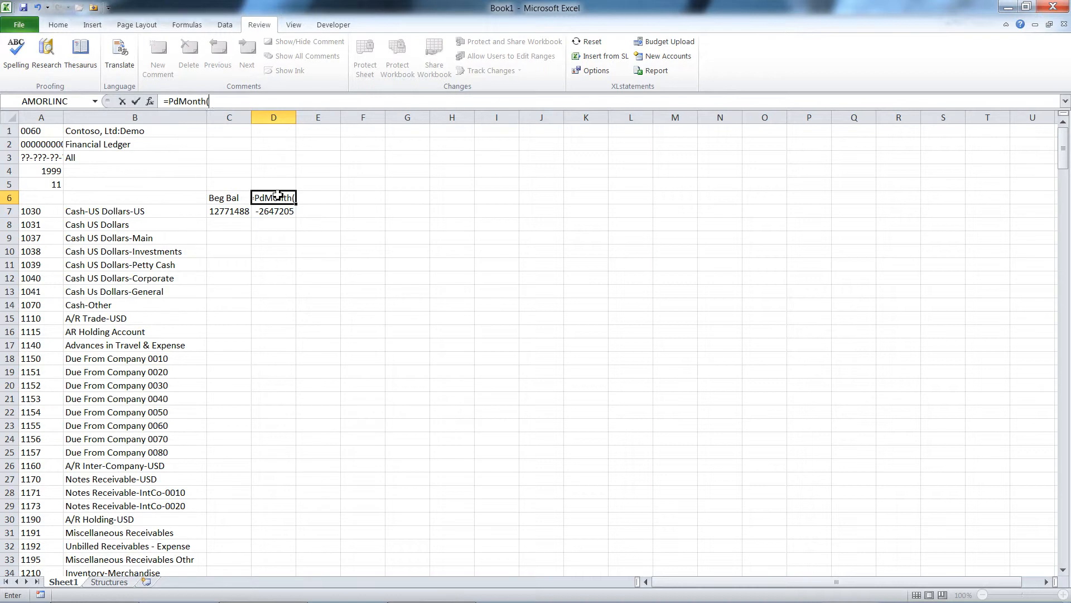
text(CpnyID,Pd))
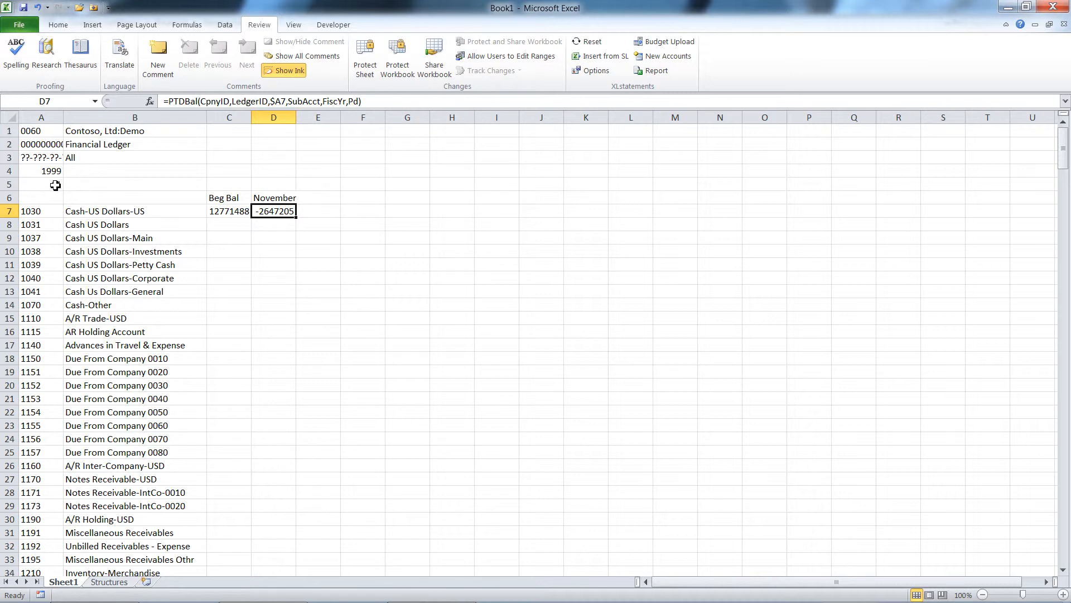
click(273, 198)
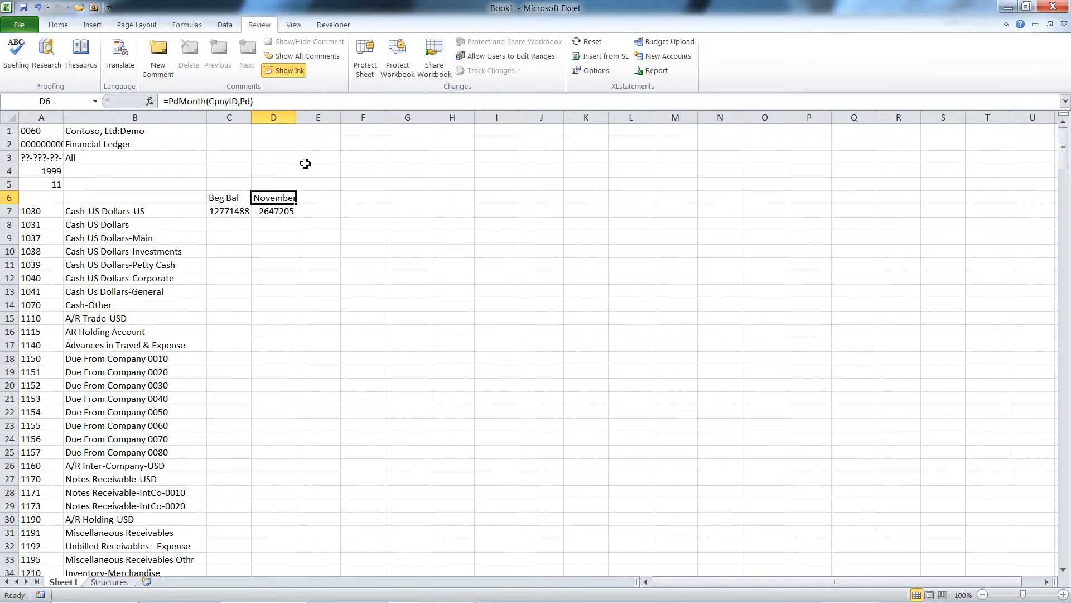
click(318, 198)
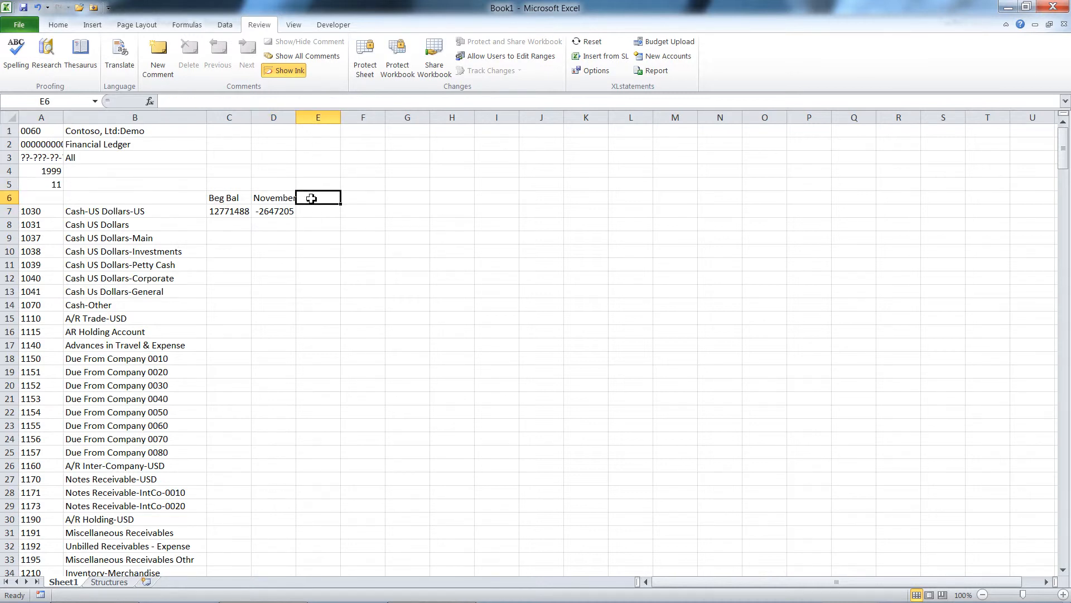
text(End Bal)
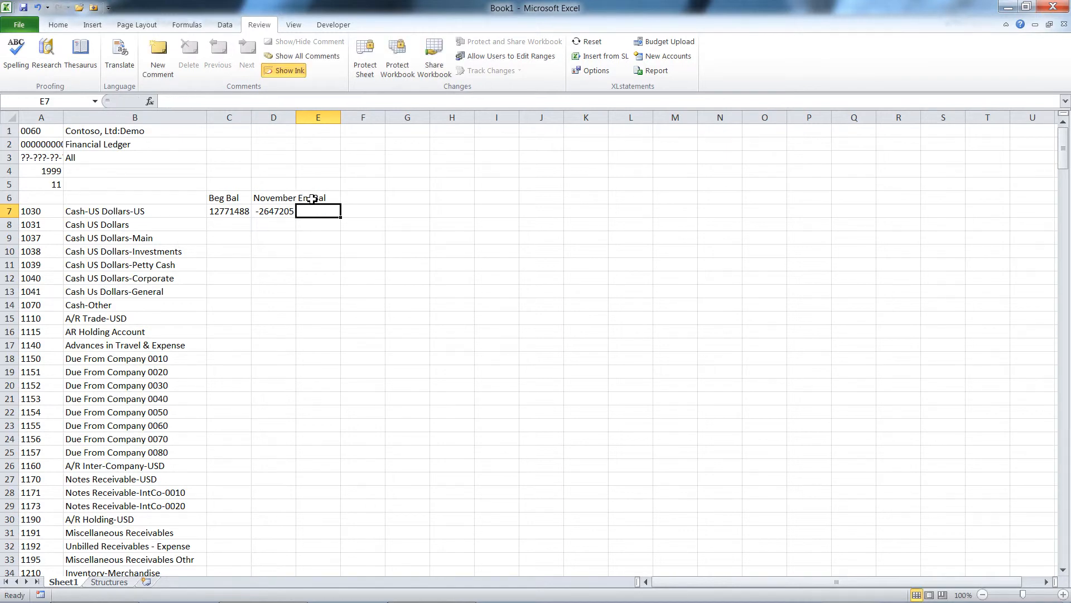
Sum C7 and D7 in E7 for an ending balance of 10,124,282.75.
text(=)
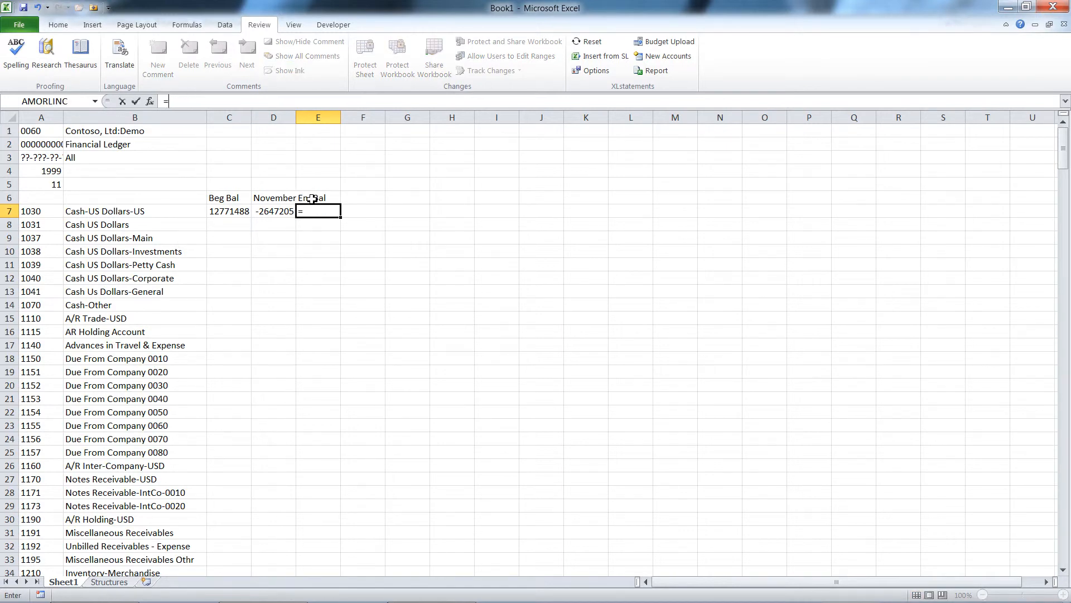
click(229, 211)
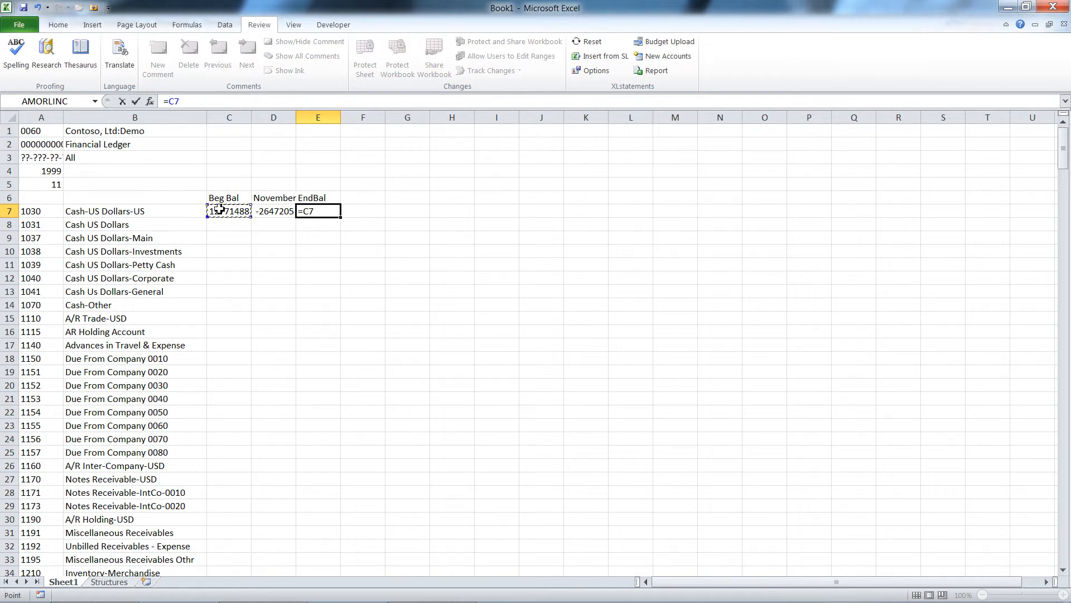
click(273, 211)
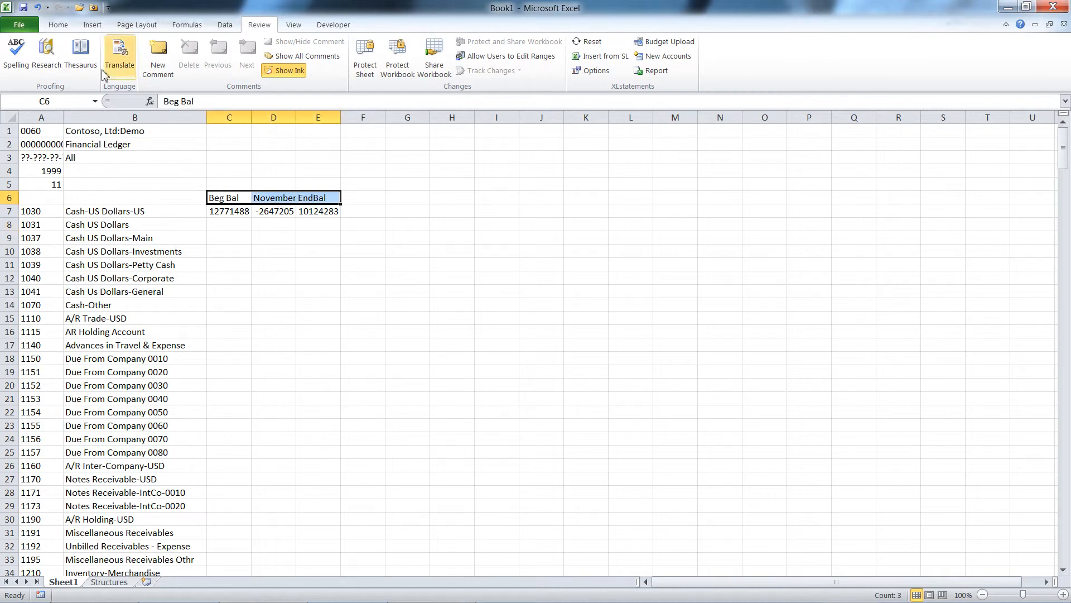
click(57, 24)
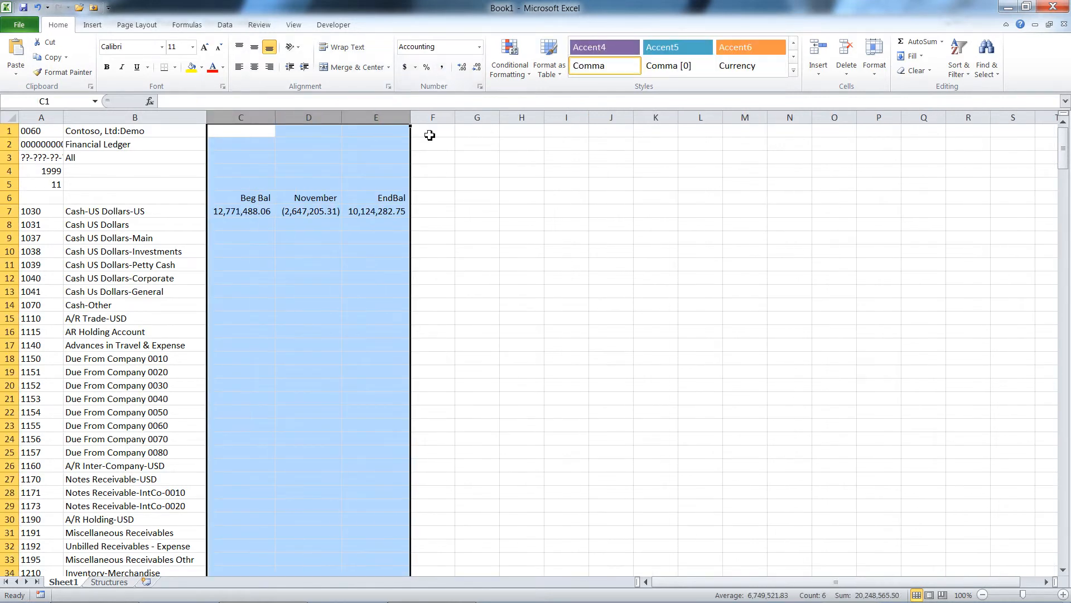
Select account 1030's beginning, period and ending balance formulas in row 7.
click(432, 224)
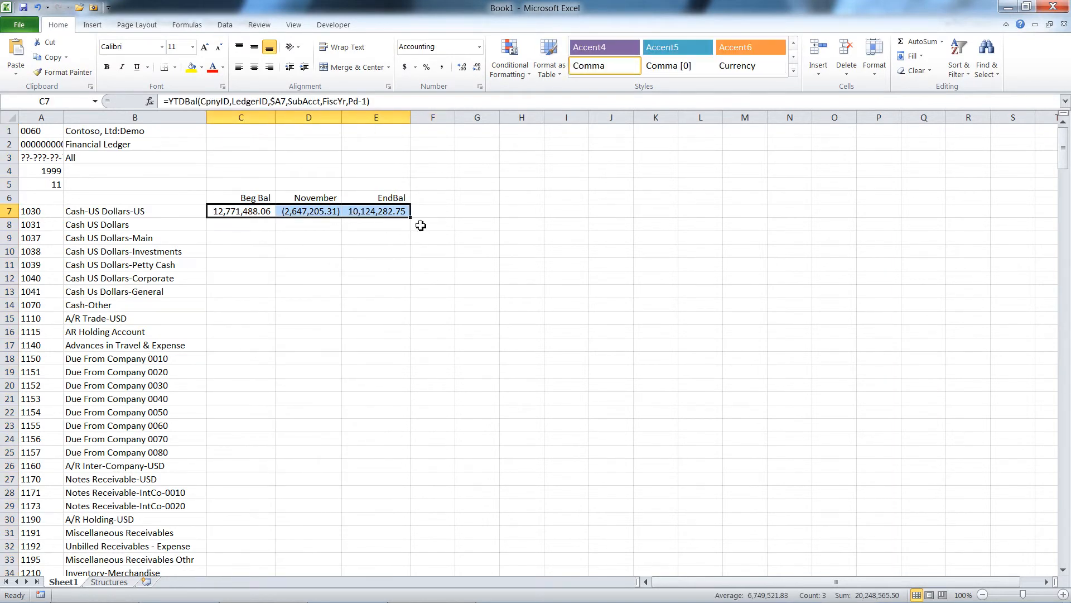
mouse_move(411, 220)
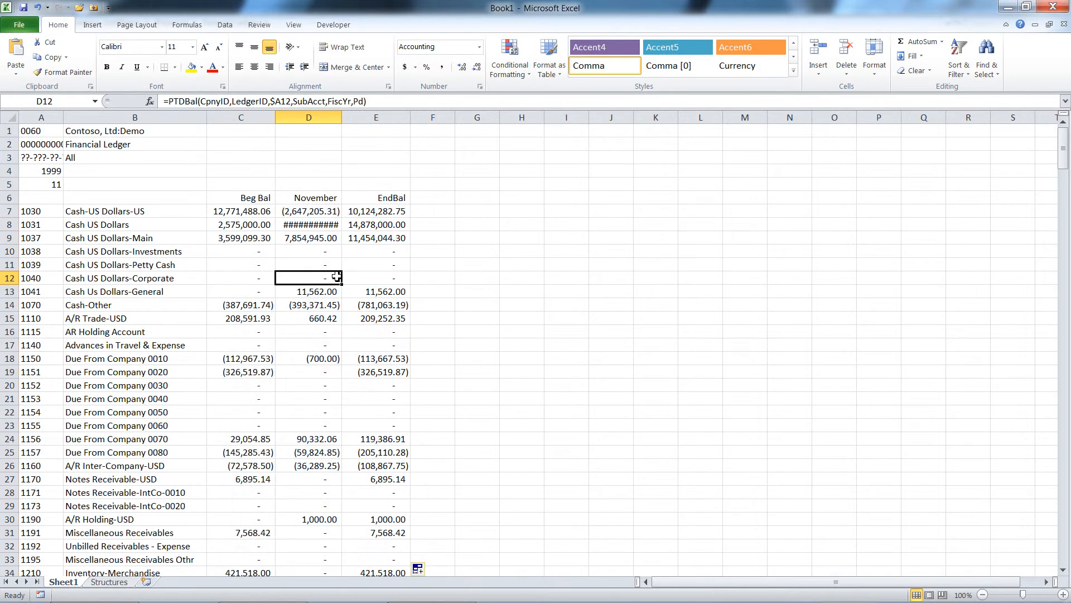
Widen columns C–E and check the November and beginning balance formulas for accounts 1030 and 1037.
drag(241, 117, 376, 116)
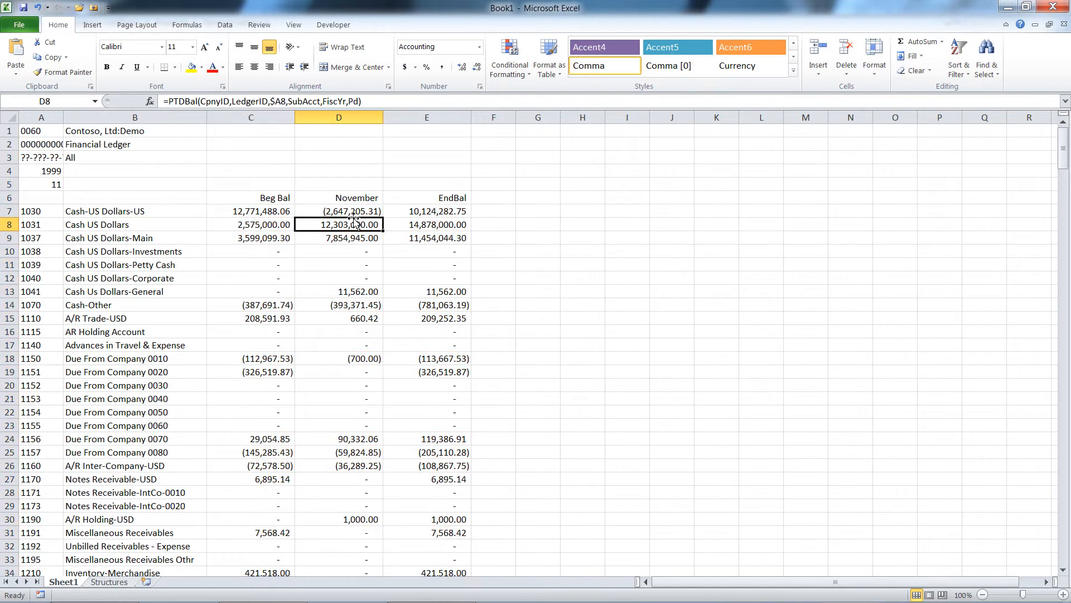
click(338, 211)
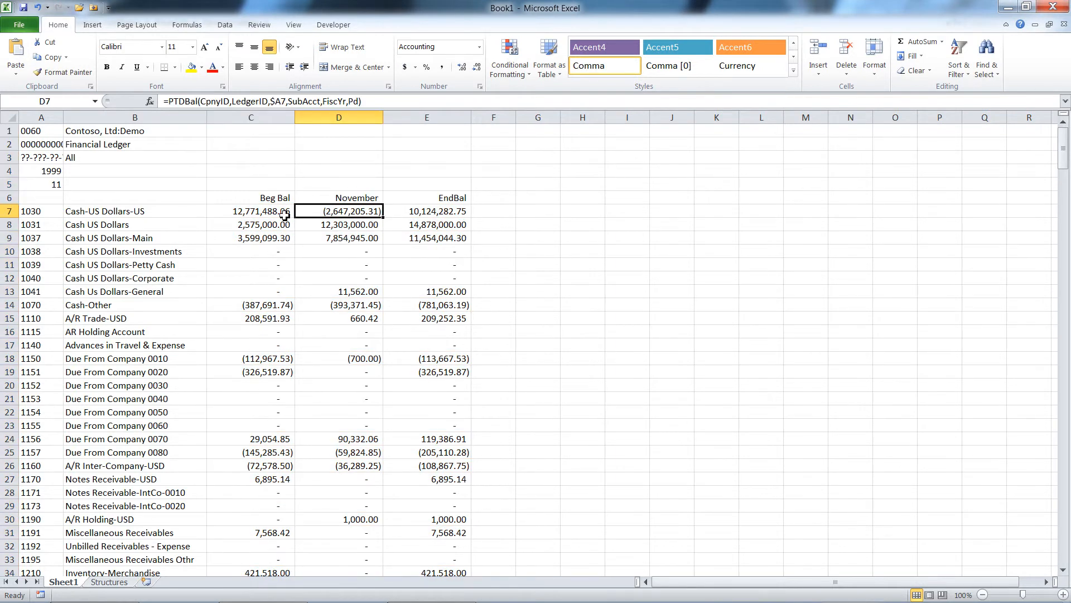
click(339, 238)
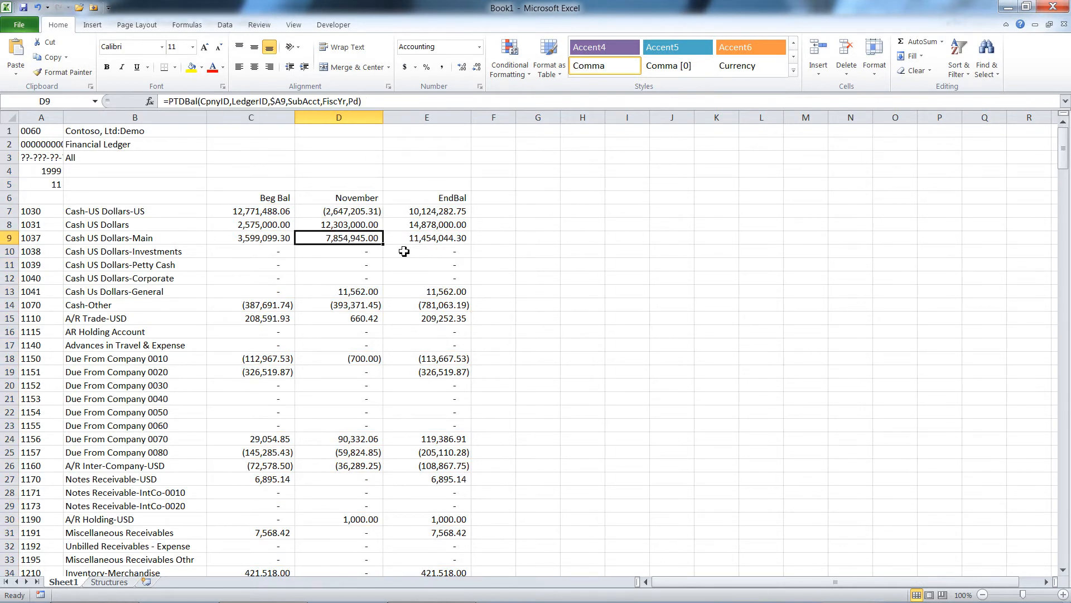
click(251, 211)
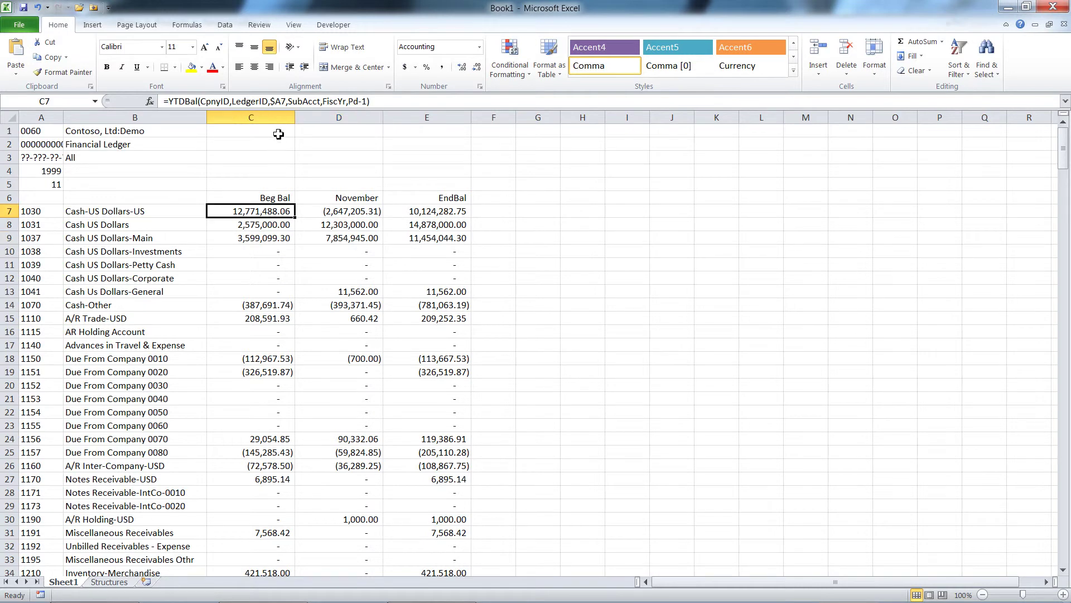
click(259, 25)
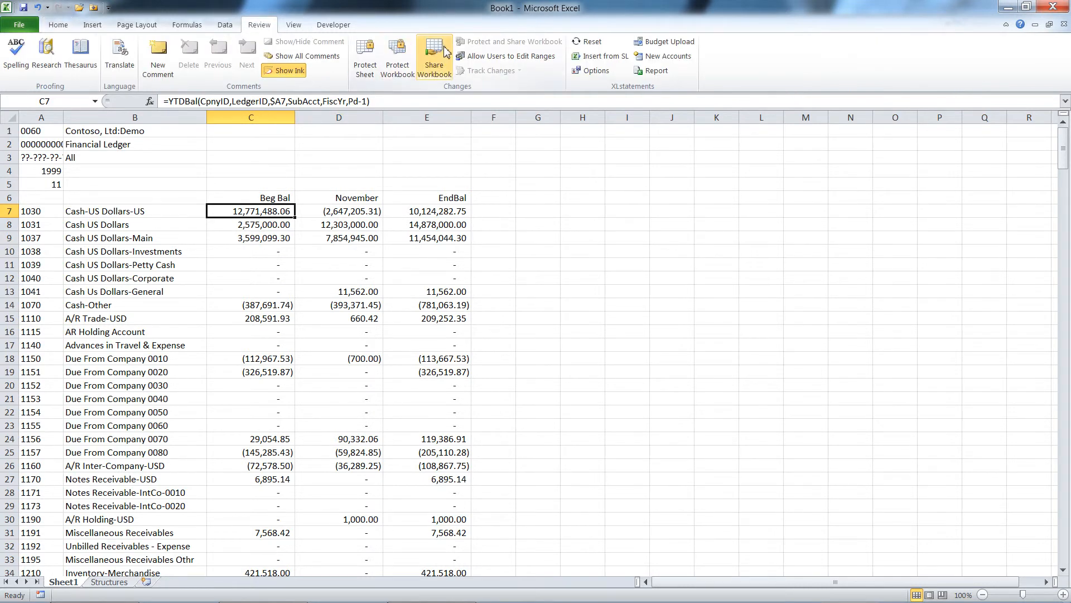
Freeze the heading rows below row 6 and select the period cell to change it to 12.
click(293, 24)
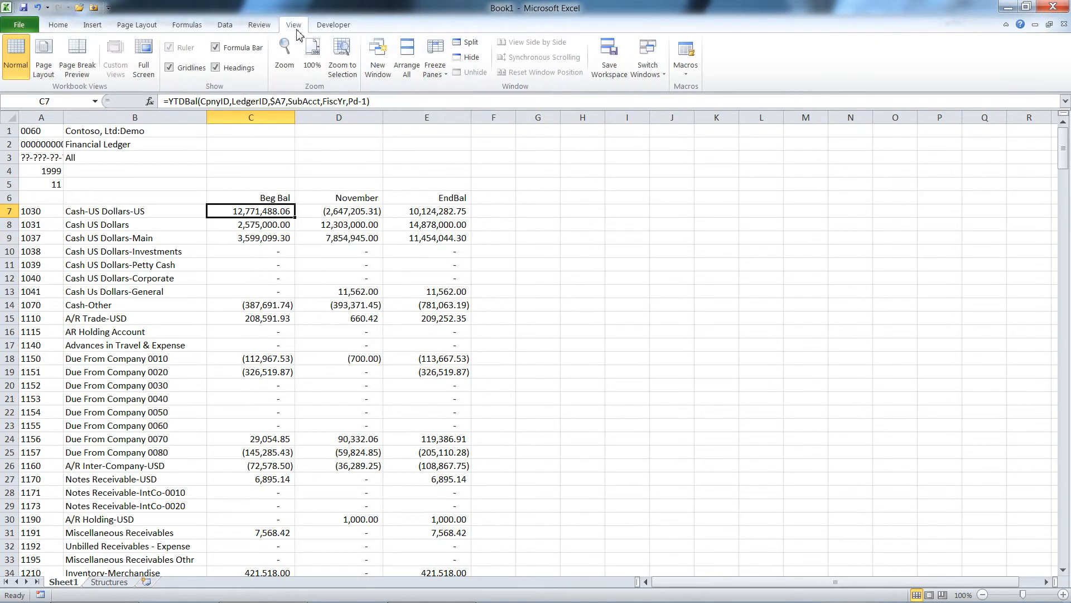
click(432, 56)
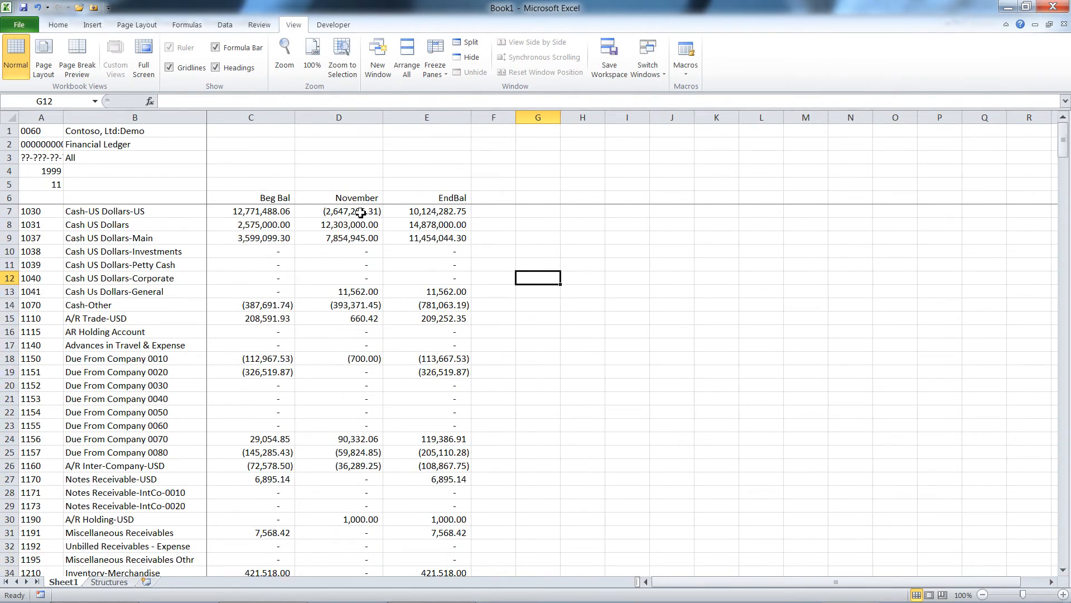
click(339, 211)
text(12)
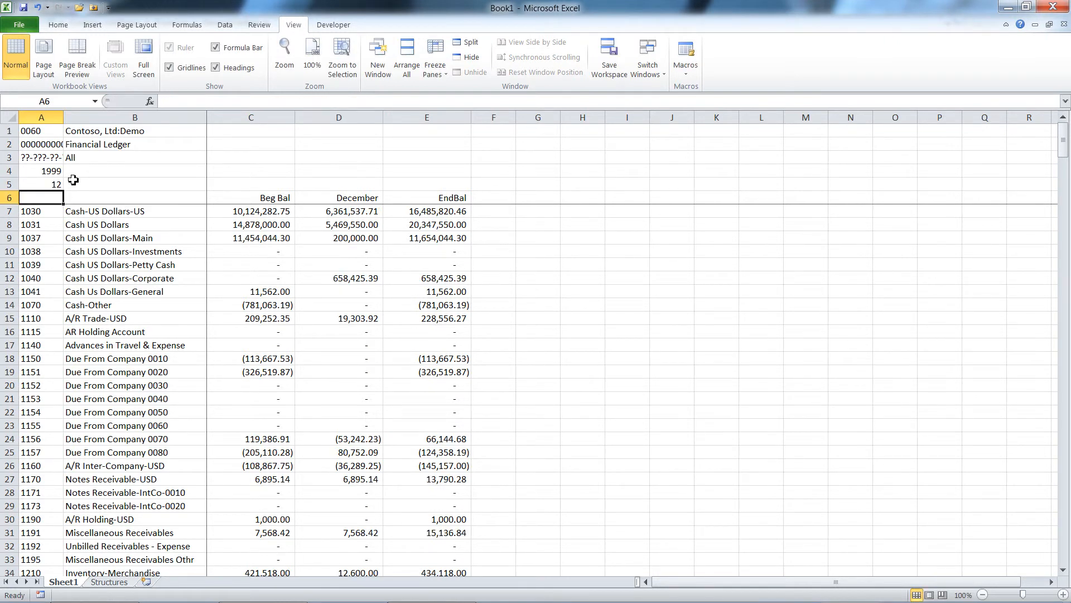
mouse_move(352, 191)
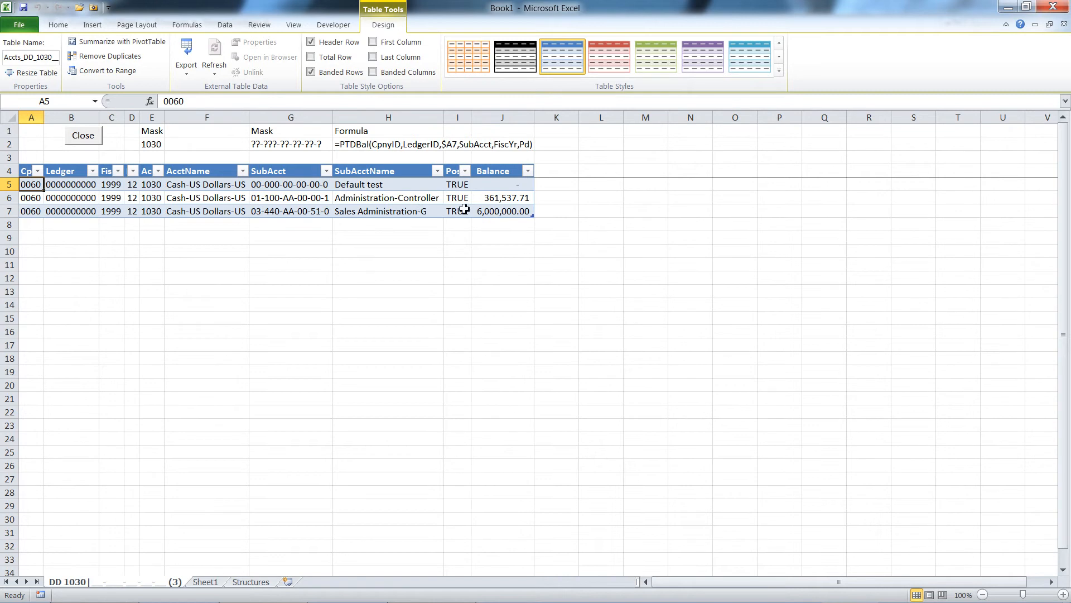
mouse_move(255, 199)
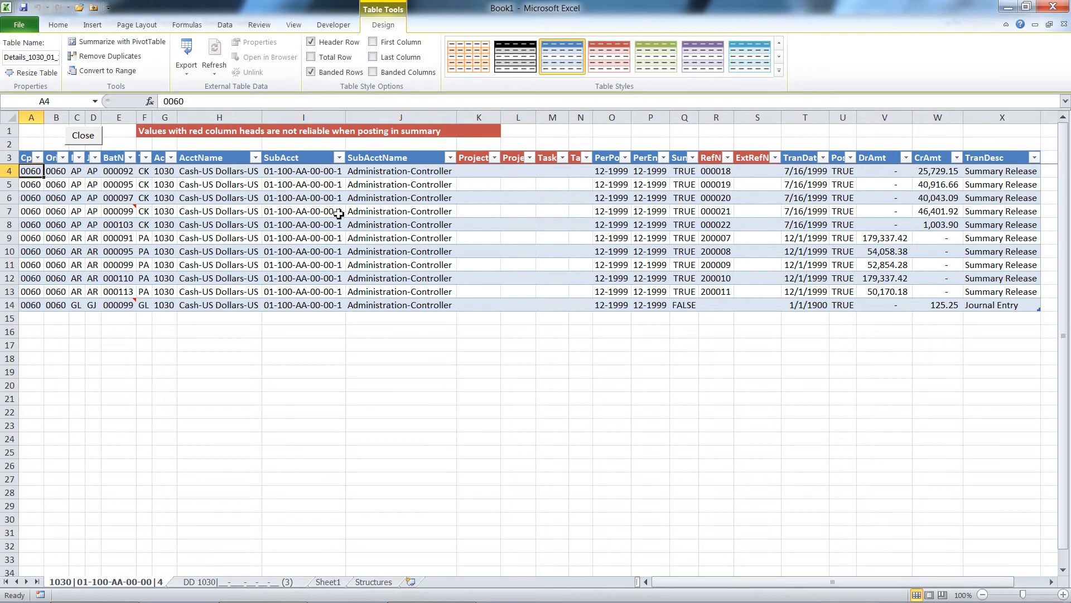
mouse_move(509, 211)
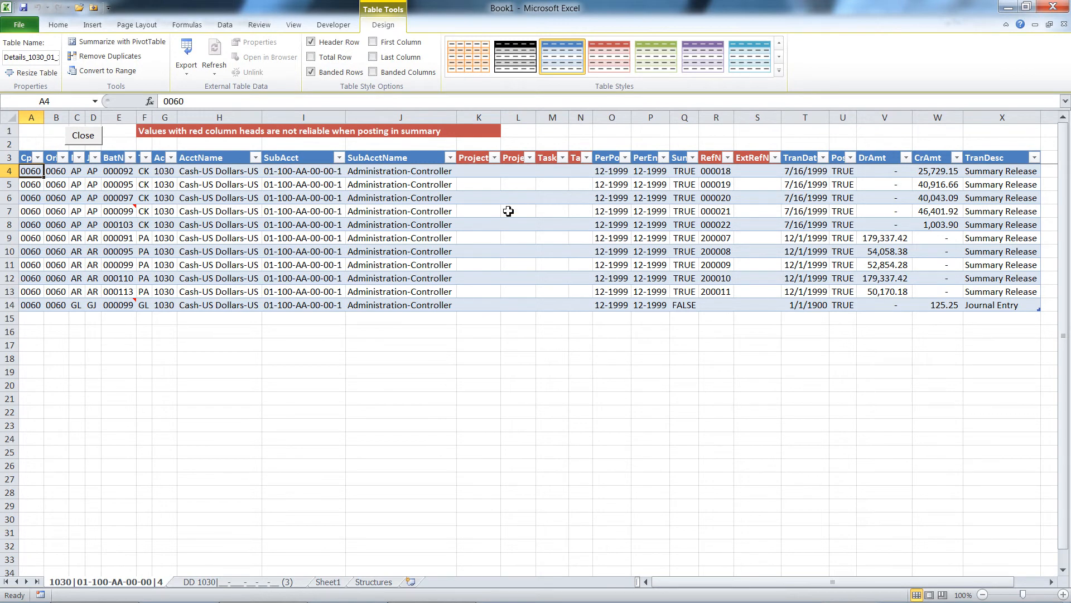
mouse_move(147, 265)
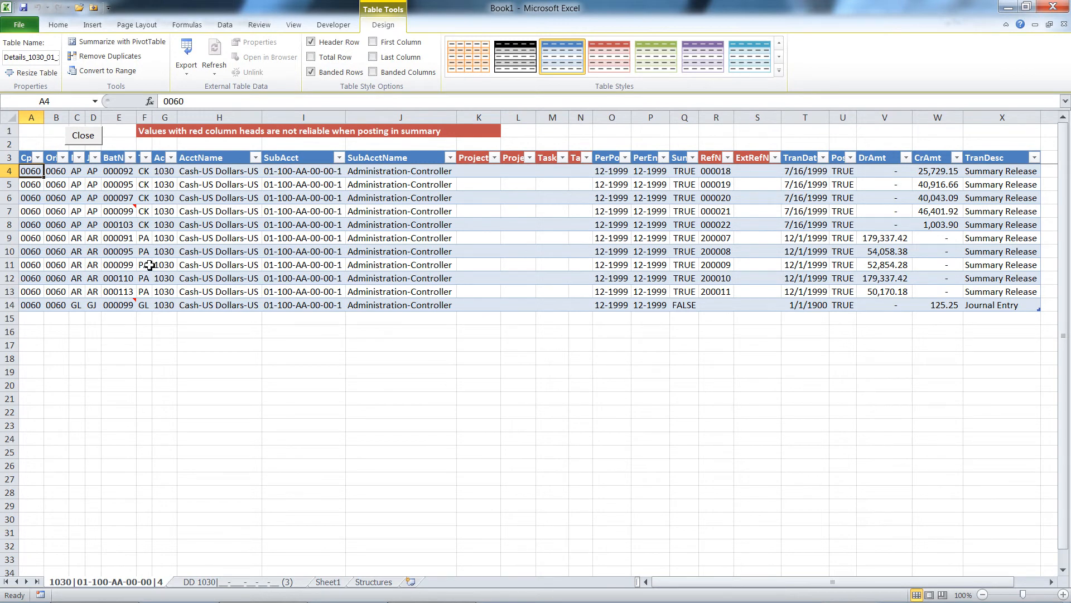
mouse_move(885, 260)
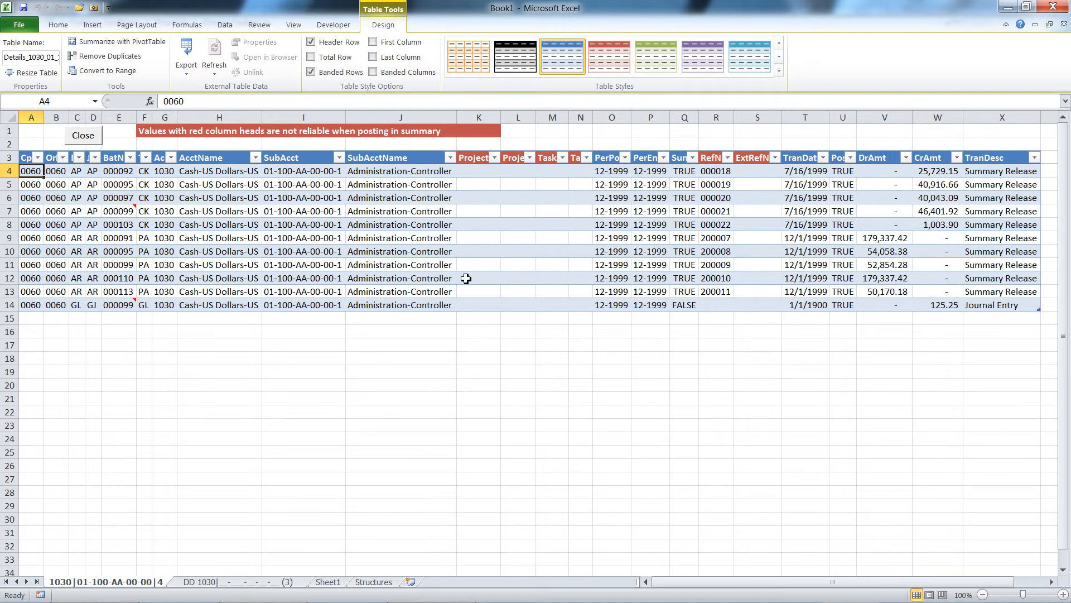
mouse_move(118, 210)
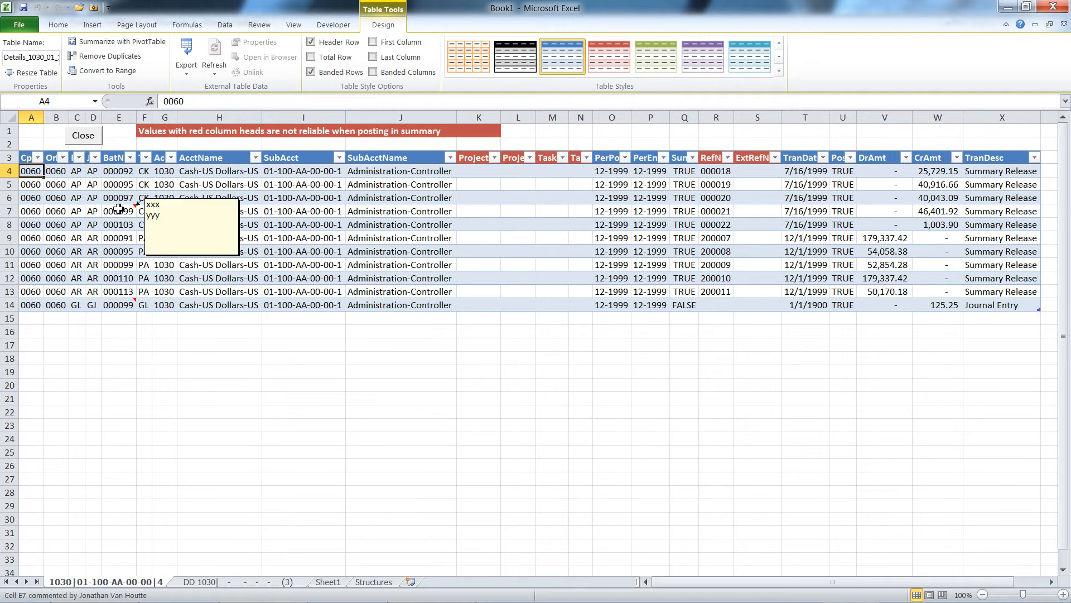
mouse_move(254, 208)
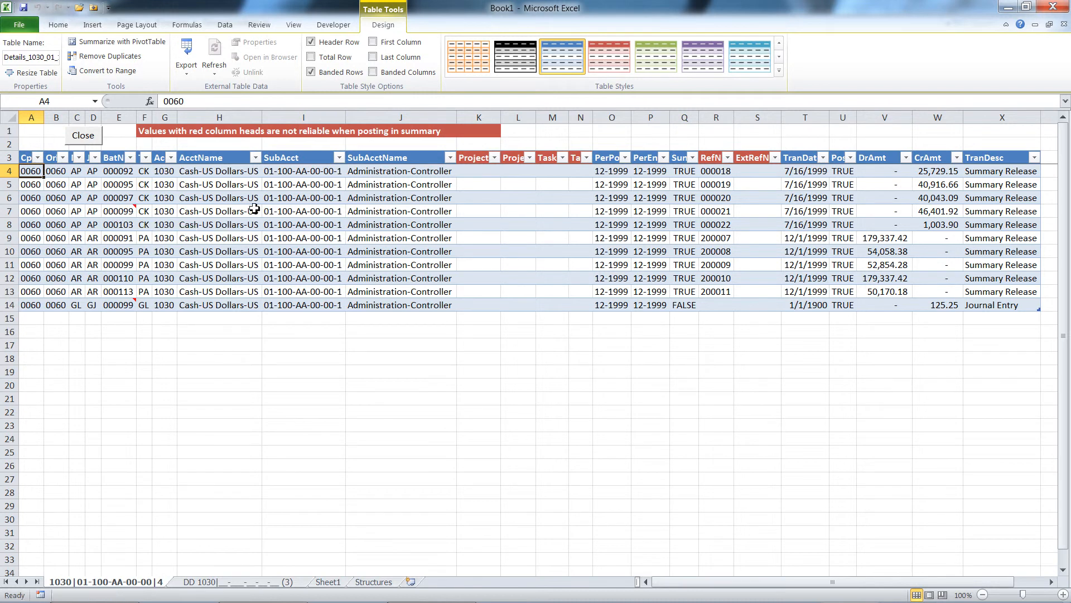
mouse_move(240, 218)
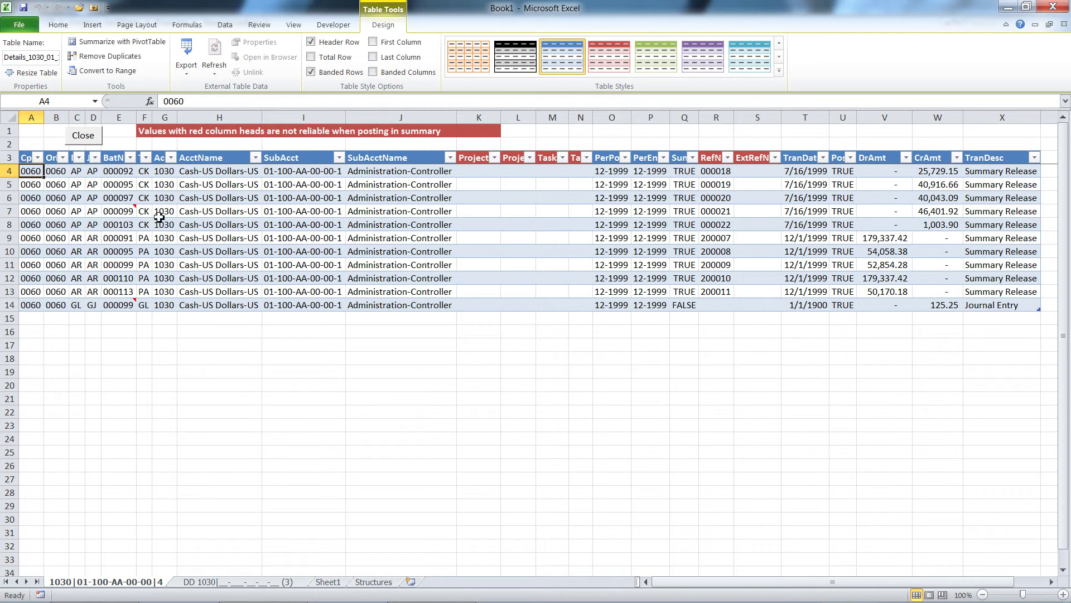
Drill into AP batch 000099 from its December transaction row.
click(218, 211)
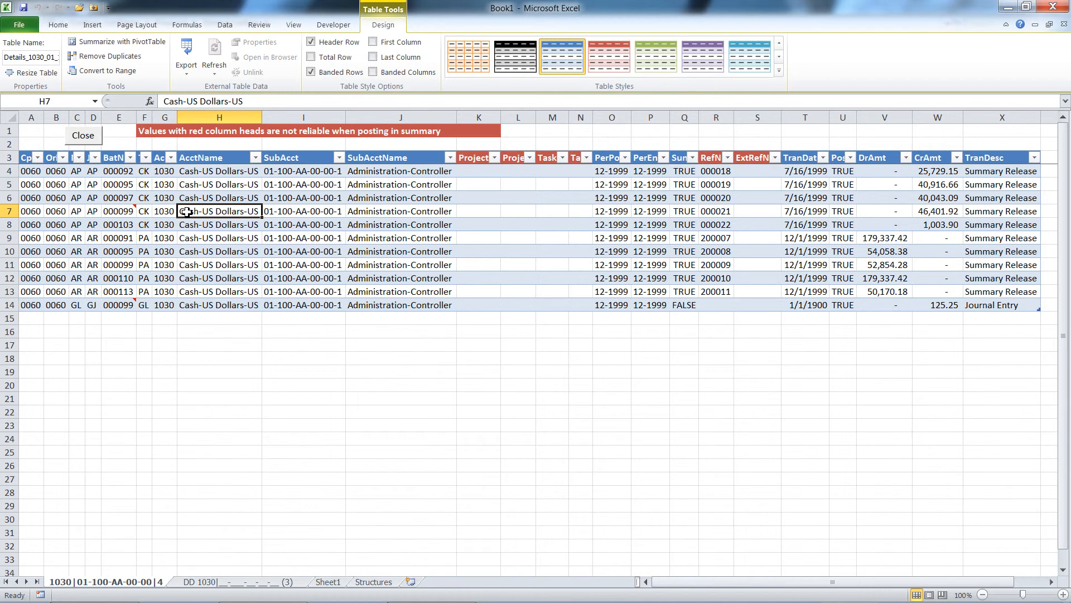
click(90, 582)
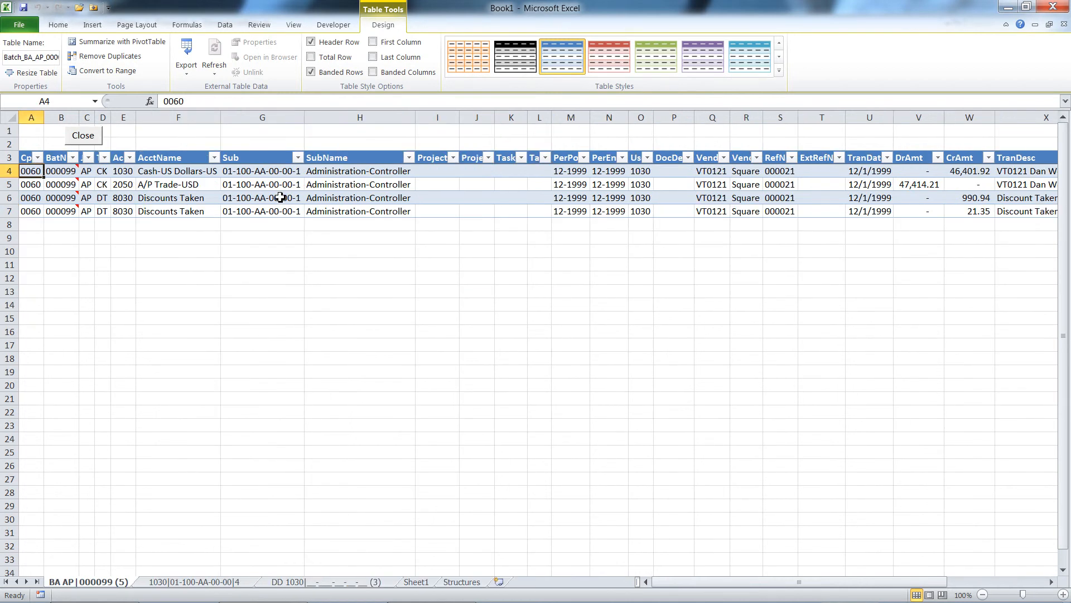
mouse_move(218, 203)
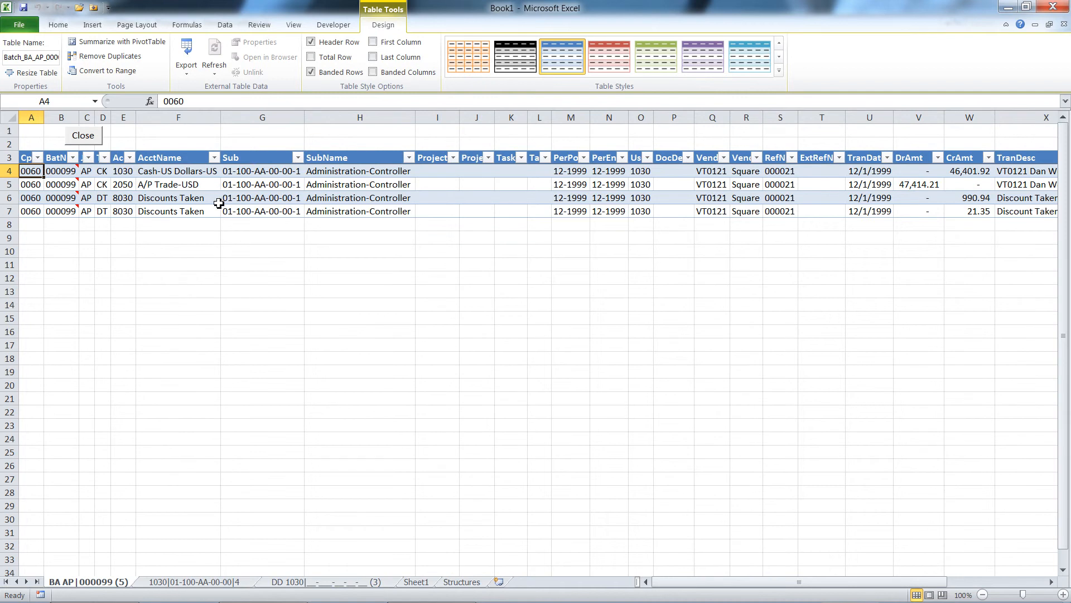
mouse_move(164, 175)
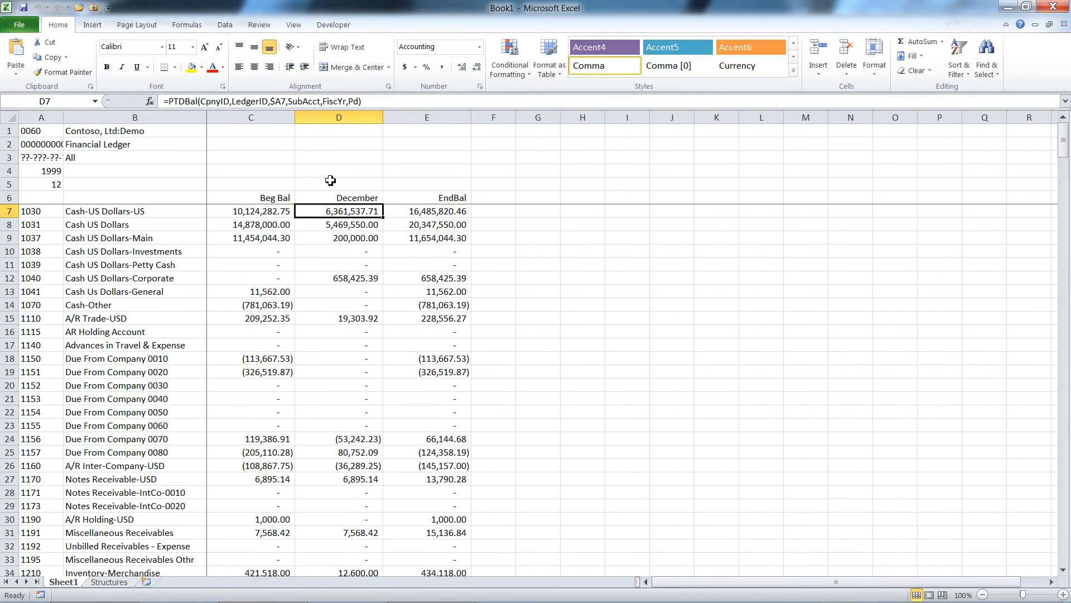
mouse_move(419, 185)
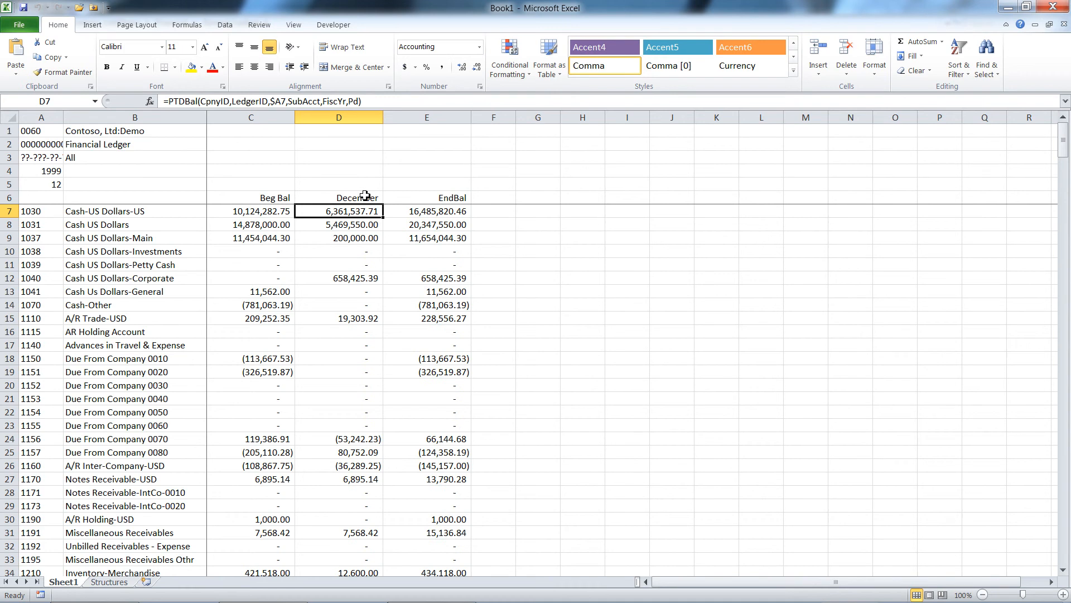
mouse_move(361, 247)
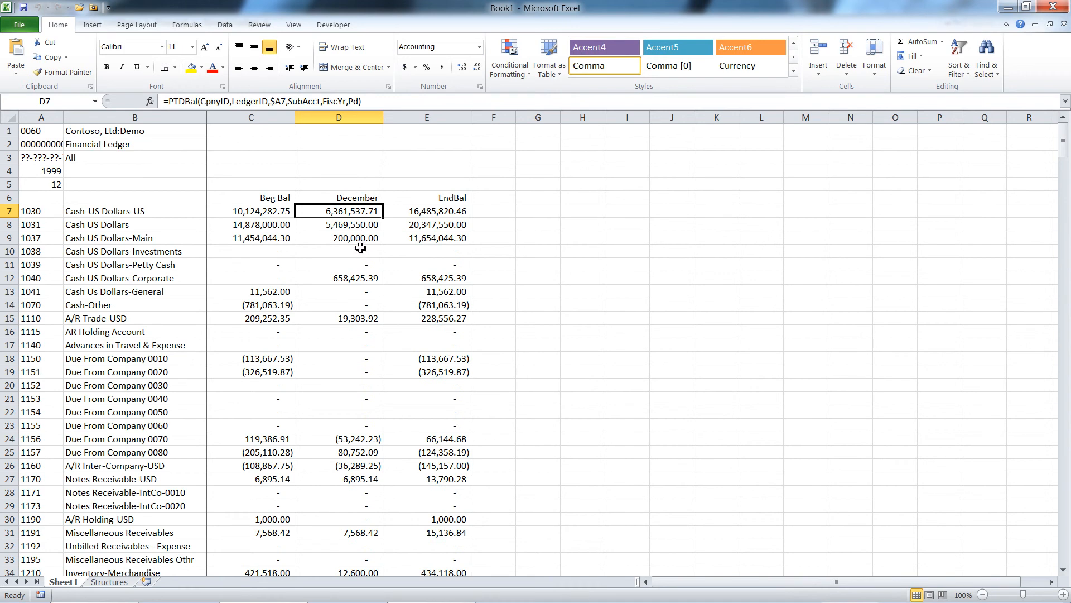
click(355, 238)
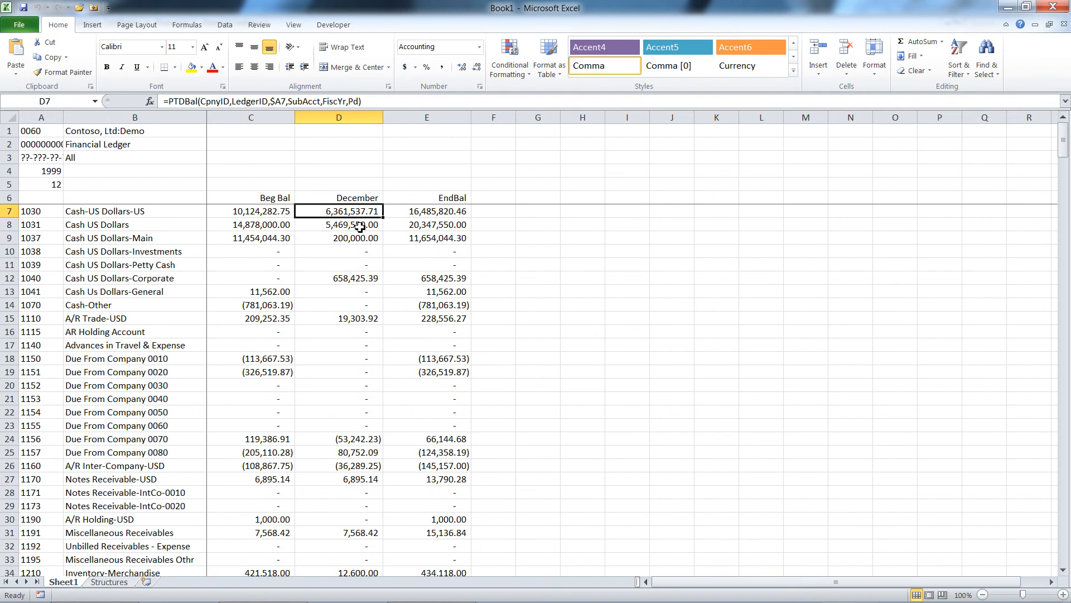
mouse_move(364, 225)
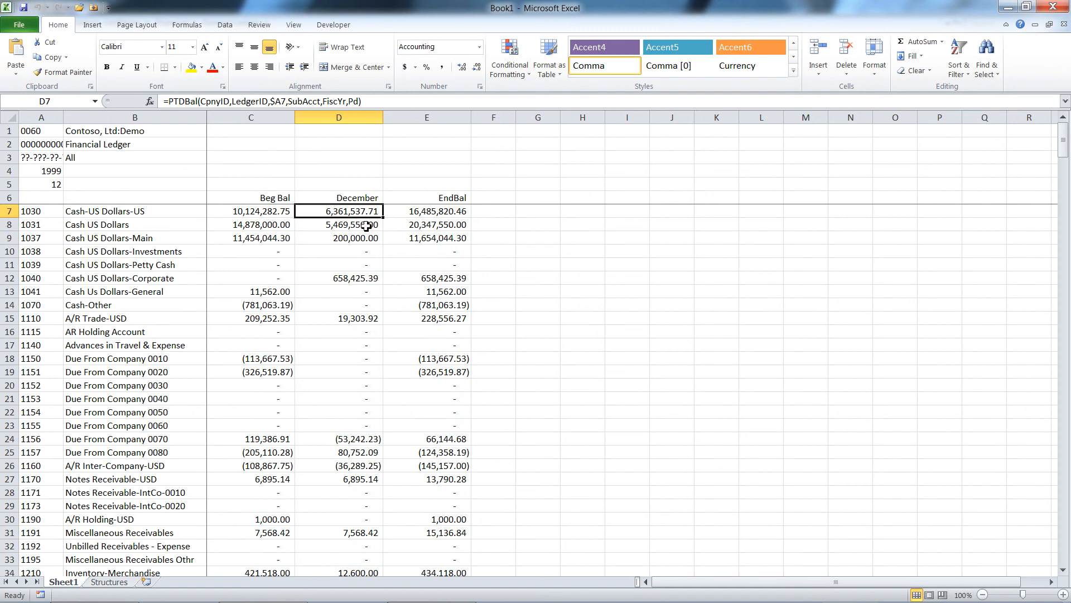